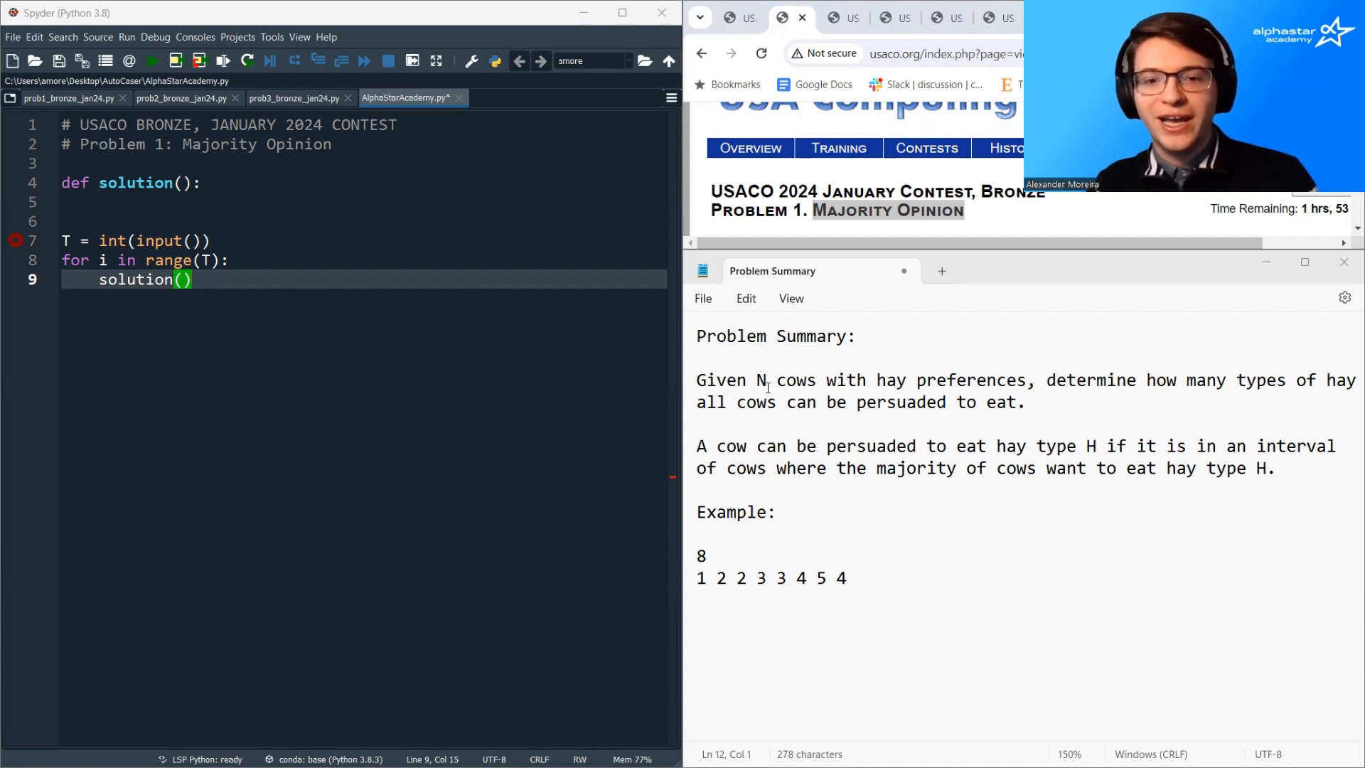
- Review the problem summary and majority condition, then copy the example row below itself
drag(755, 381, 1025, 381)
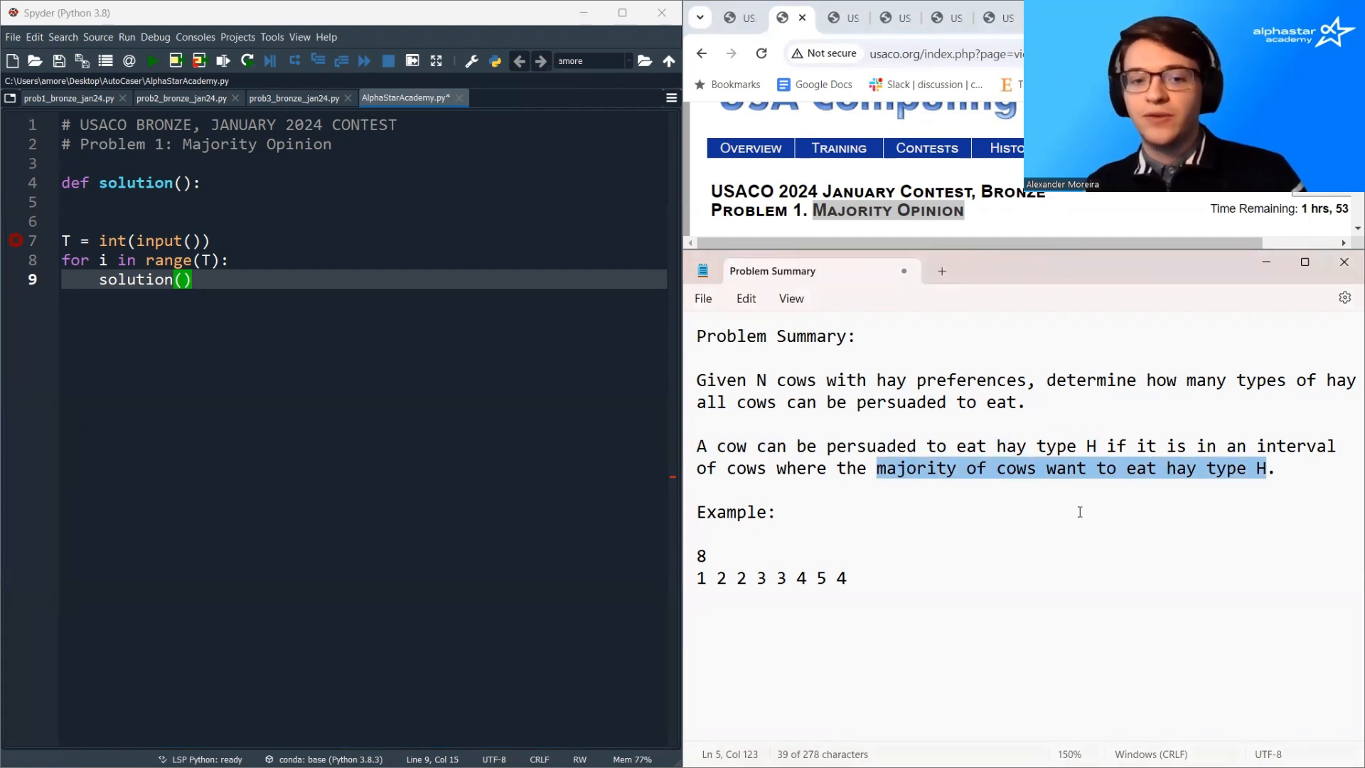
drag(696, 577, 755, 578)
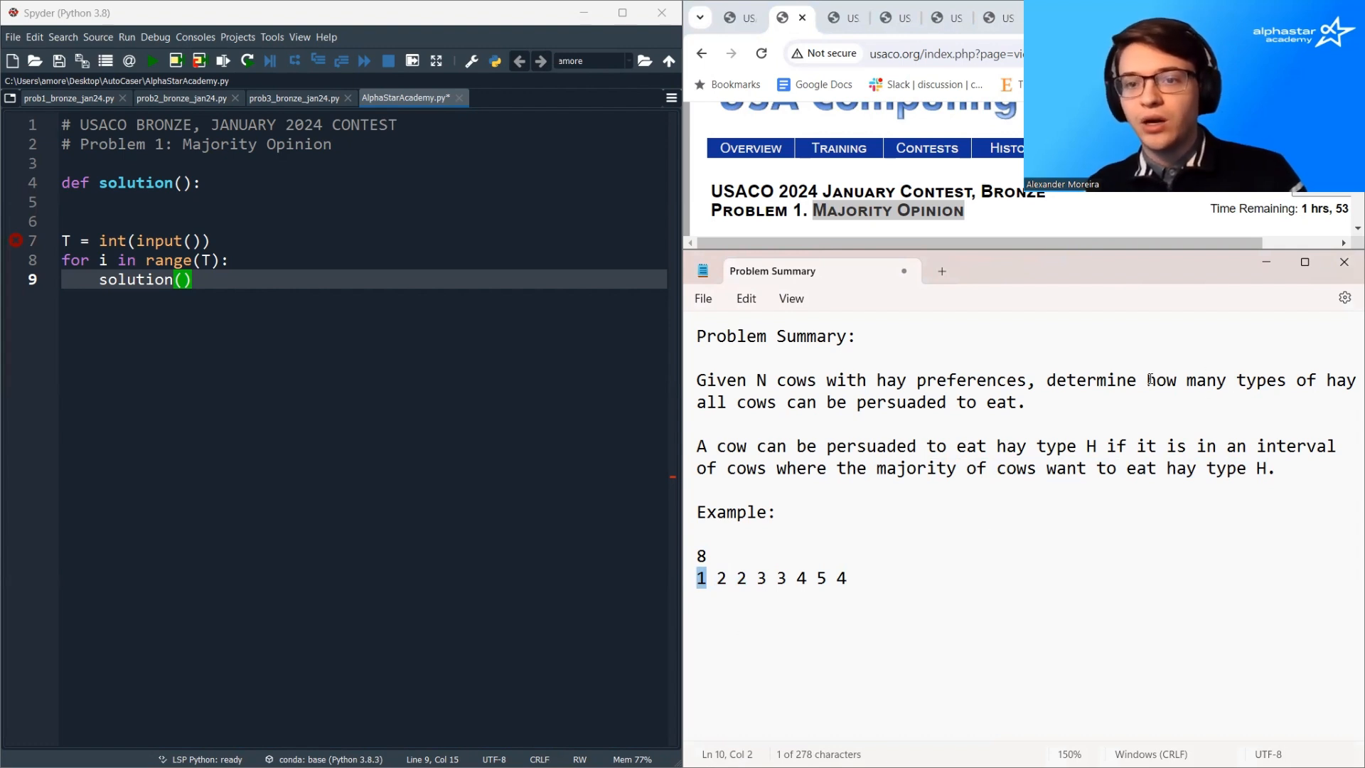
drag(1147, 380, 775, 403)
text(1 2 2 3 3 4 5 4)
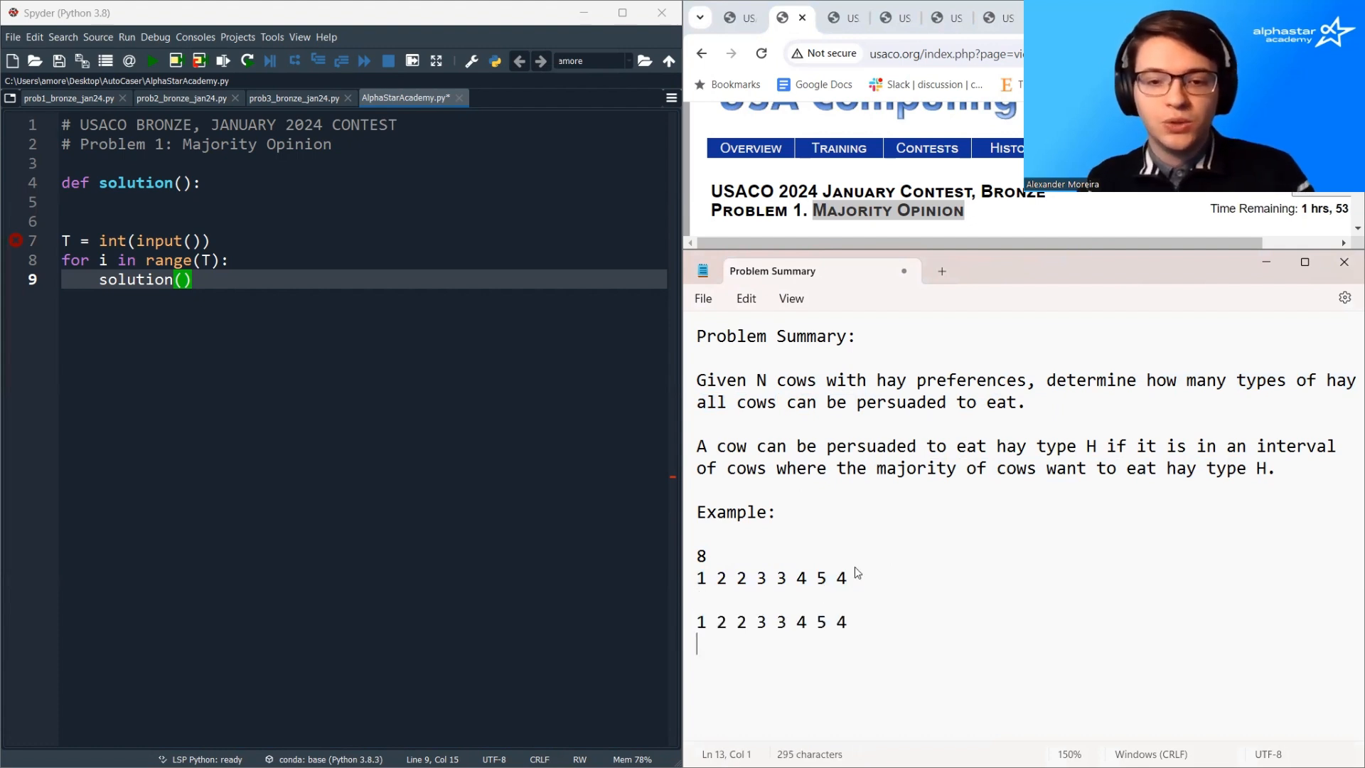
- Edit the copied row to show hay type 2 spreading, then replace it with the answer 2
drag(697, 622, 743, 621)
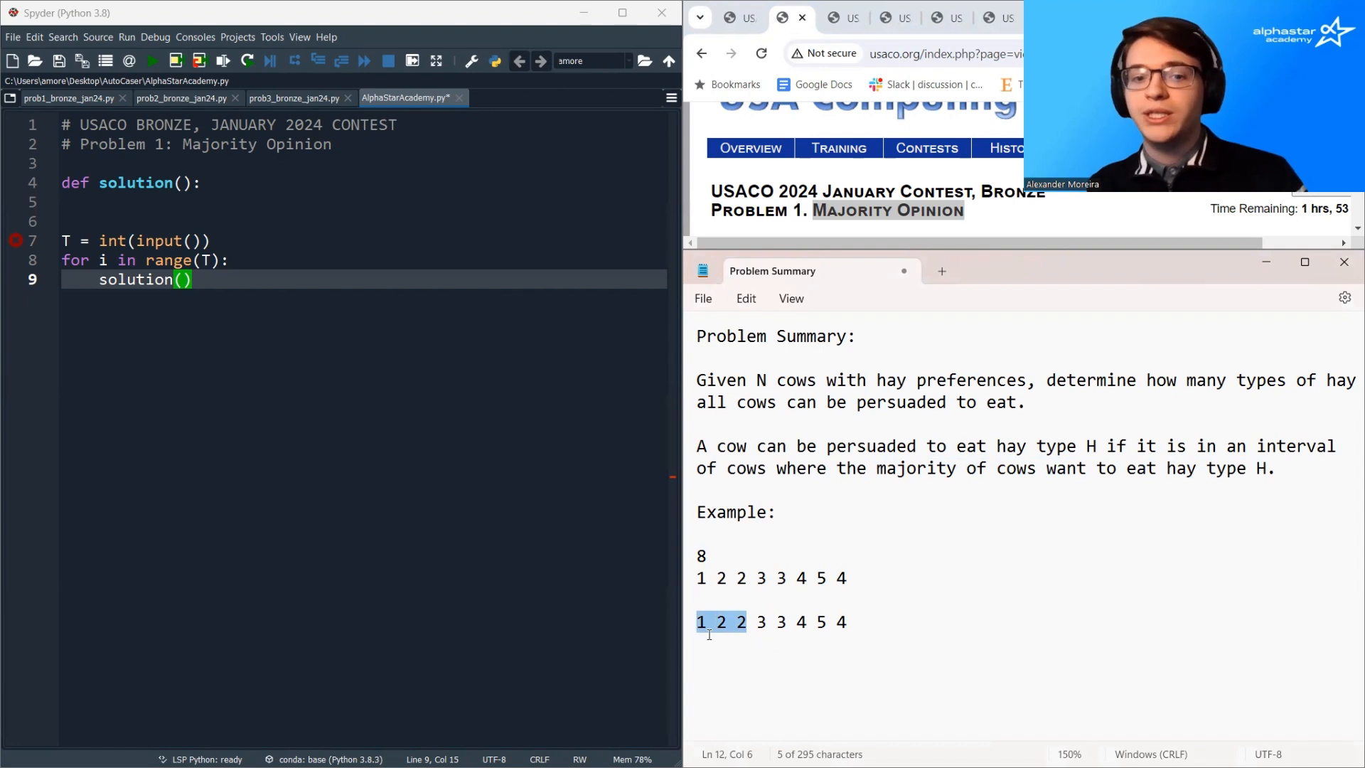
click(699, 621)
text(2)
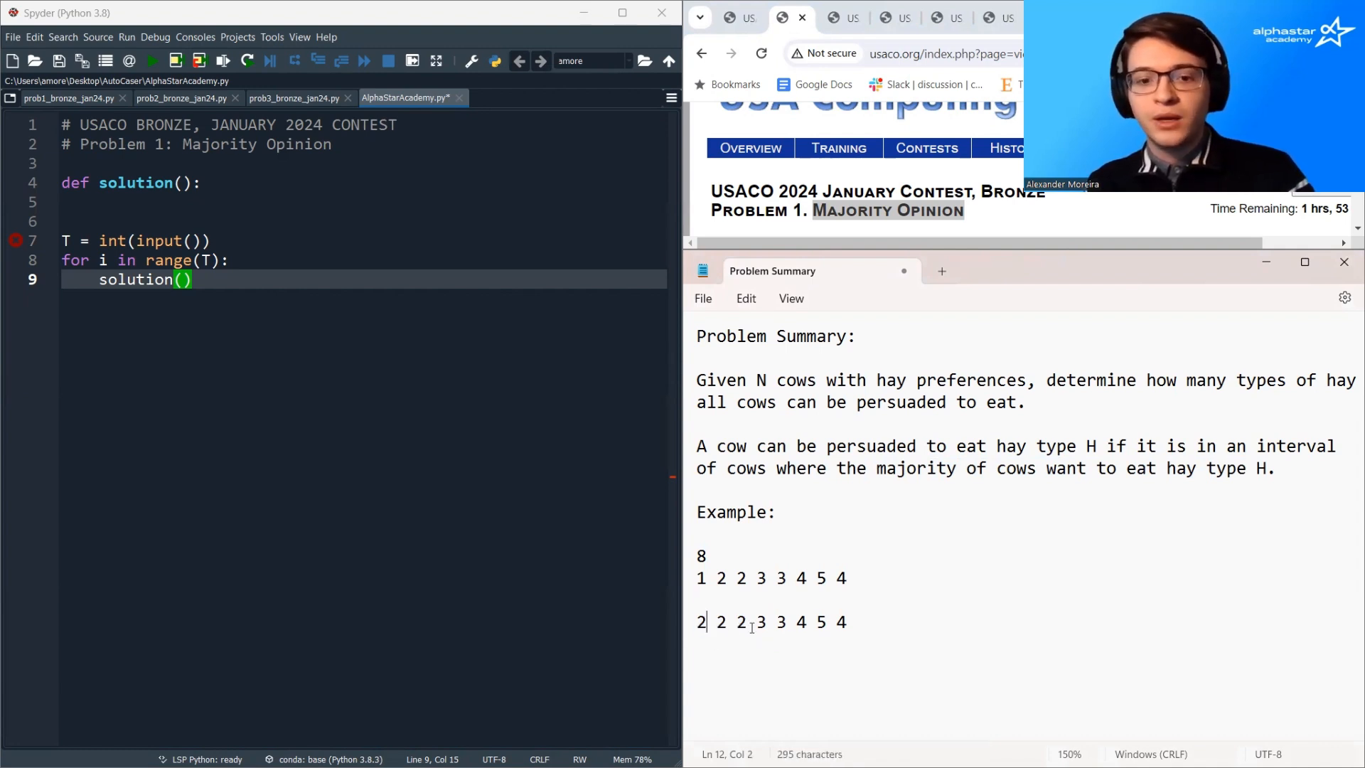
drag(699, 622, 782, 621)
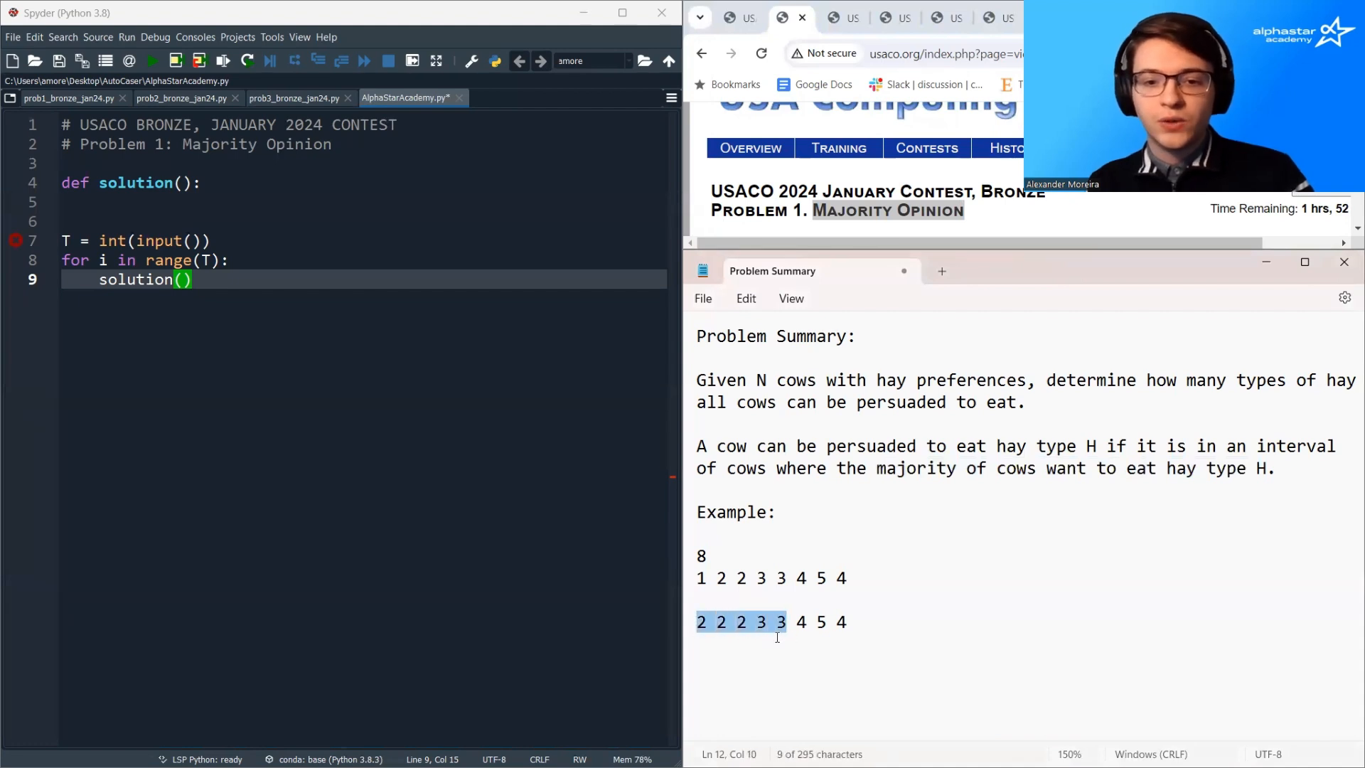
mouse_move(751, 637)
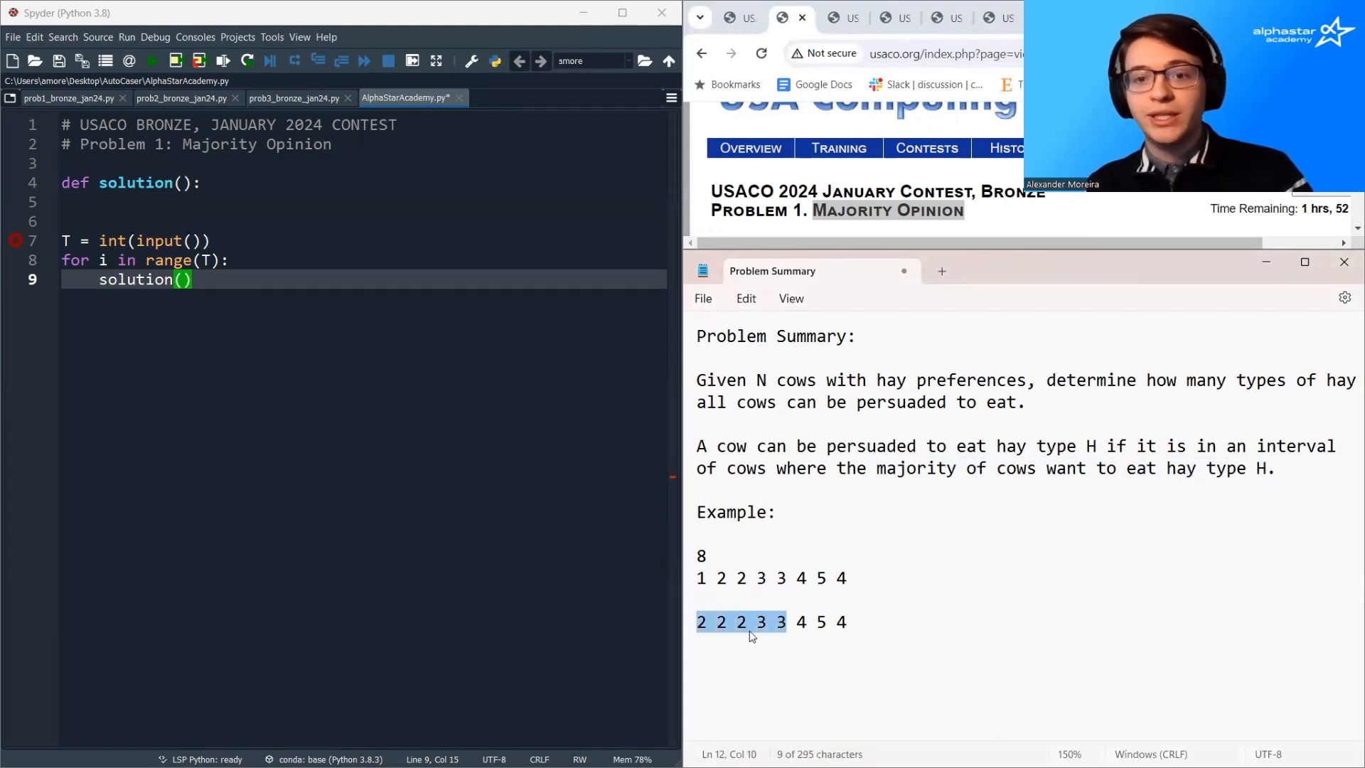
click(779, 621)
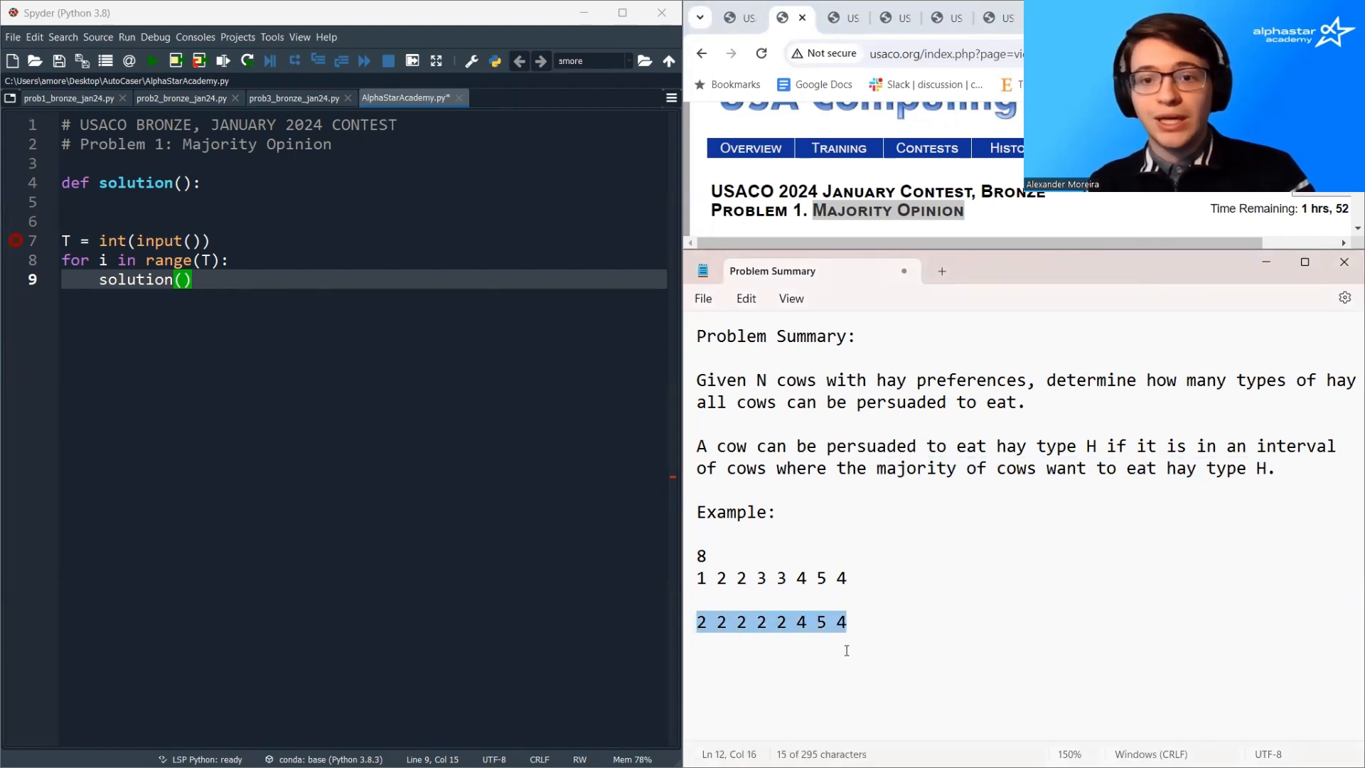
click(819, 622)
text(2)
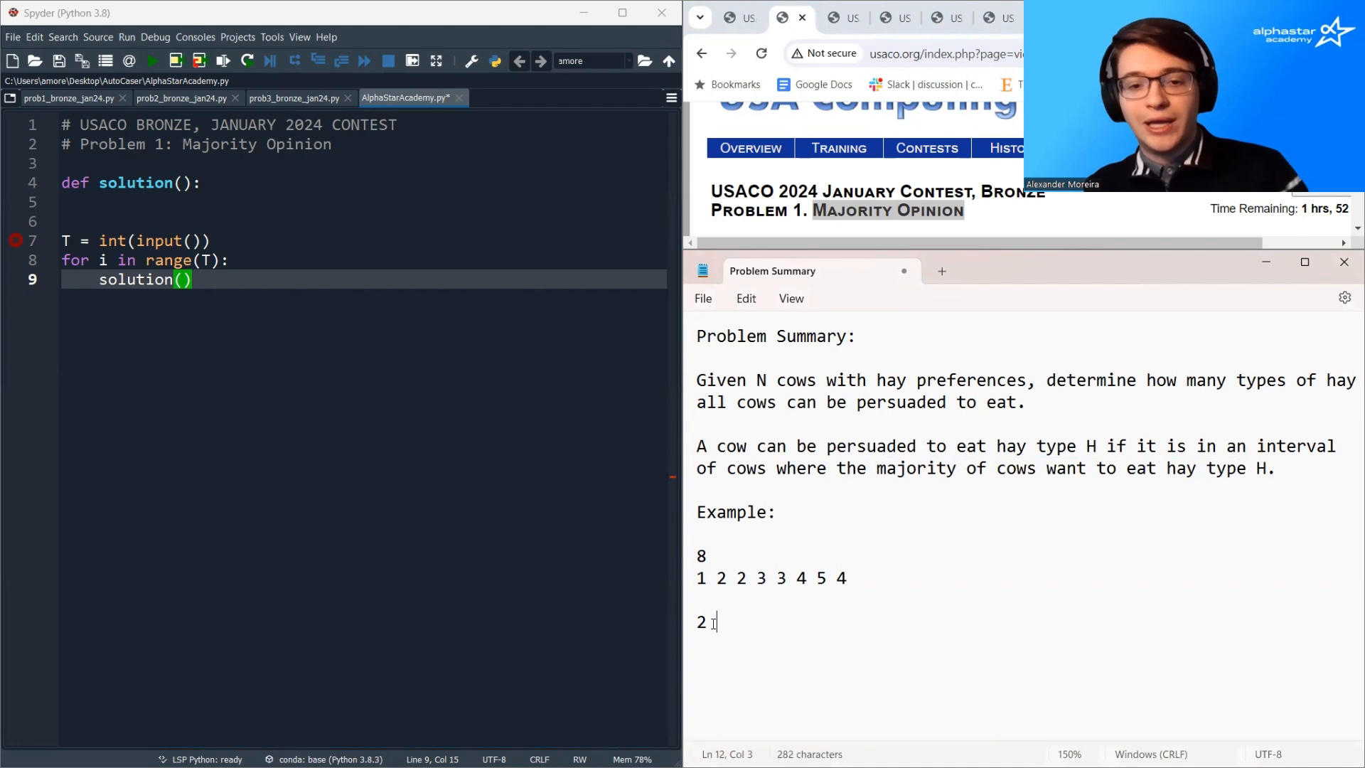
double_click(700, 621)
text(3)
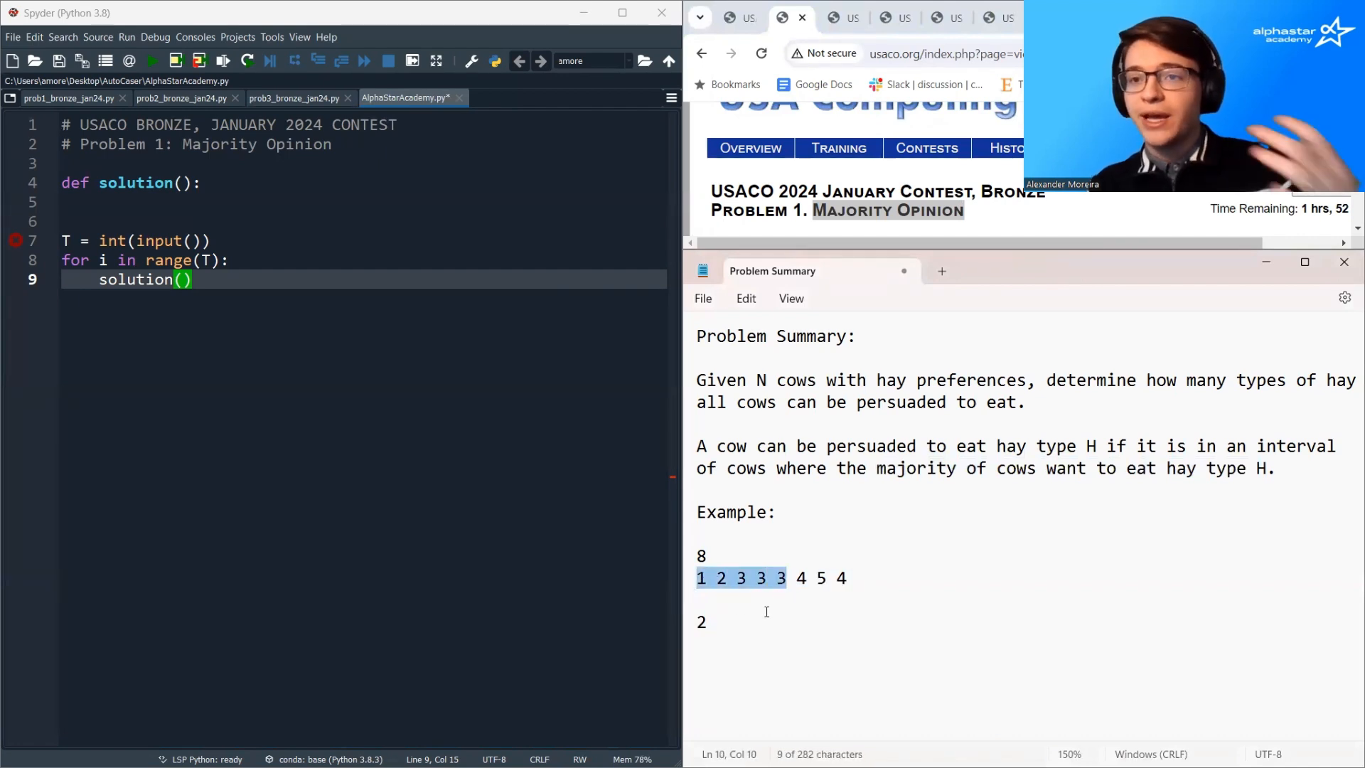
click(739, 578)
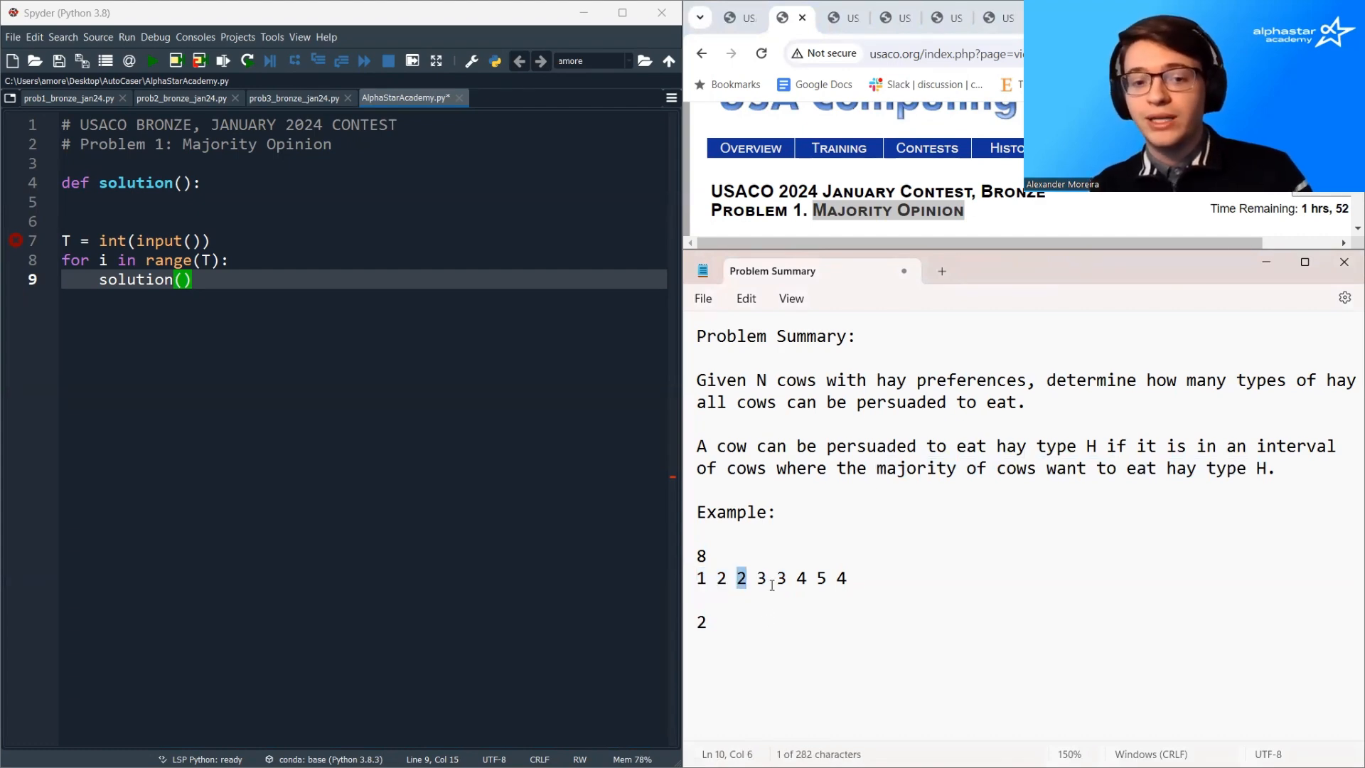
- Extend the answer line to 2 3 while checking which example cows eat hay type 2
text(3)
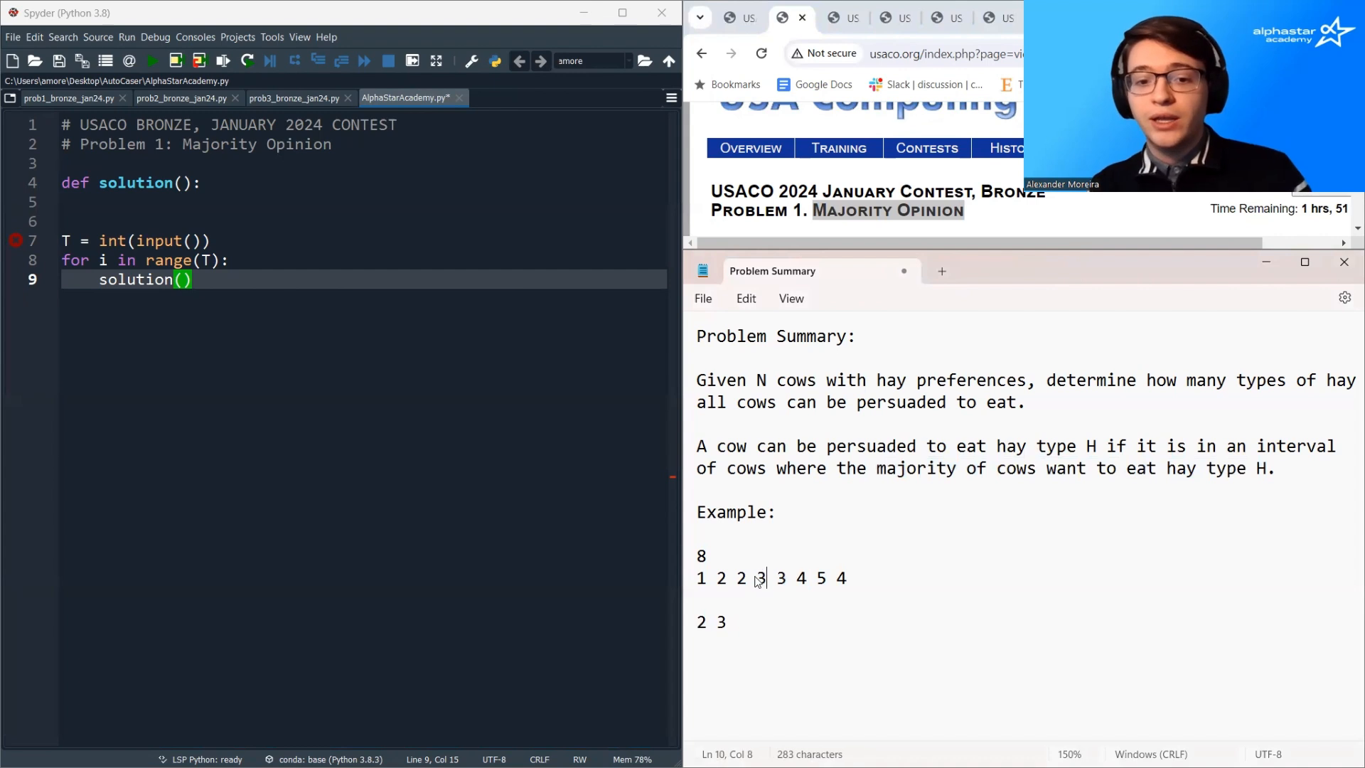
drag(755, 579, 807, 578)
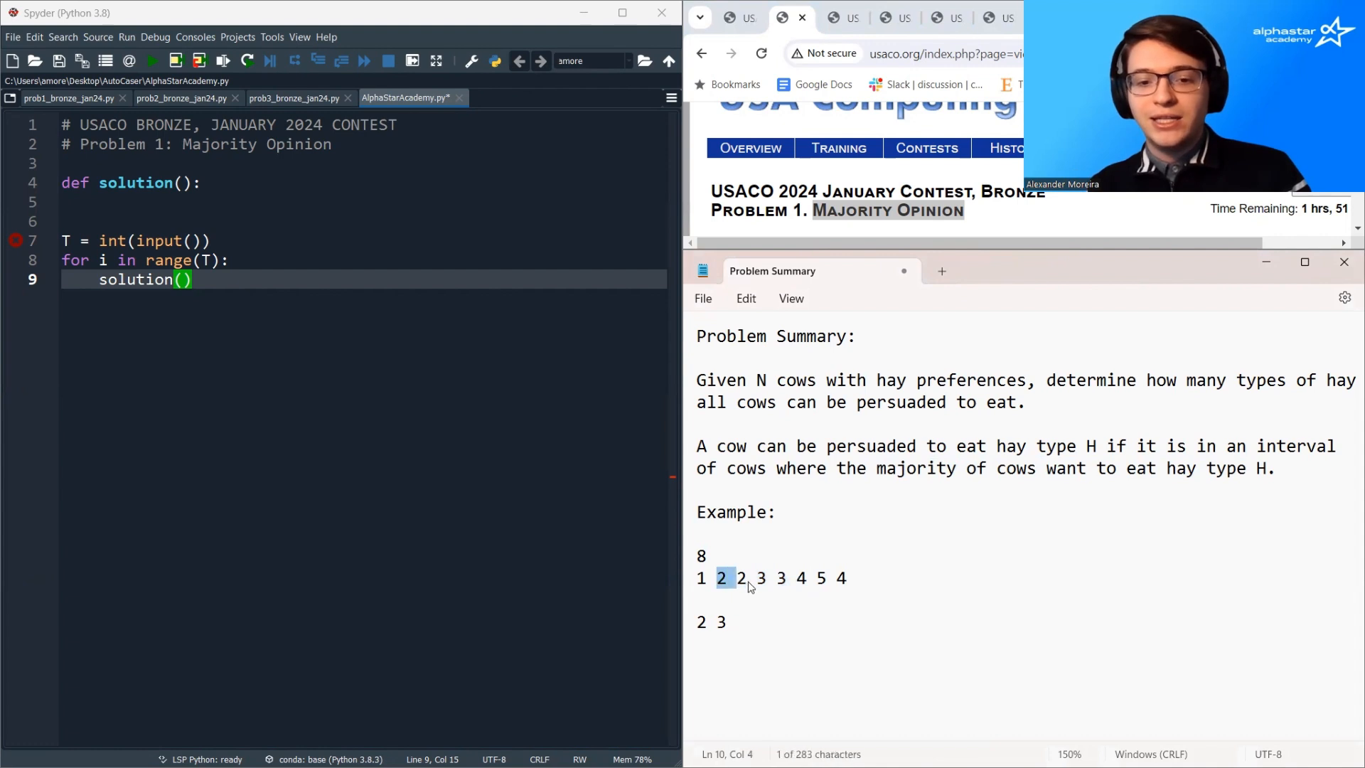
drag(717, 579, 743, 578)
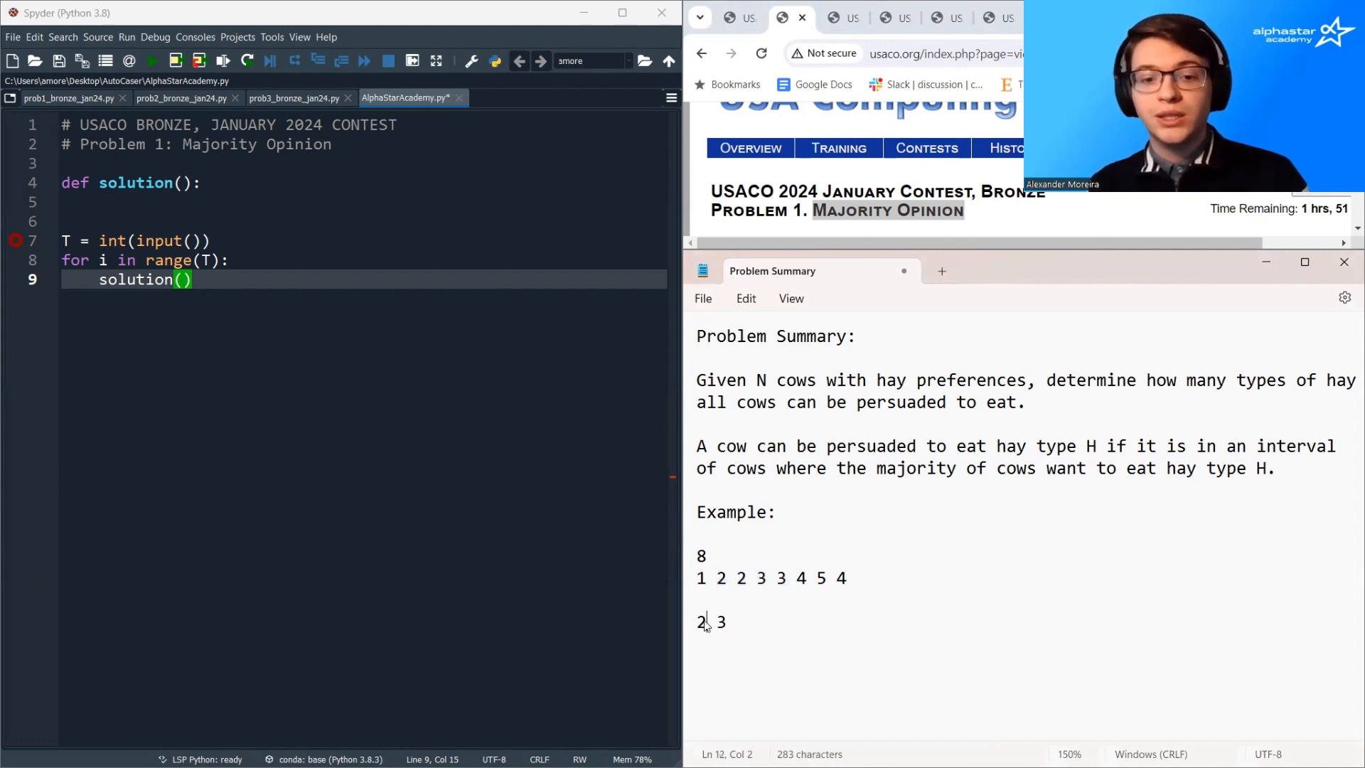
double_click(701, 622)
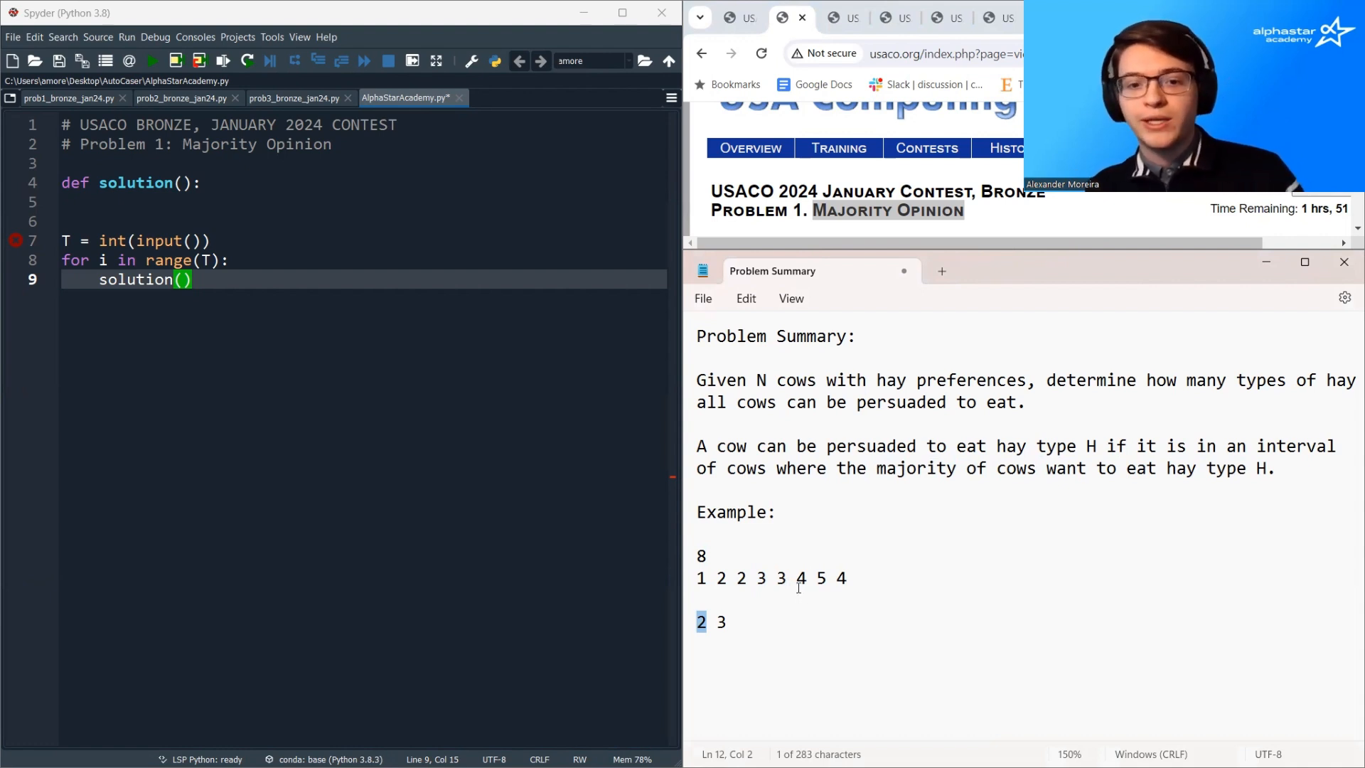
- Trace the cows eating types 3 and 4 in the example and start a new line below the answers
drag(795, 579, 846, 578)
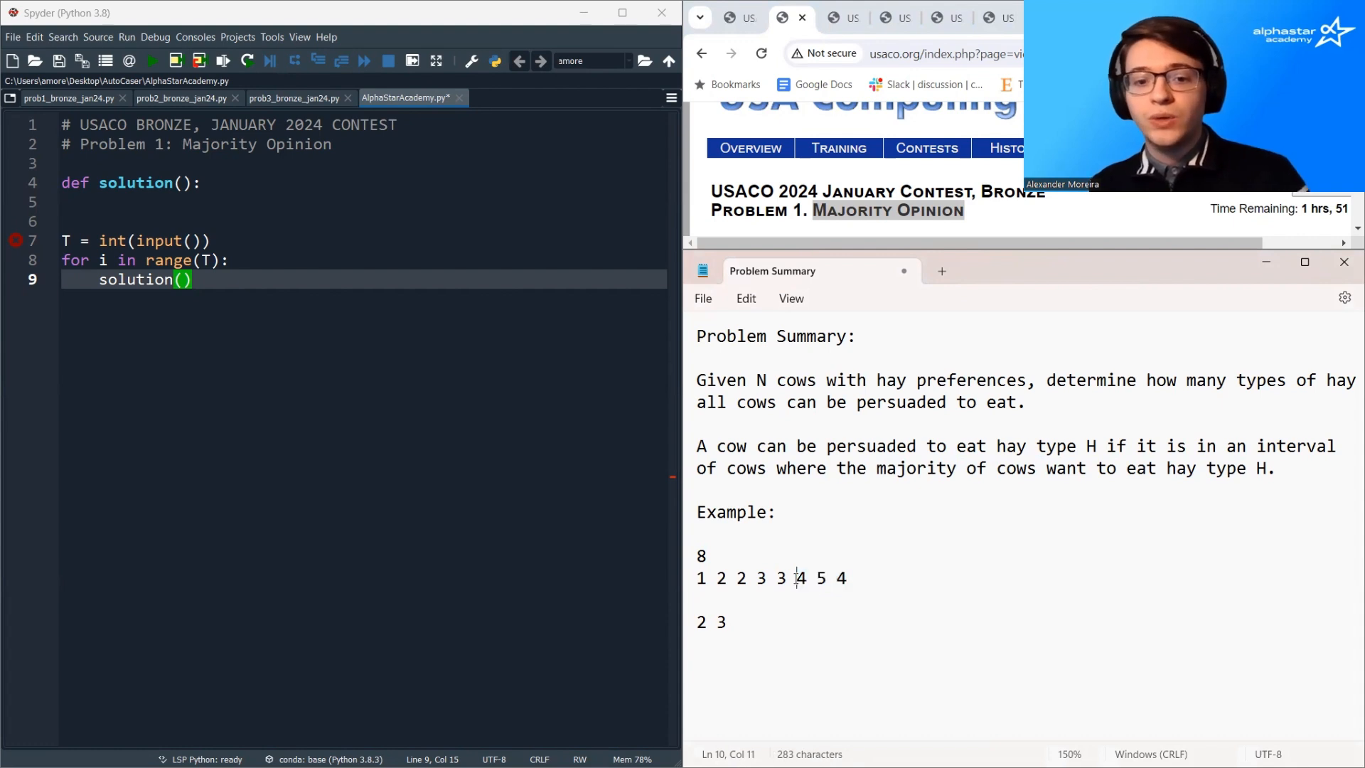
double_click(840, 577)
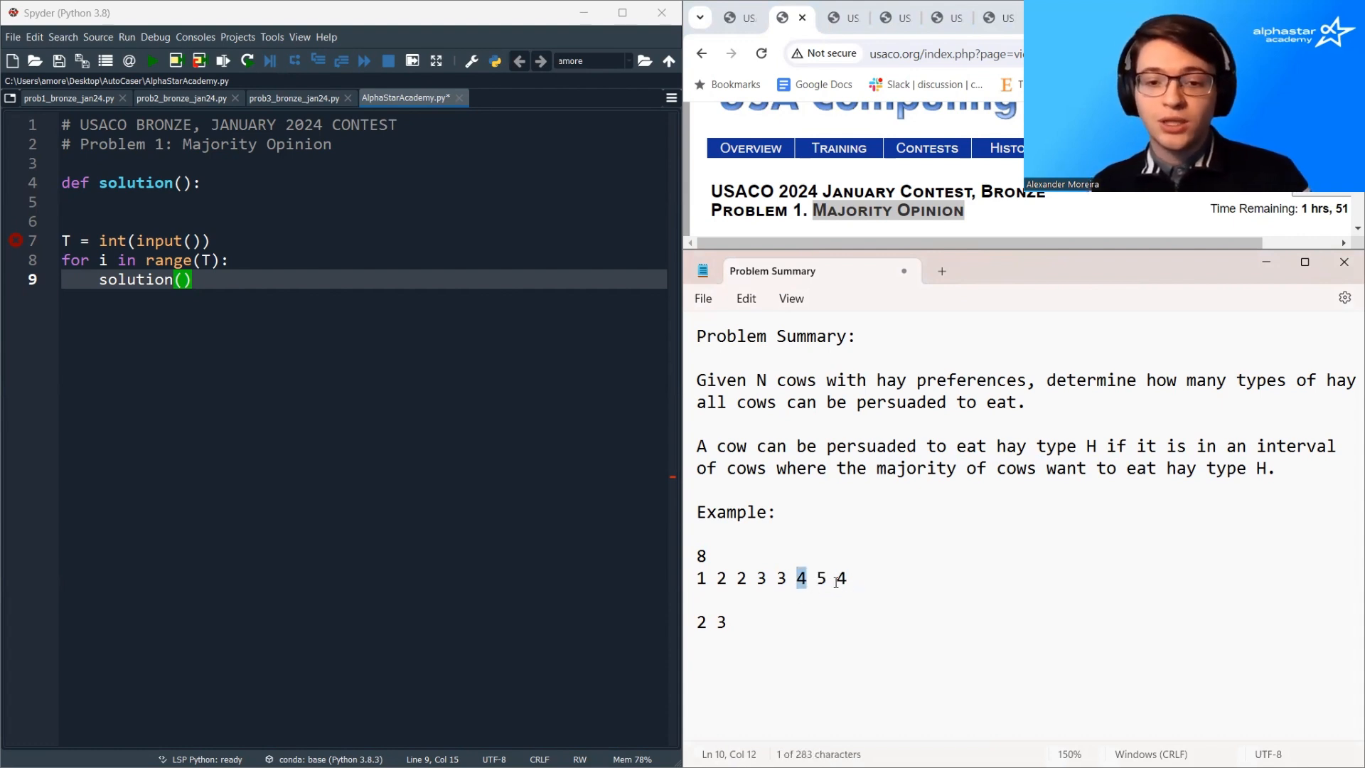
click(840, 579)
text(4)
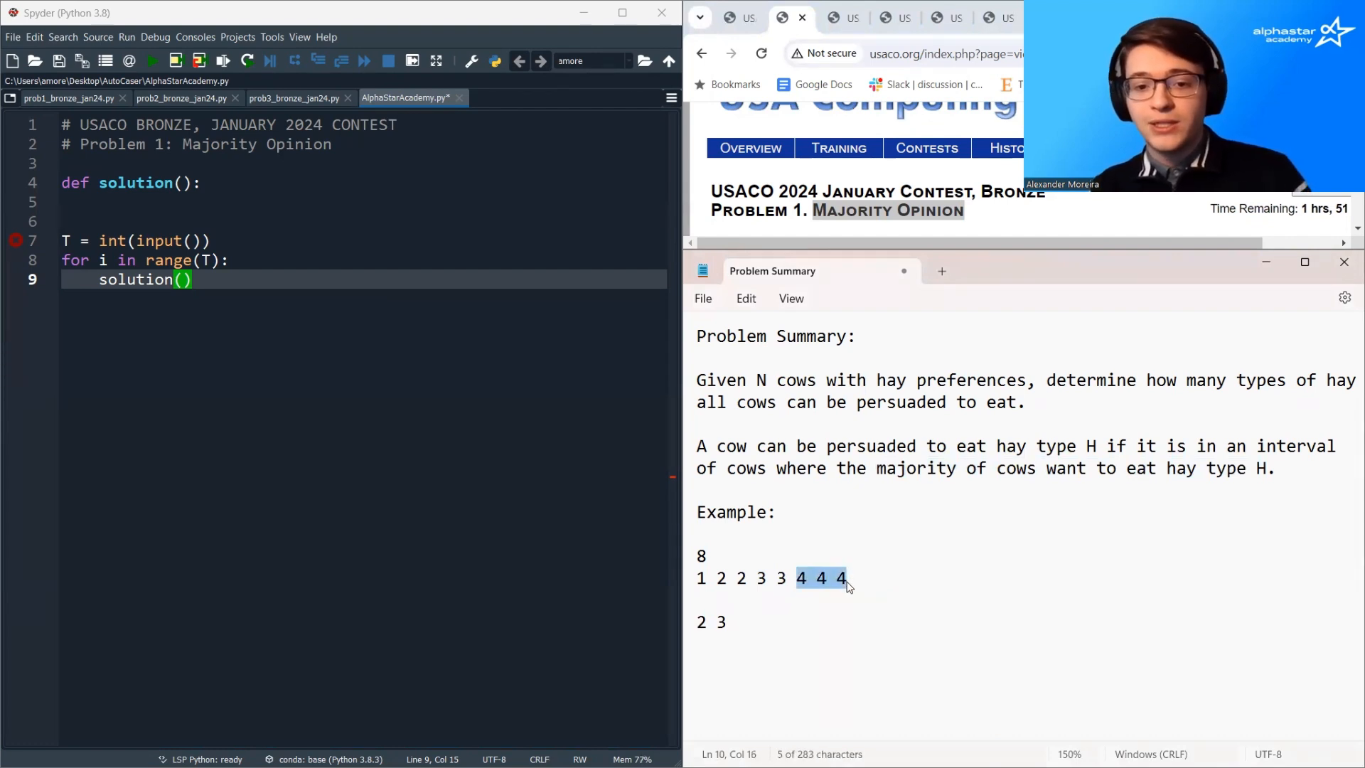
drag(848, 579, 747, 579)
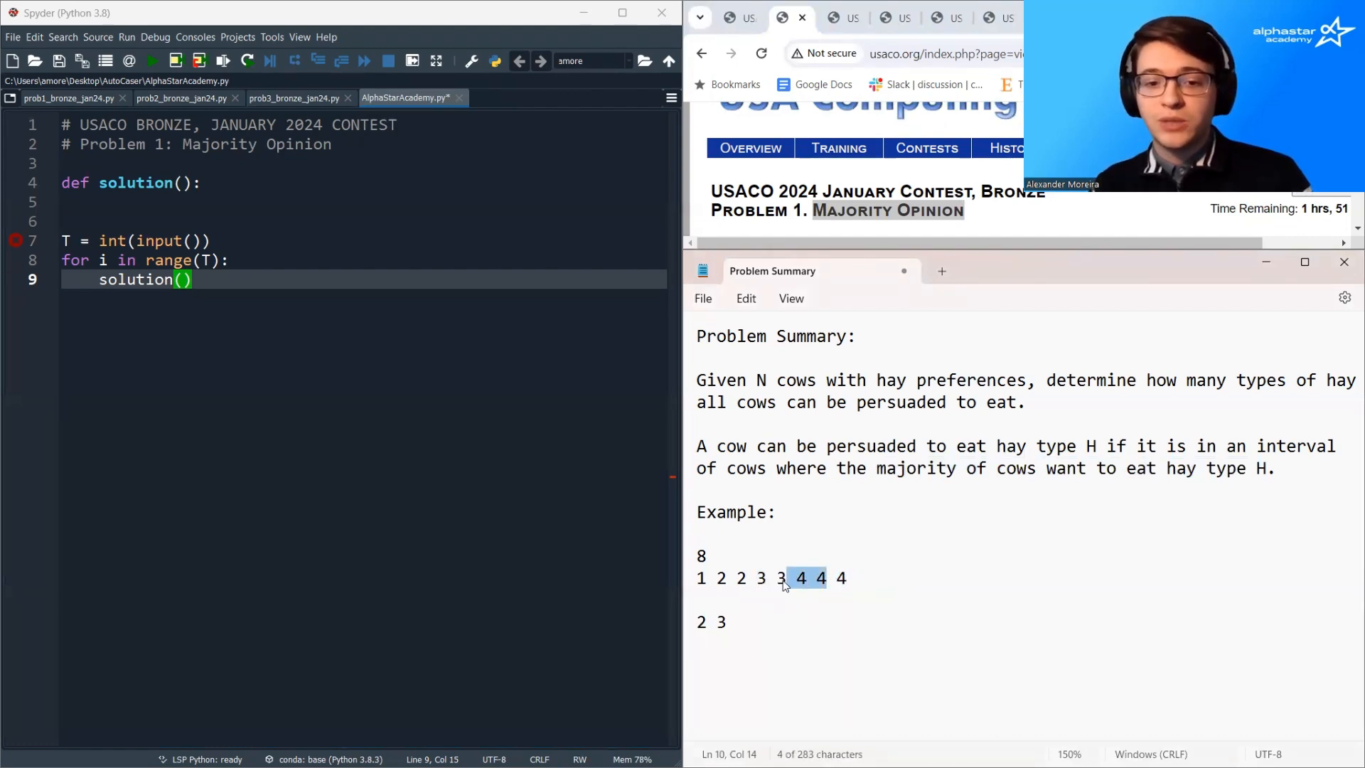
click(800, 579)
text(5)
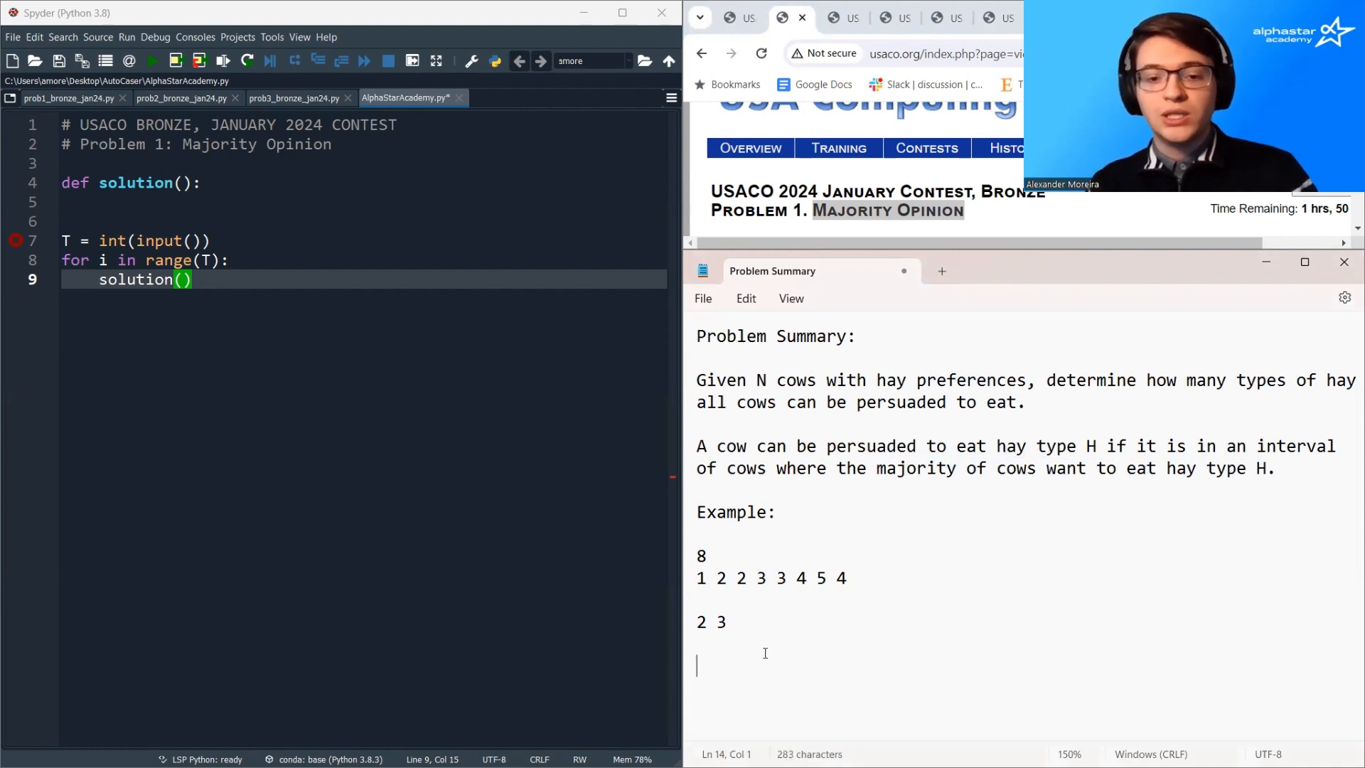
- Add 4 to the answer line and write the first key observation: two adjacent cows eating the same hay
text(4)
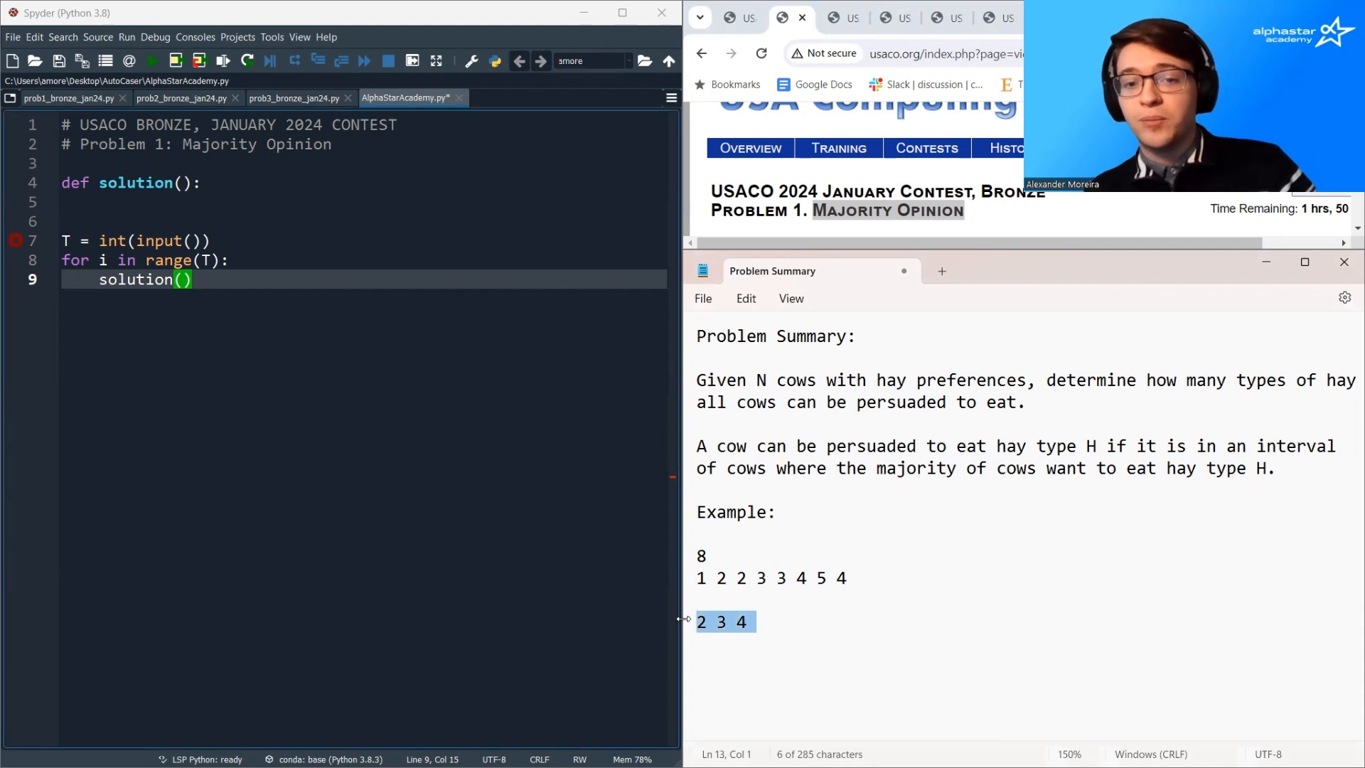
mouse_move(718, 419)
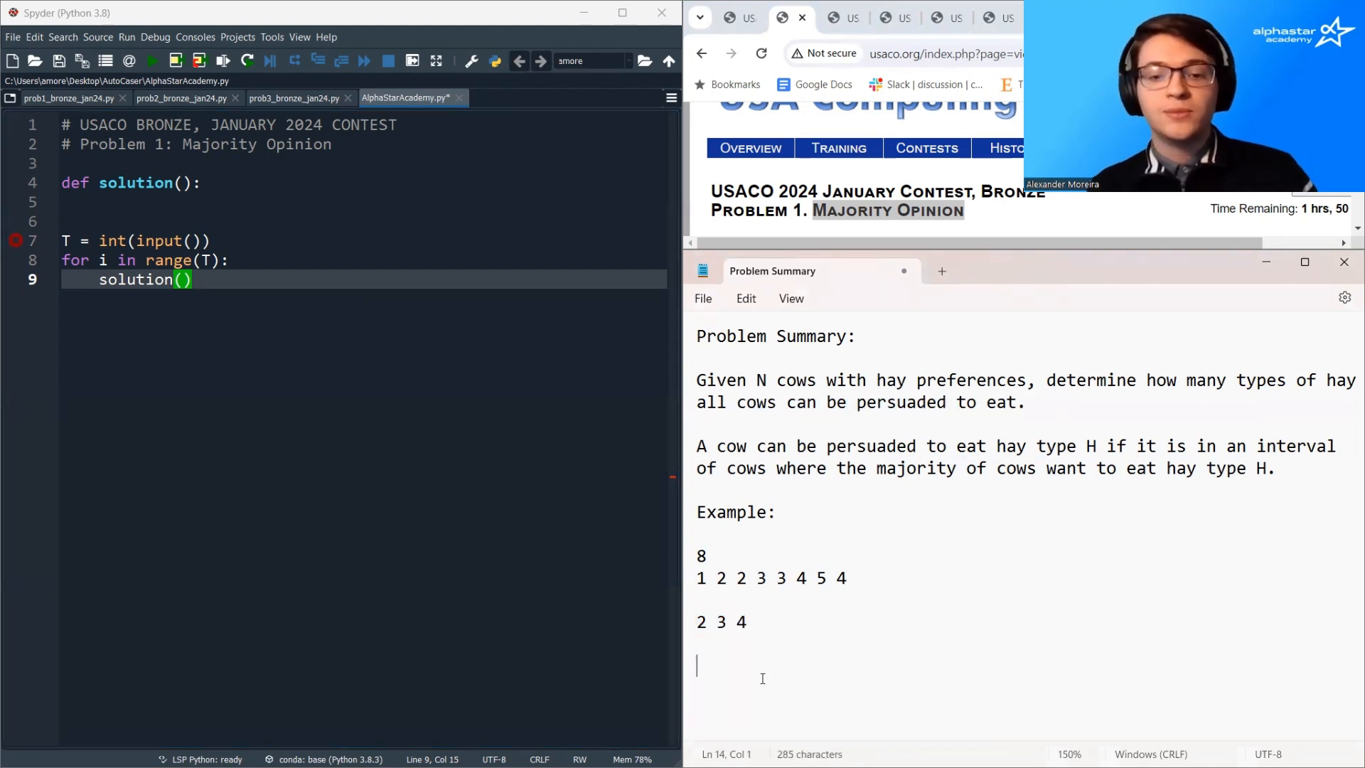
text(Key obser)
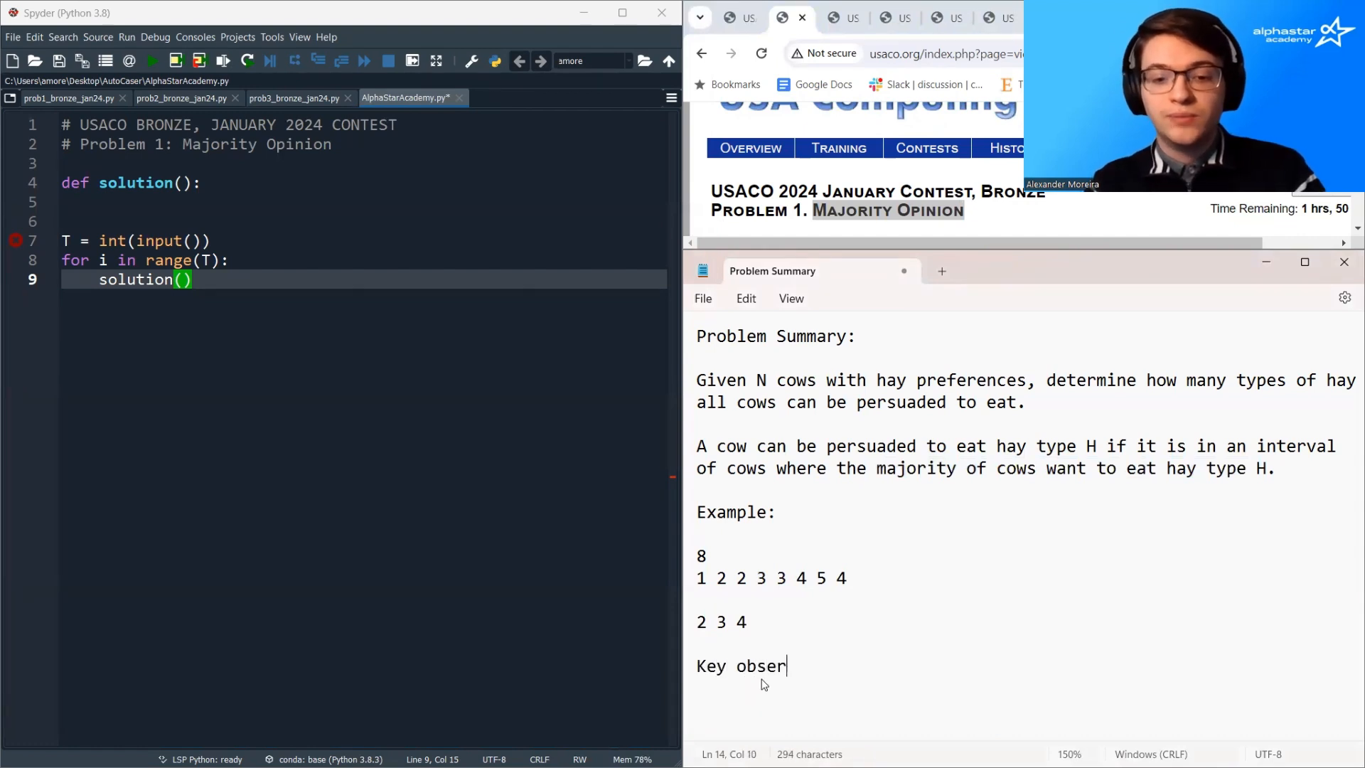
text(vation:)
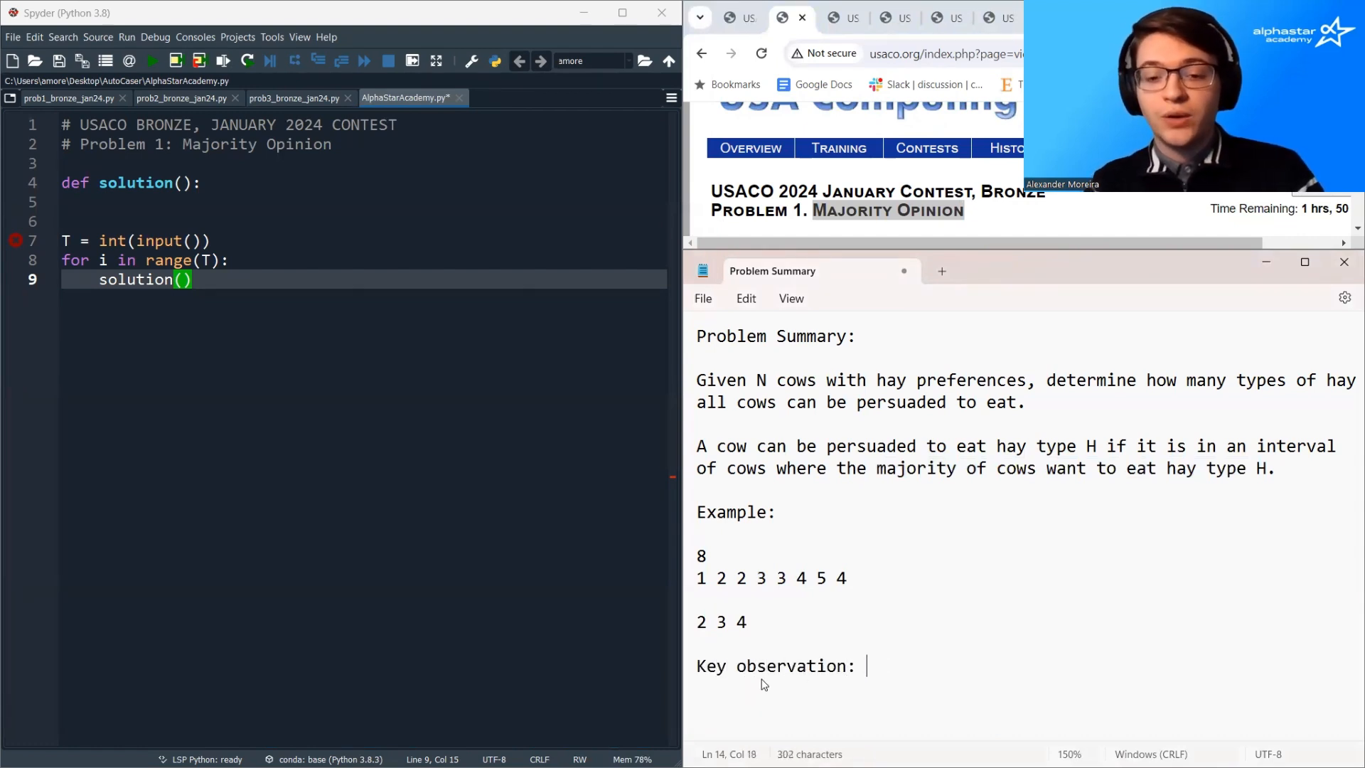
text(2 cows in a row eating)
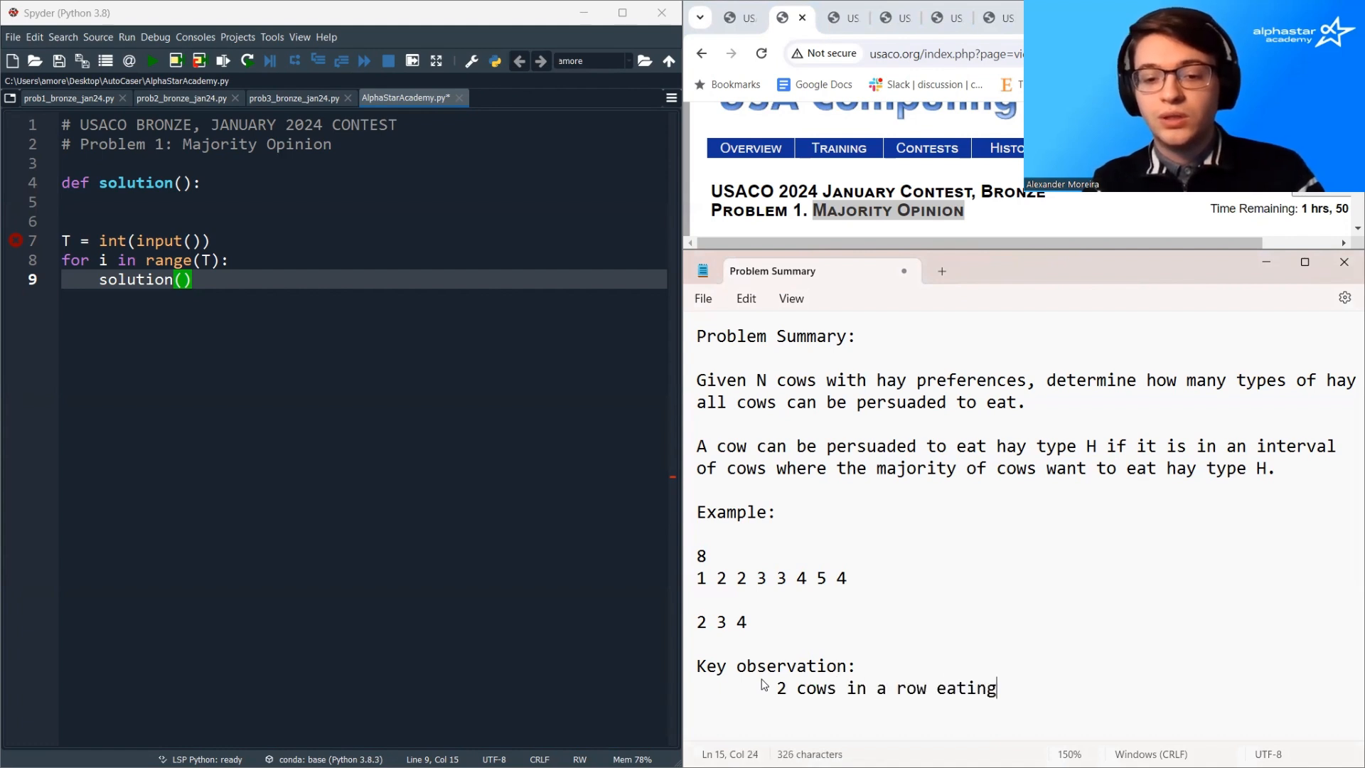
text(the same hay ty)
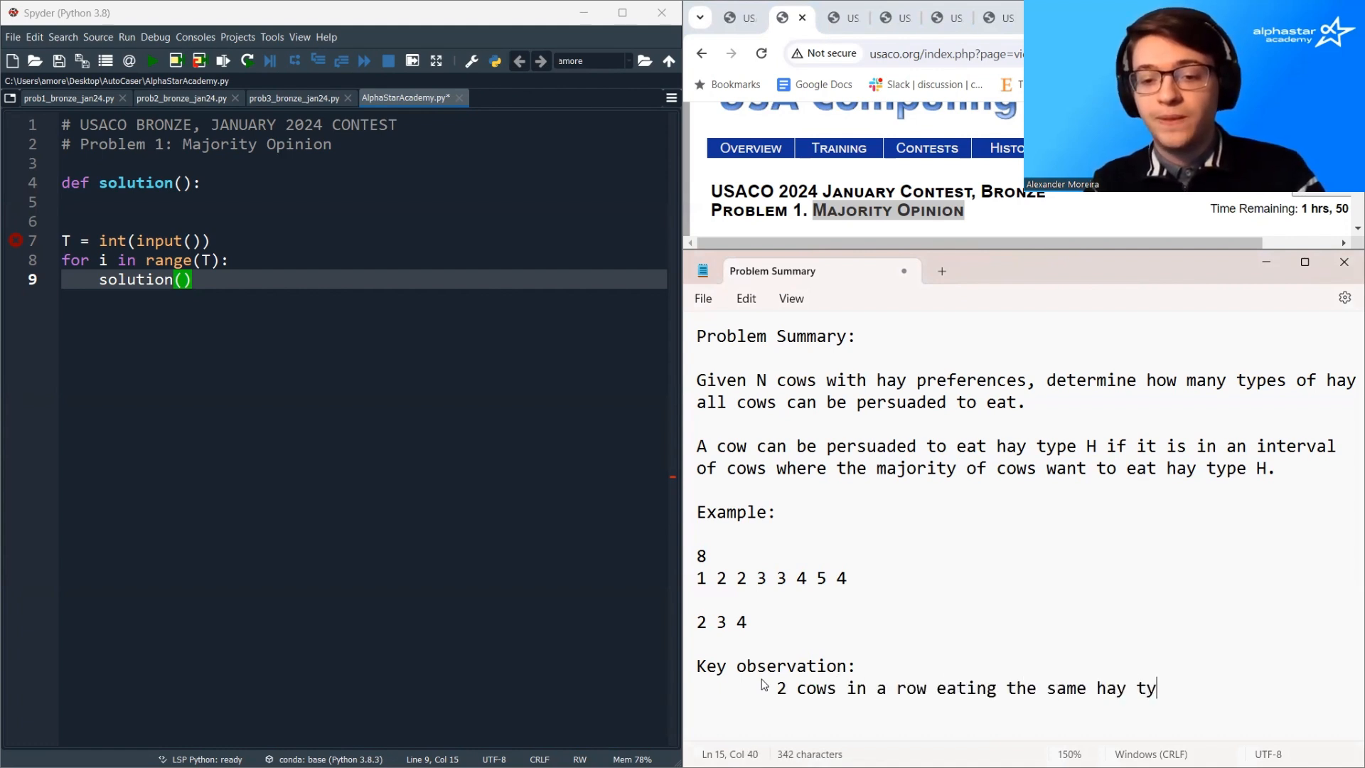
- Write the second observation: two cows eating the same hay two apart, and select both lines
double_click(794, 579)
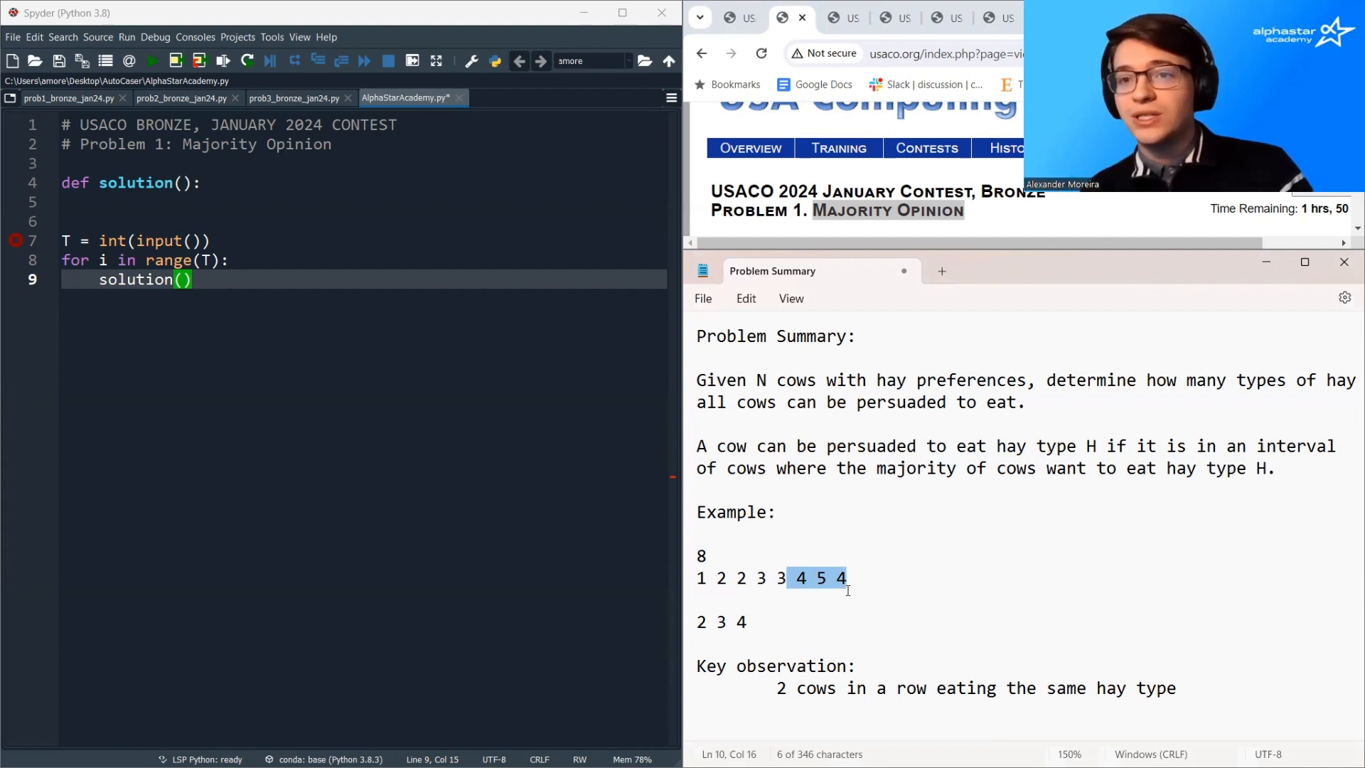
text(2 c)
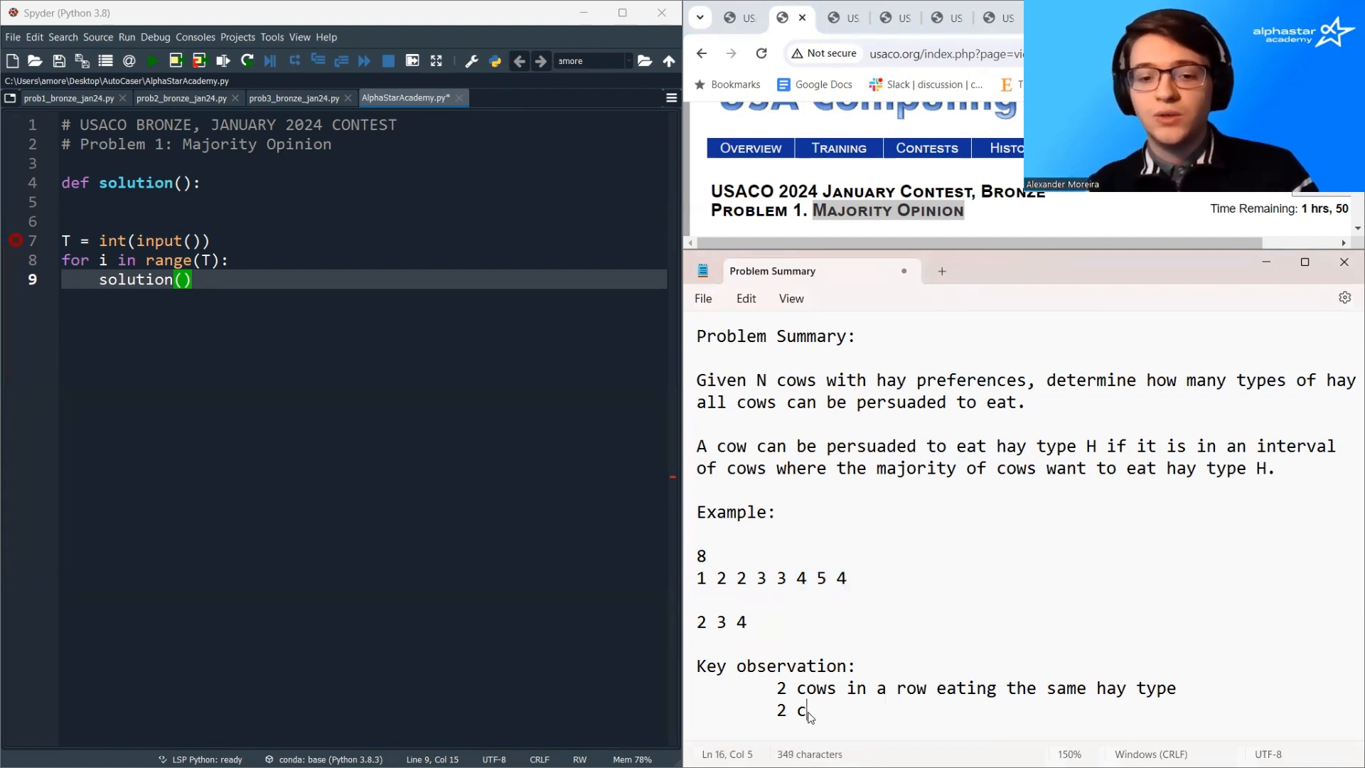
text(ows eating the same hay type, distance 2 a)
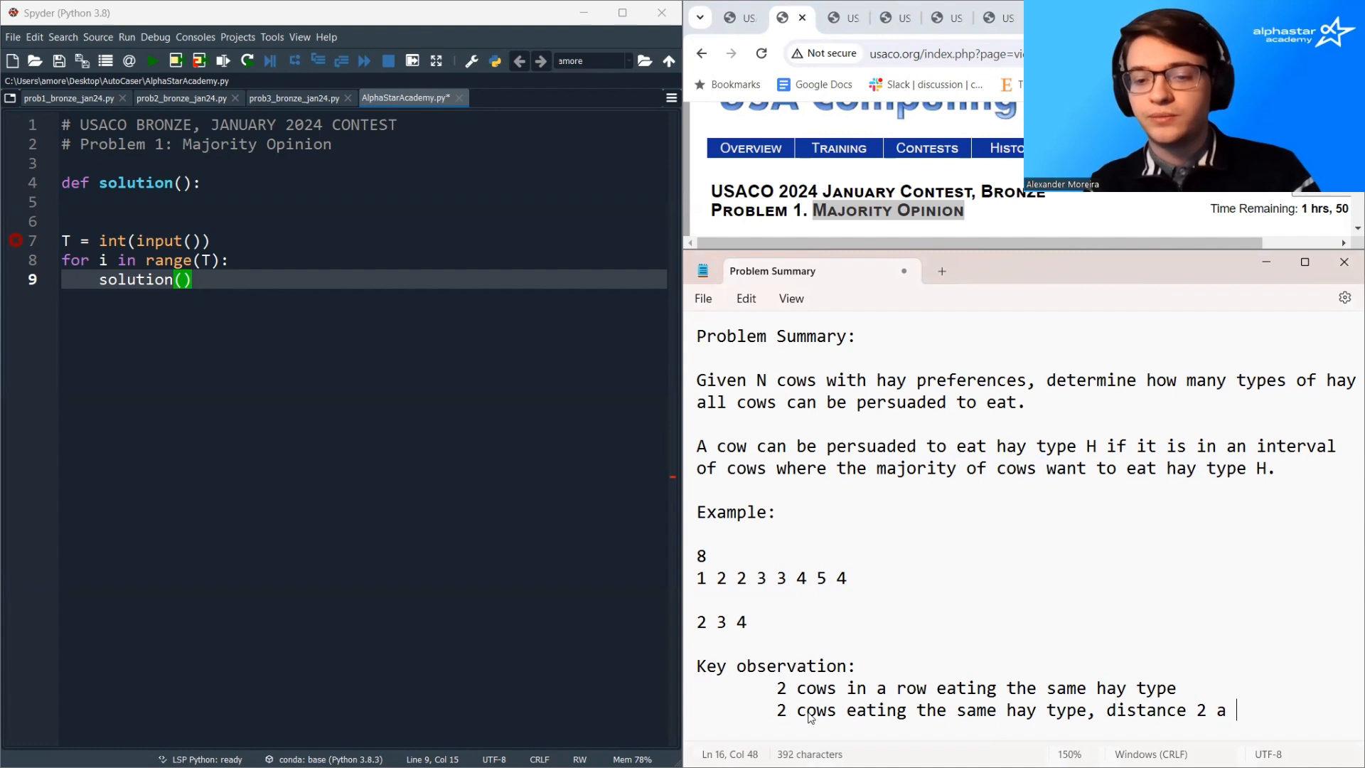
text(way!)
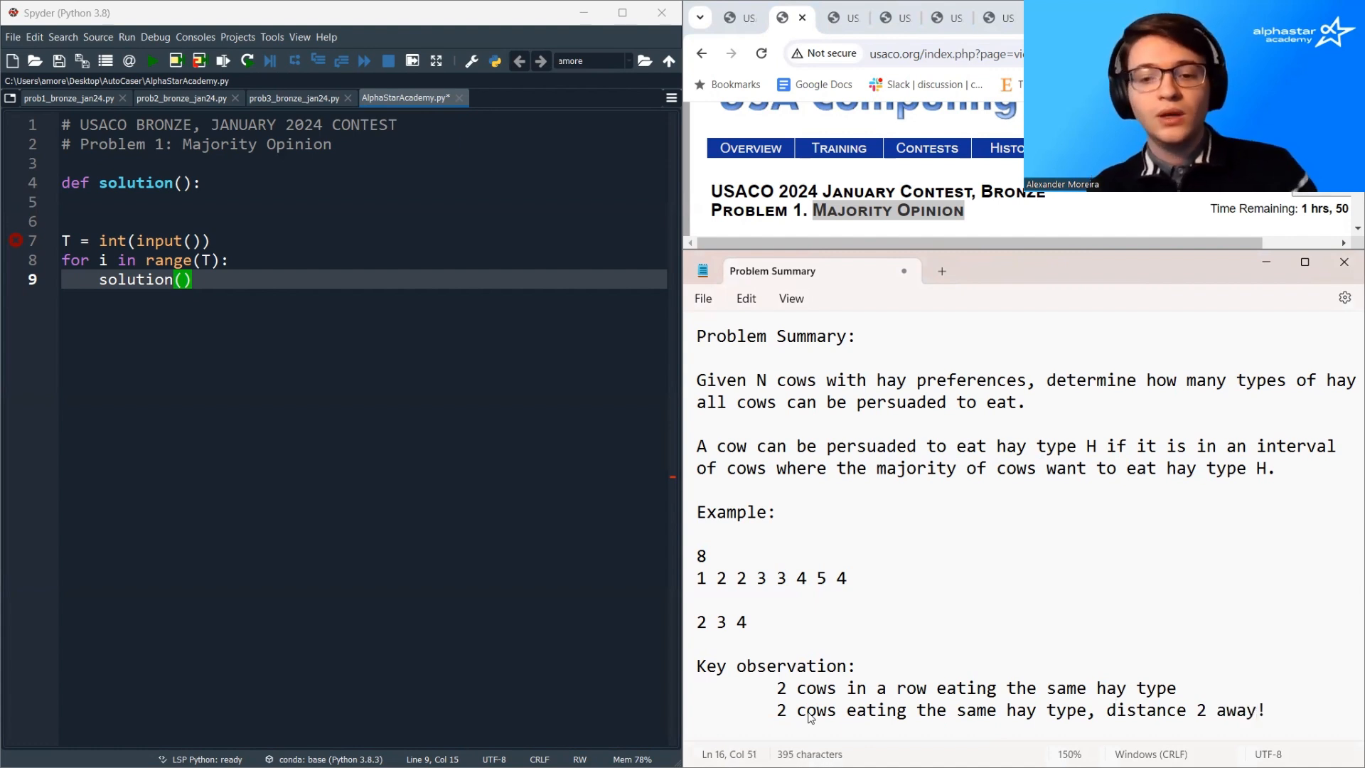
drag(775, 689, 1267, 709)
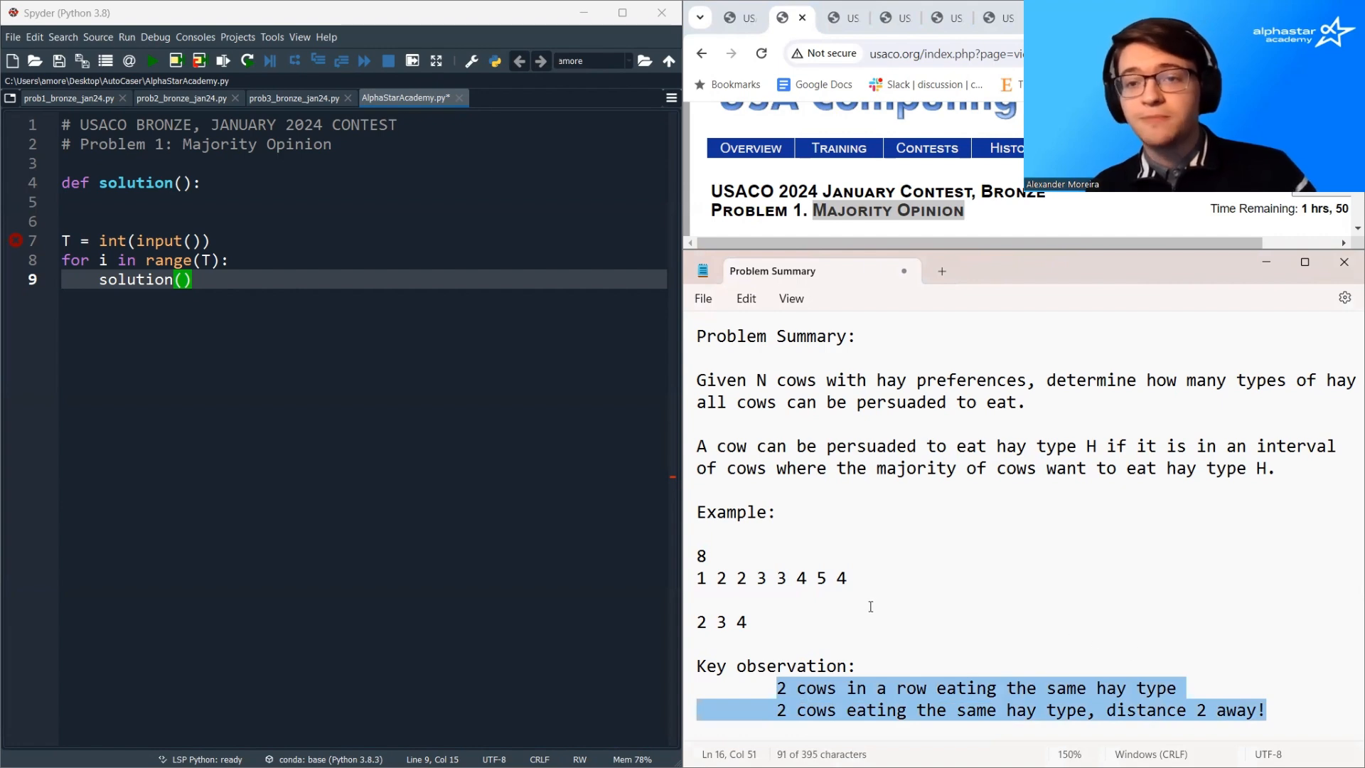
mouse_move(903, 581)
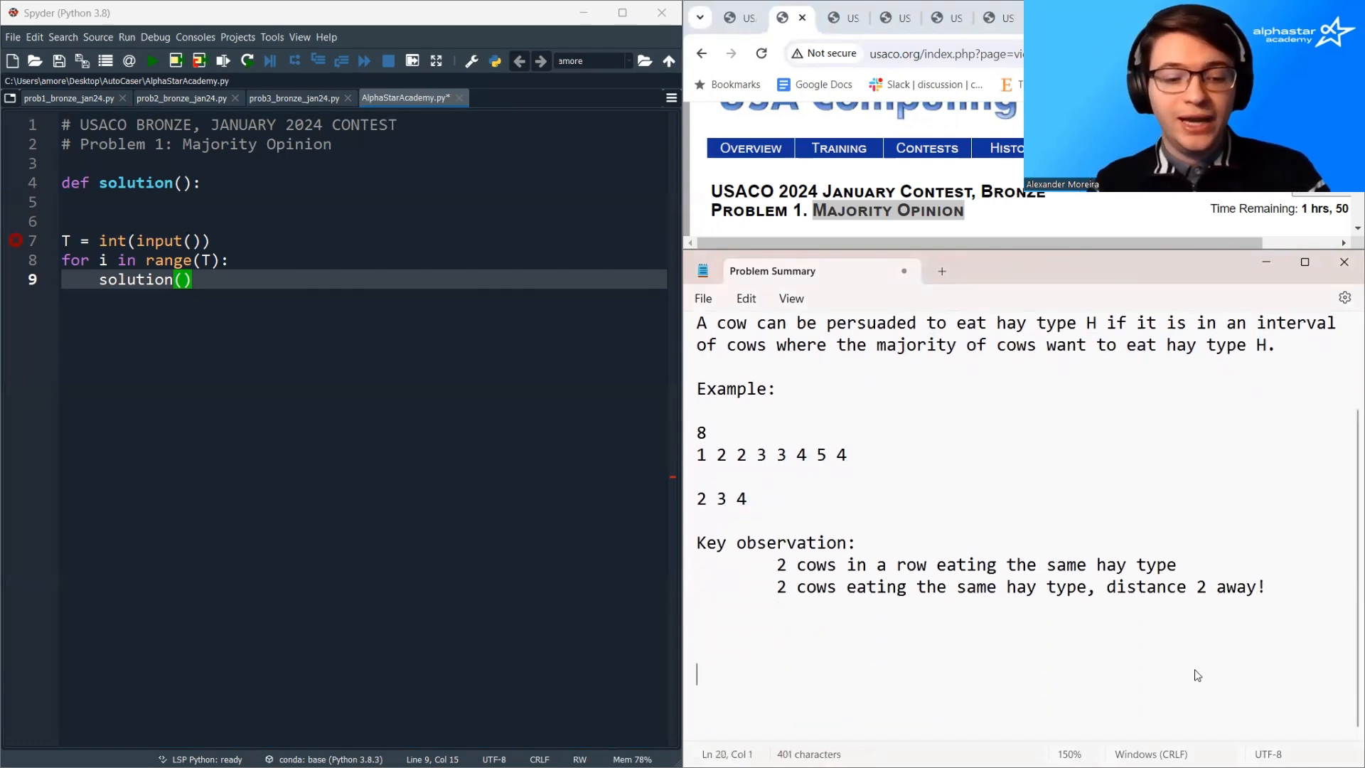
- Write the test sequence 1 2 1 3 1 4 1 below the key observations
text(1 2)
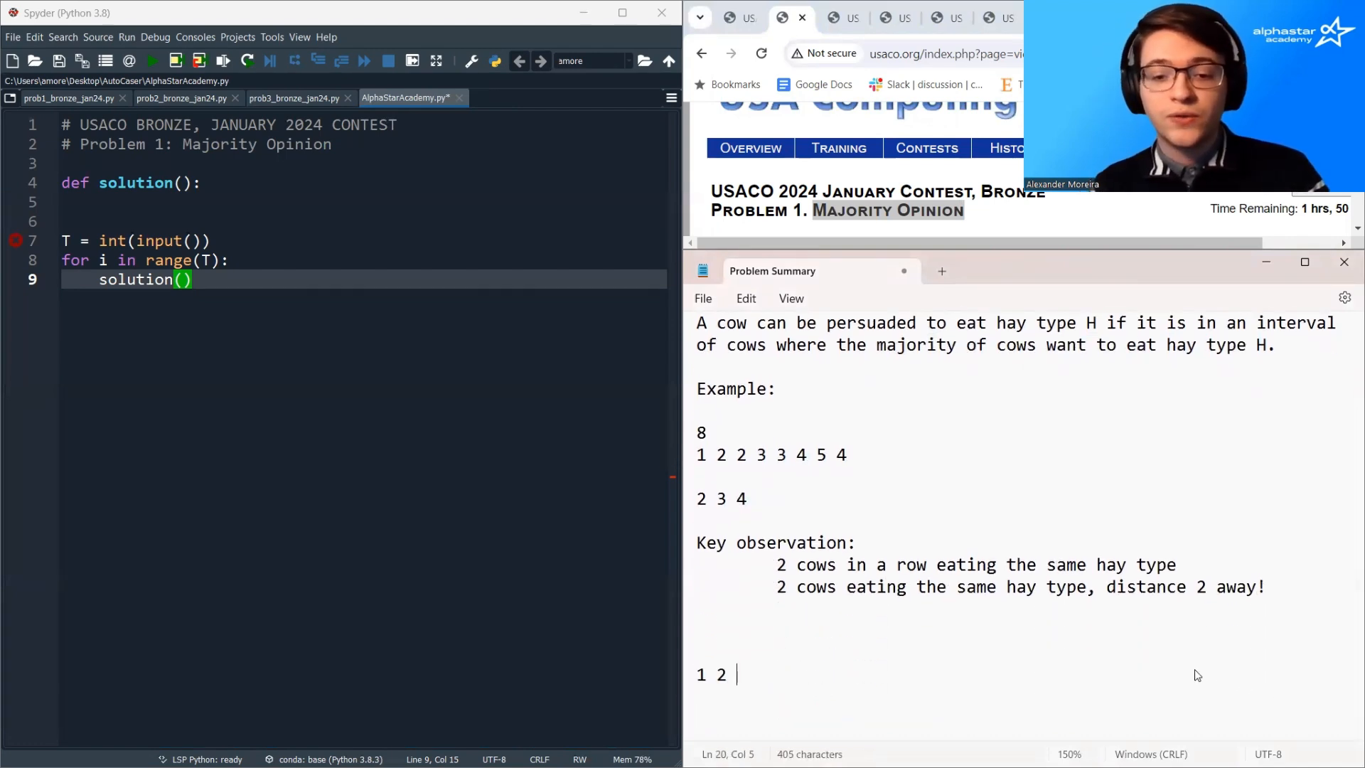
text(1)
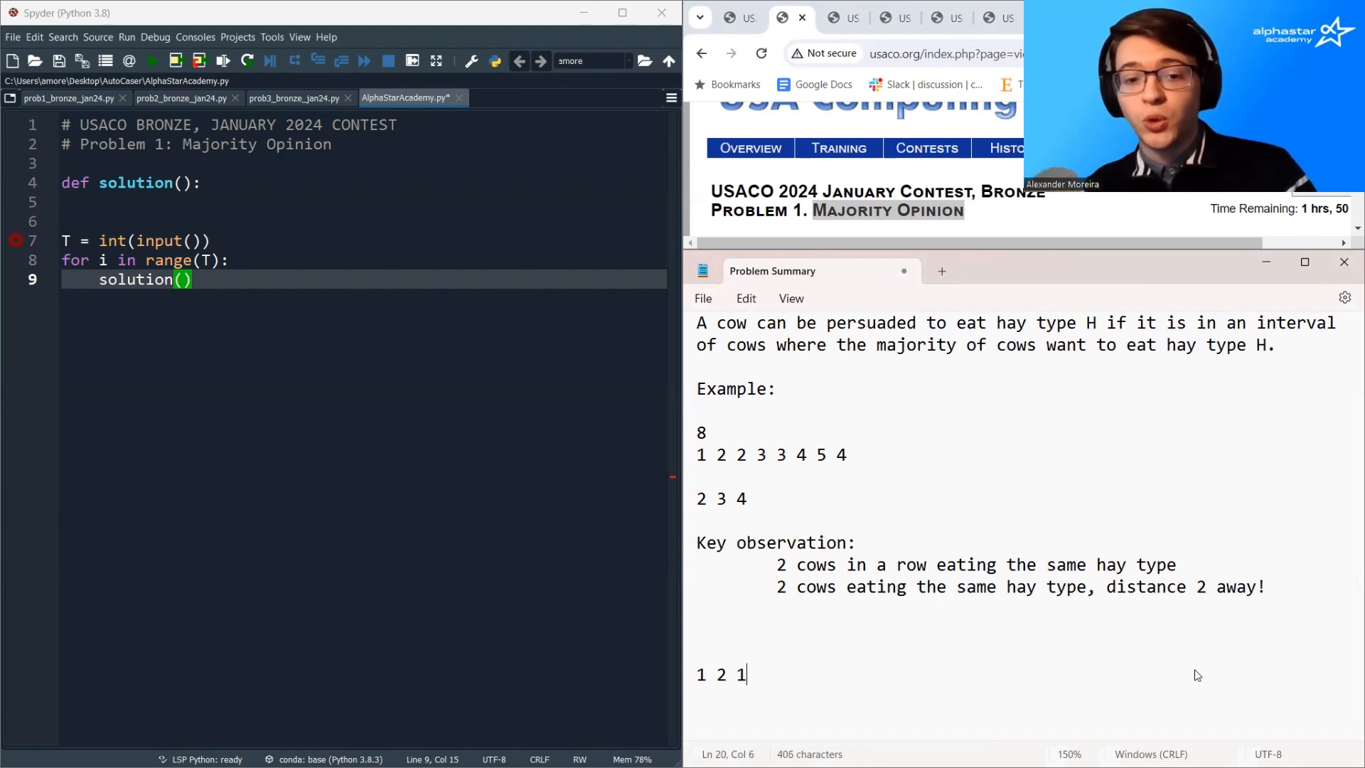
text(3 1)
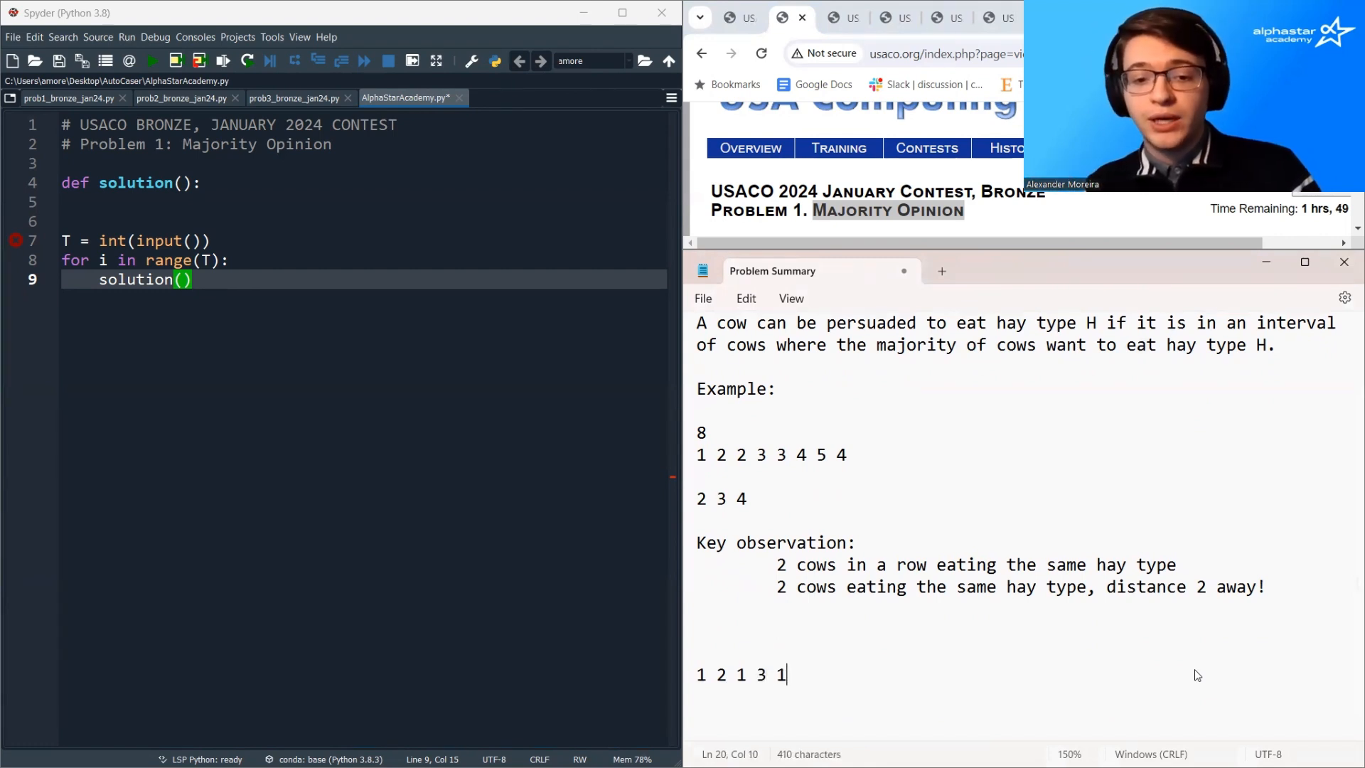
text(4 1)
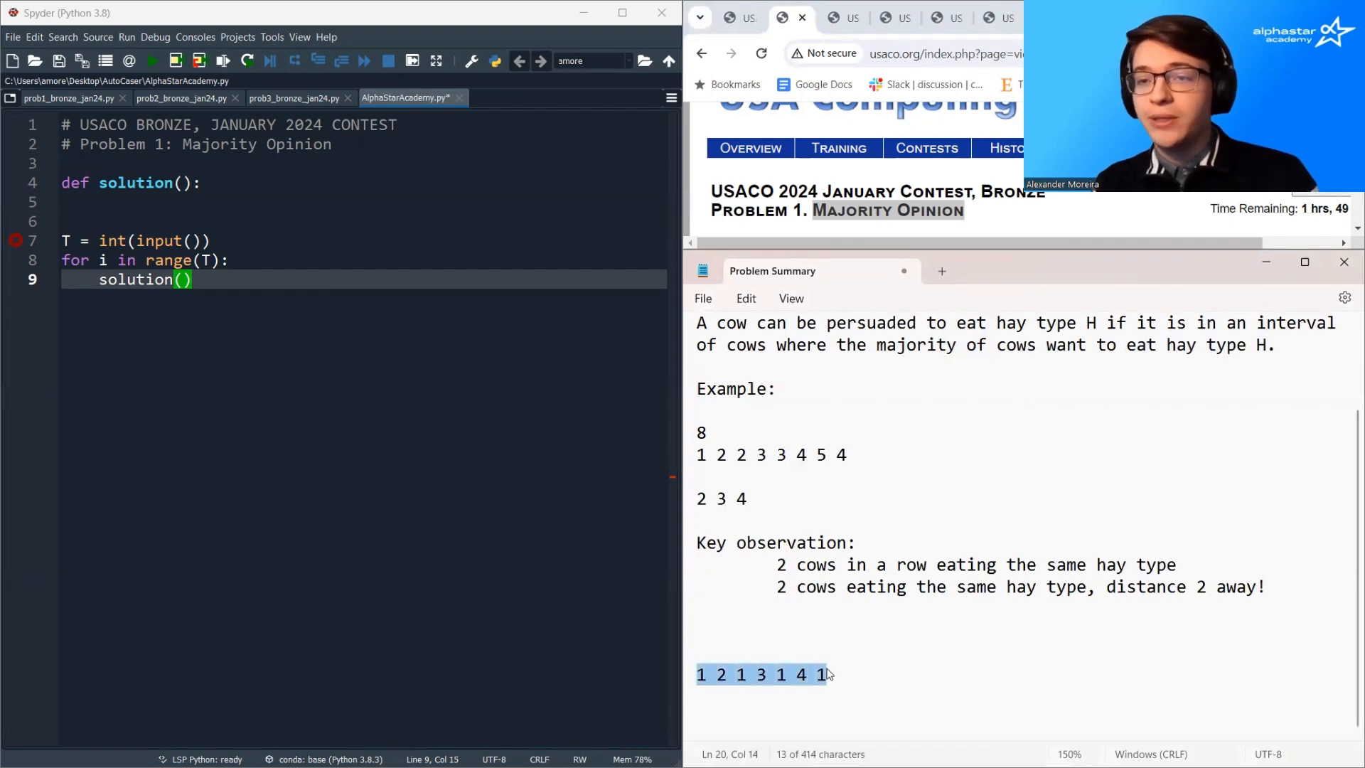
- Write the second test sequence 1 1 2 3 1 4 1 and select the distance-2 observation
click(704, 674)
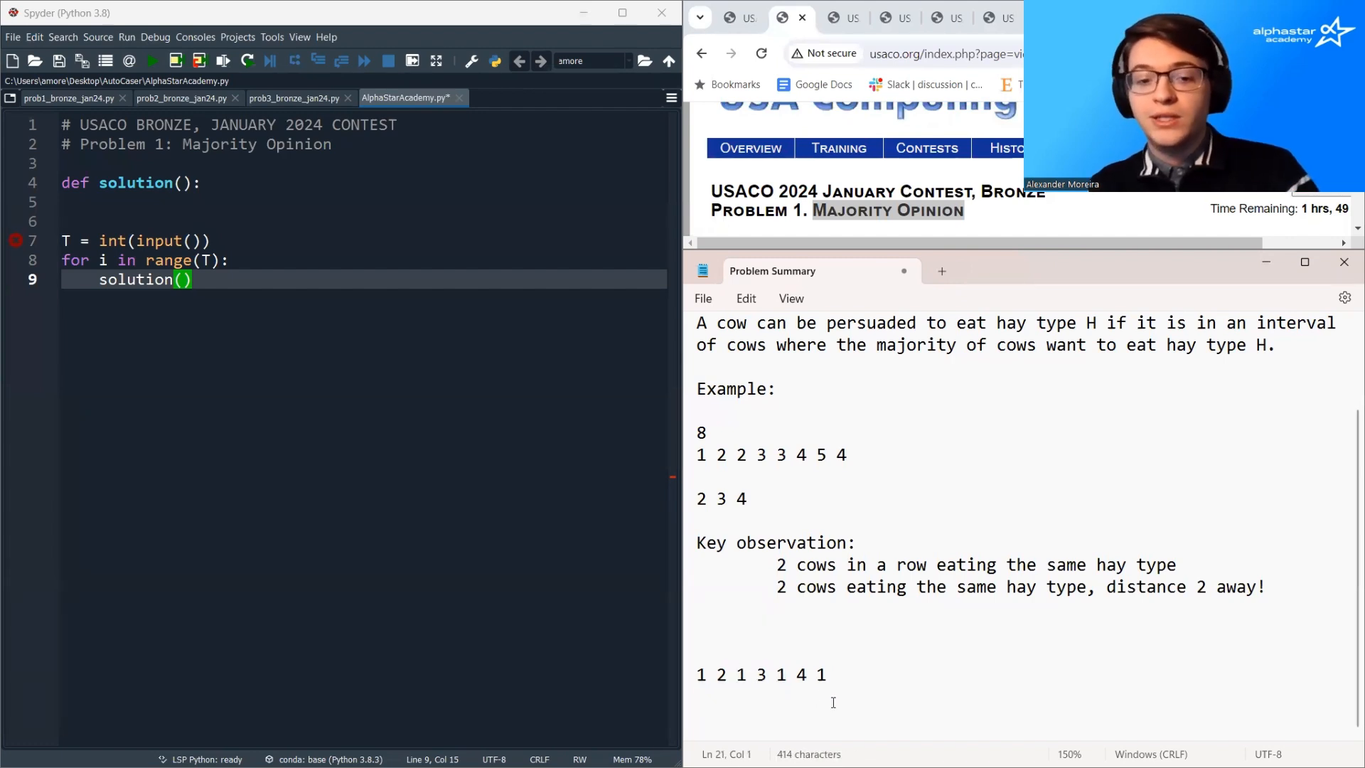
text(1 1)
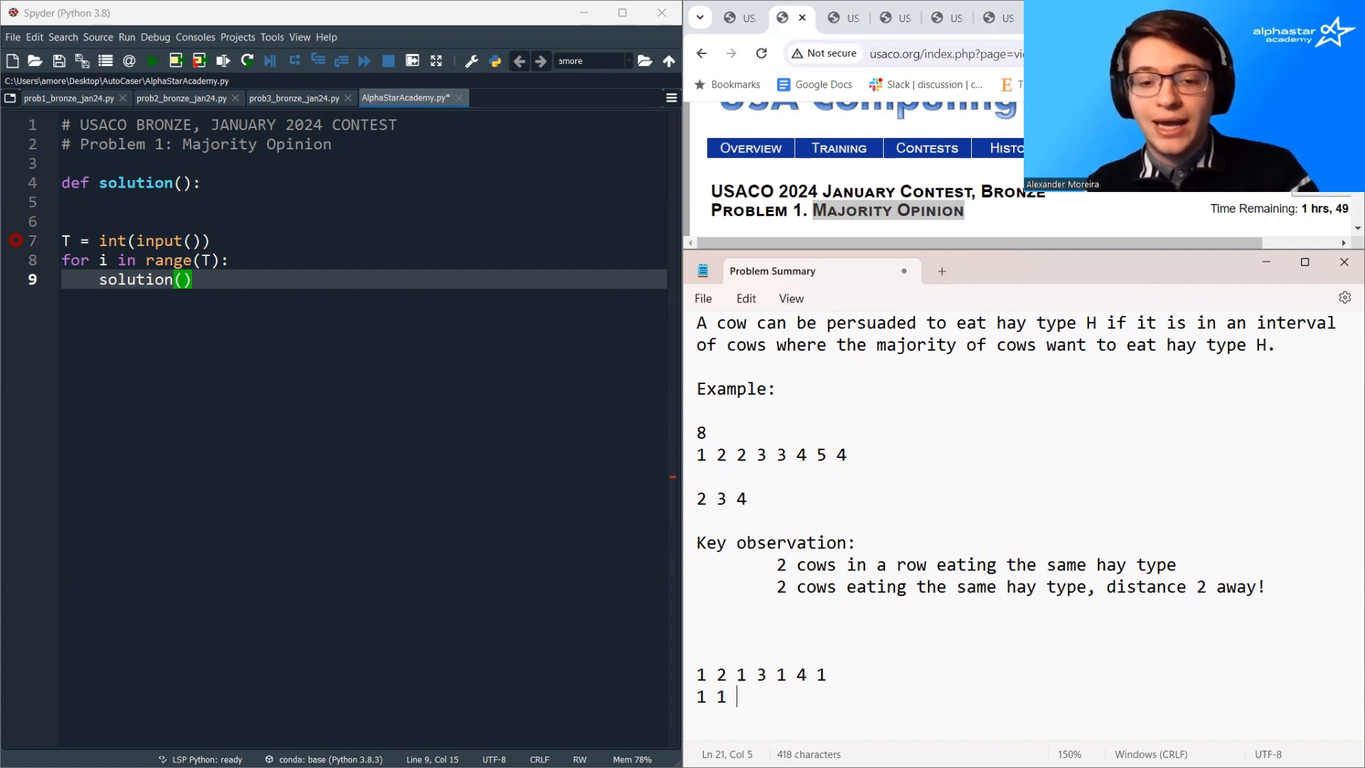
text(2 3 1 3)
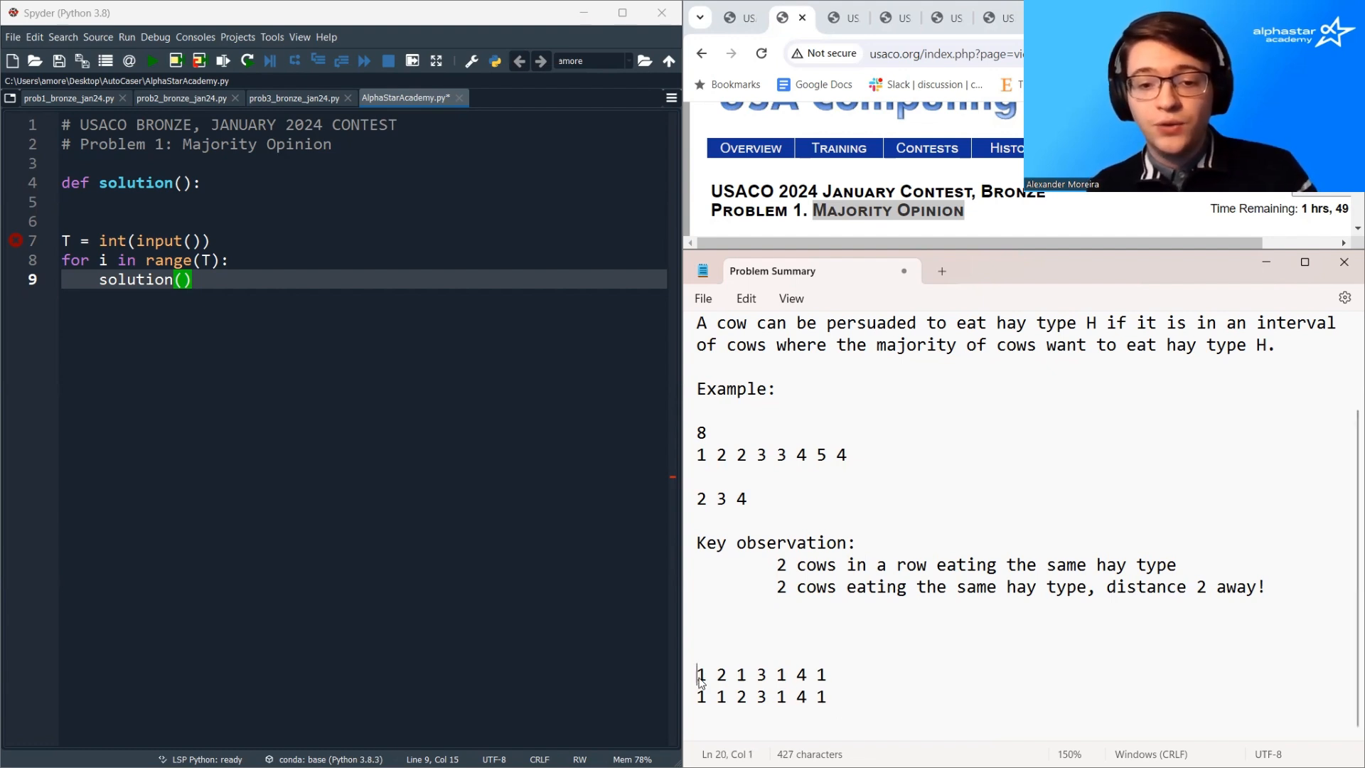
drag(699, 674, 826, 674)
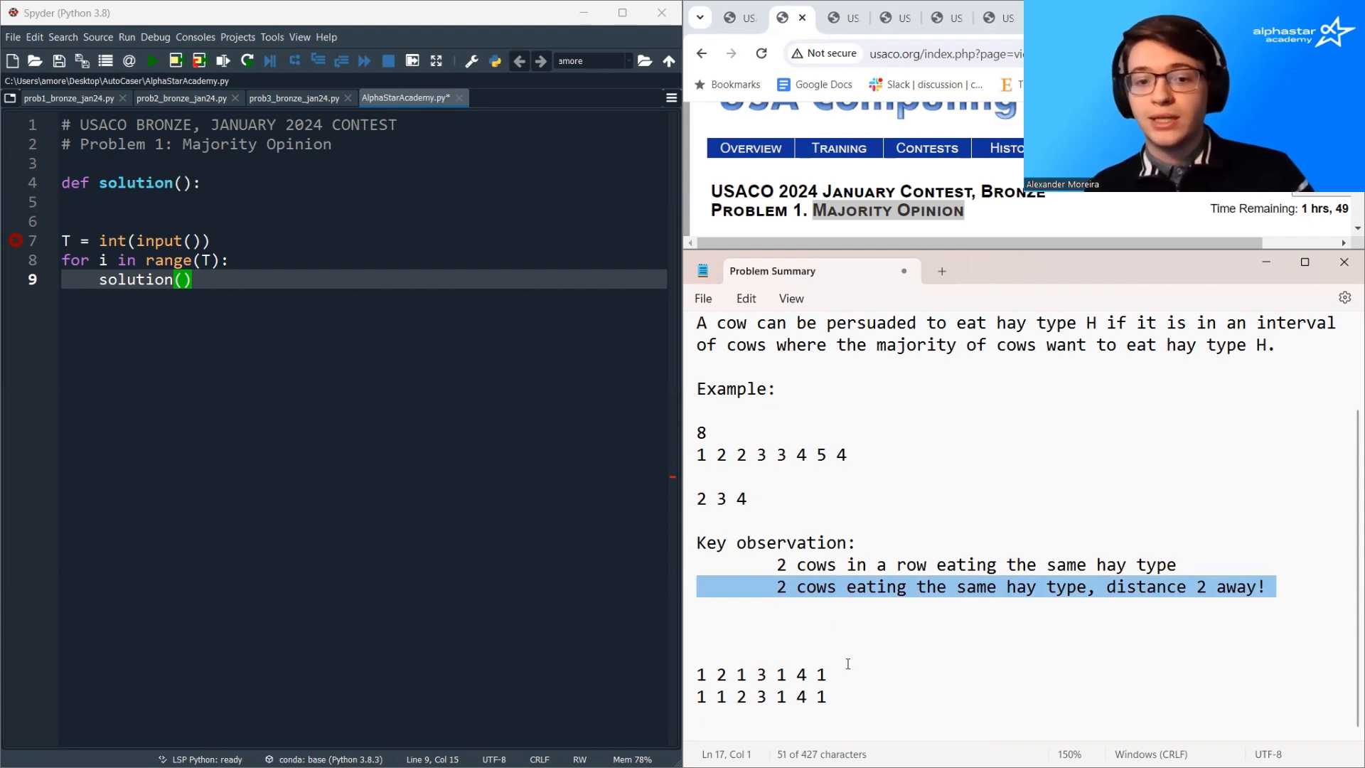
- In solution(), read N and build hay = [int(i) for i in input().split()]
click(980, 565)
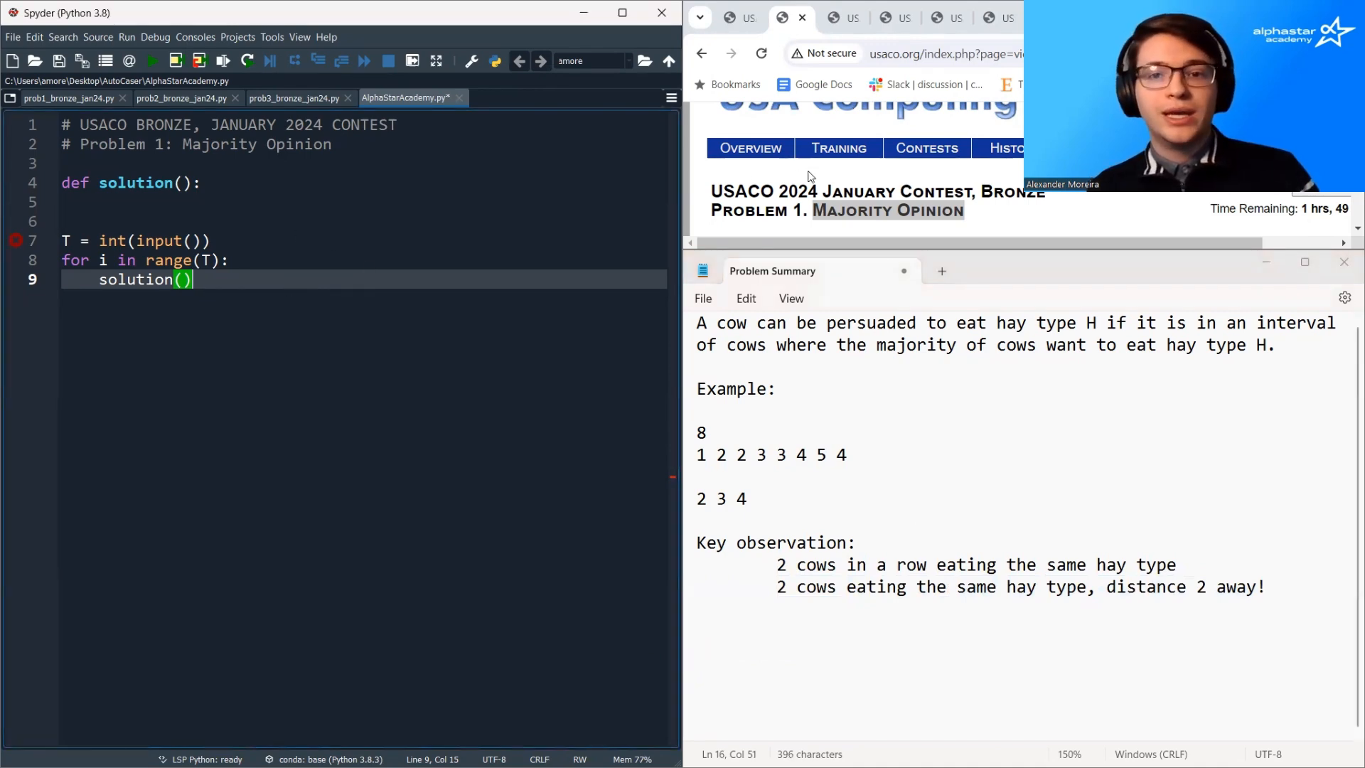
scroll(down, 3)
text(N = int(input()
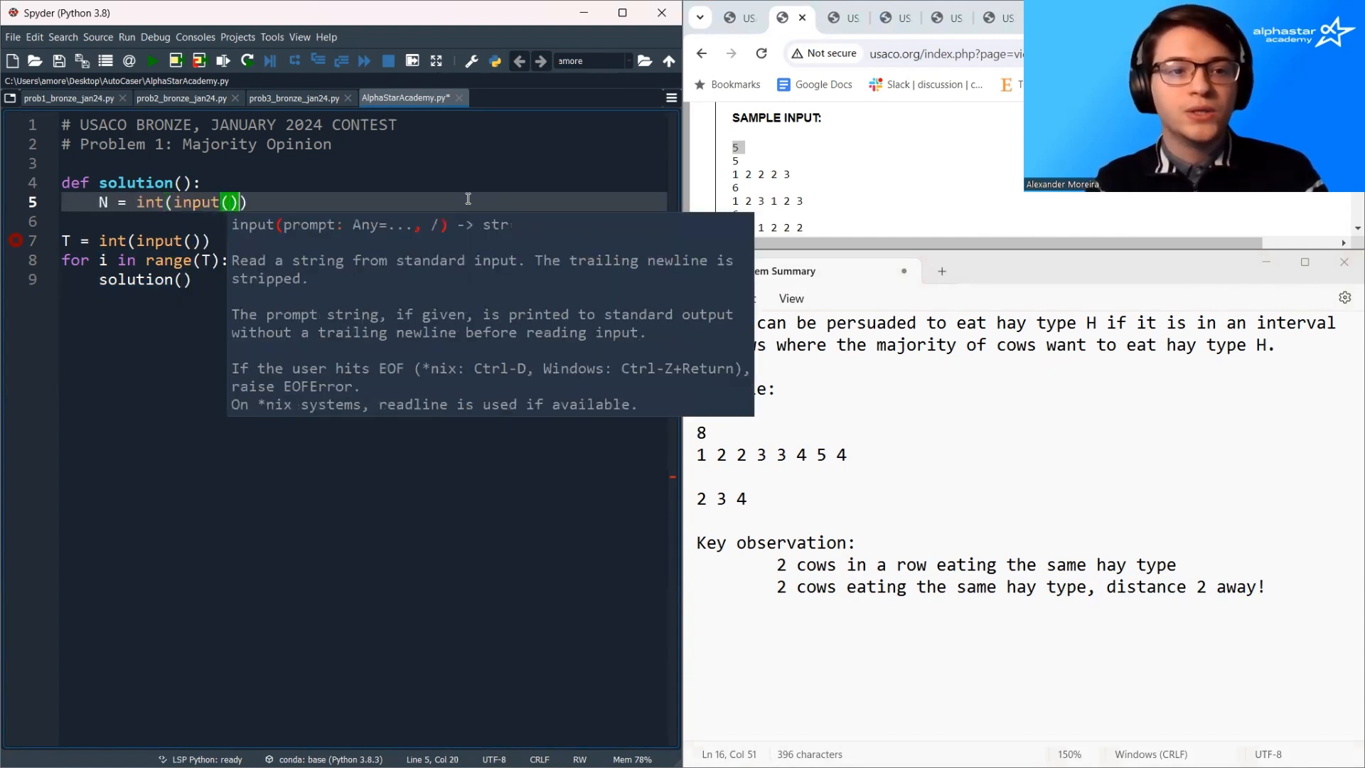
text(hay =)
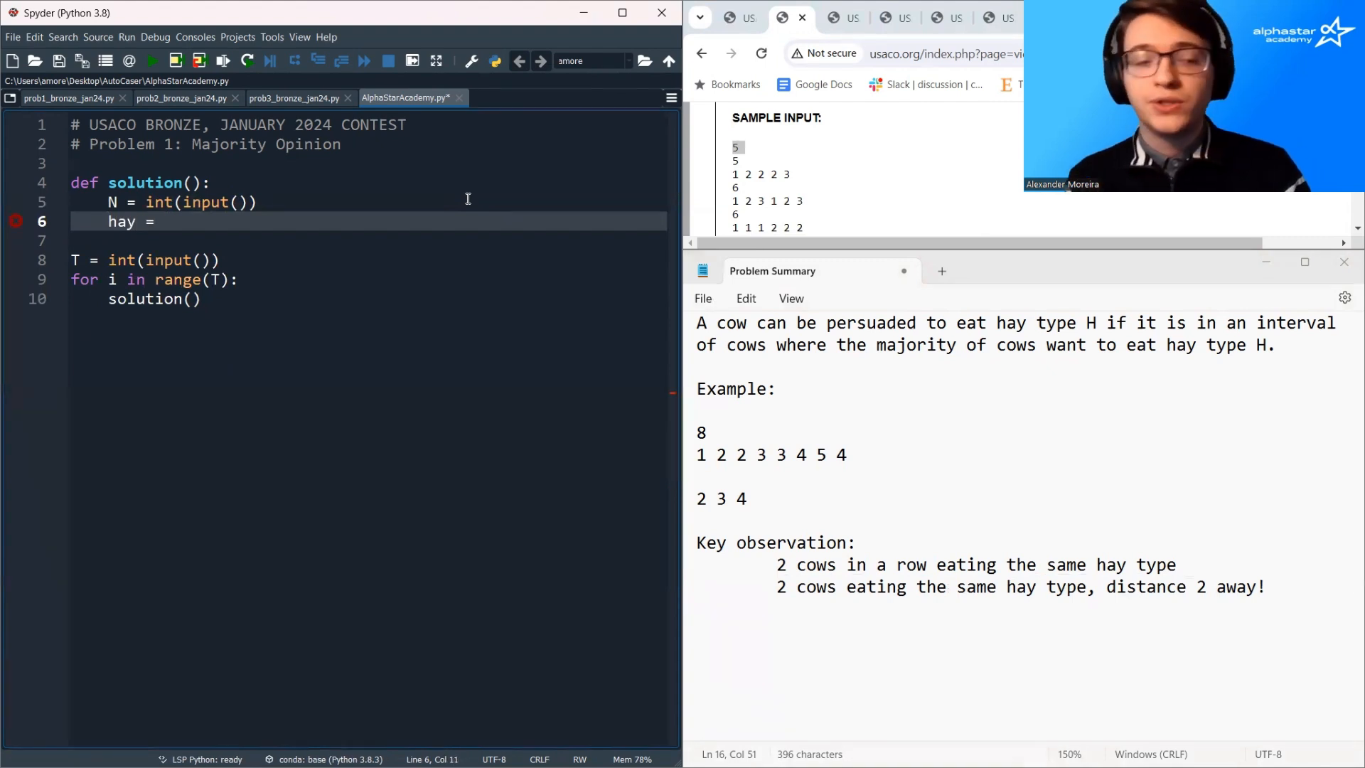
text([int()])
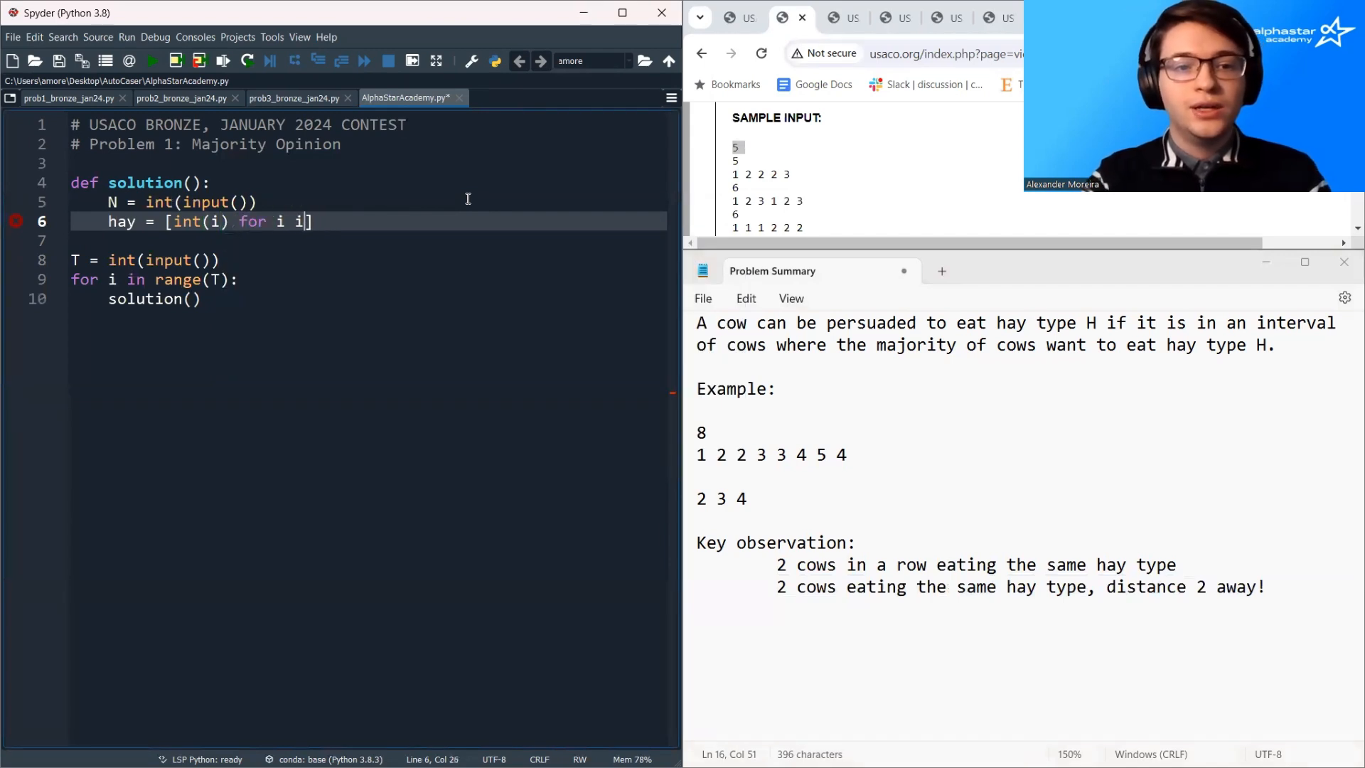
text(n input().split()
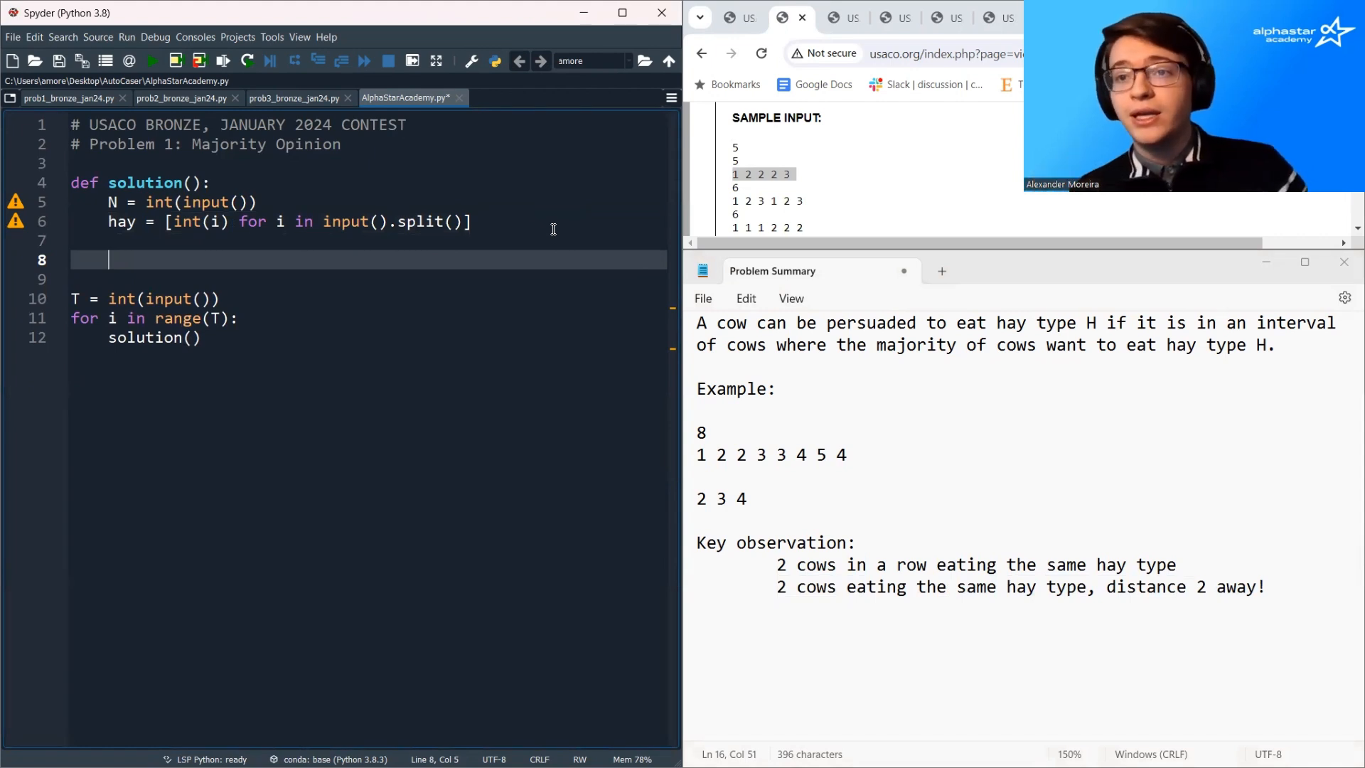
- Initialize possibilities = [0]*N inside solution()
text(po)
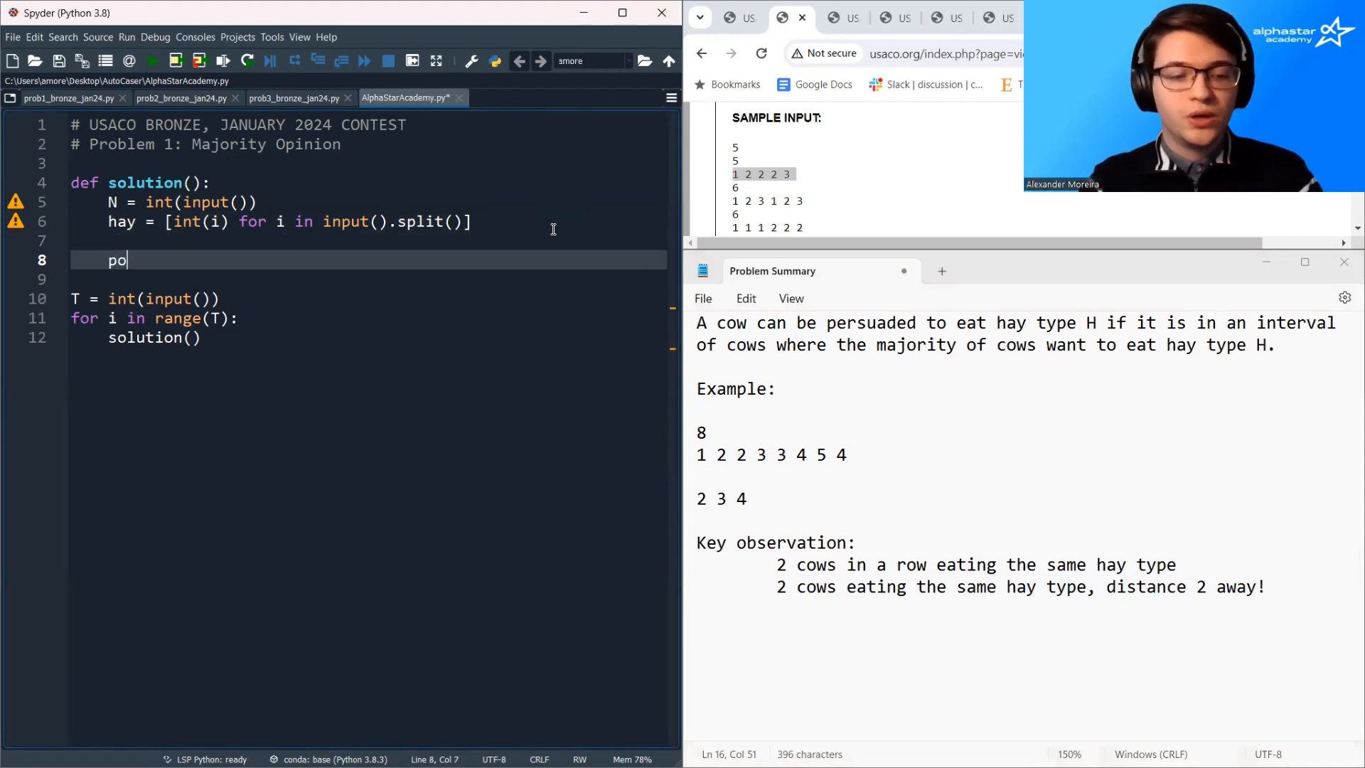
text(ssibilities = [0]*)
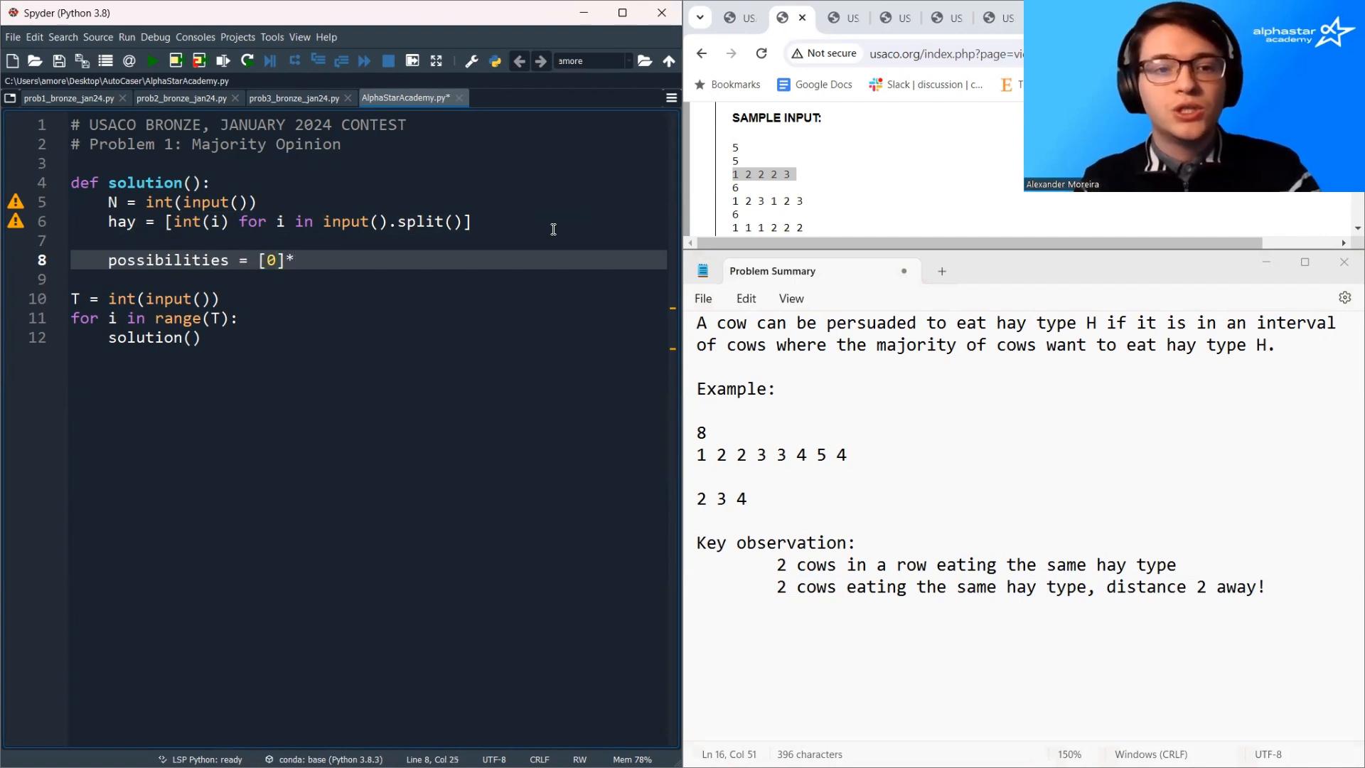
text(N)
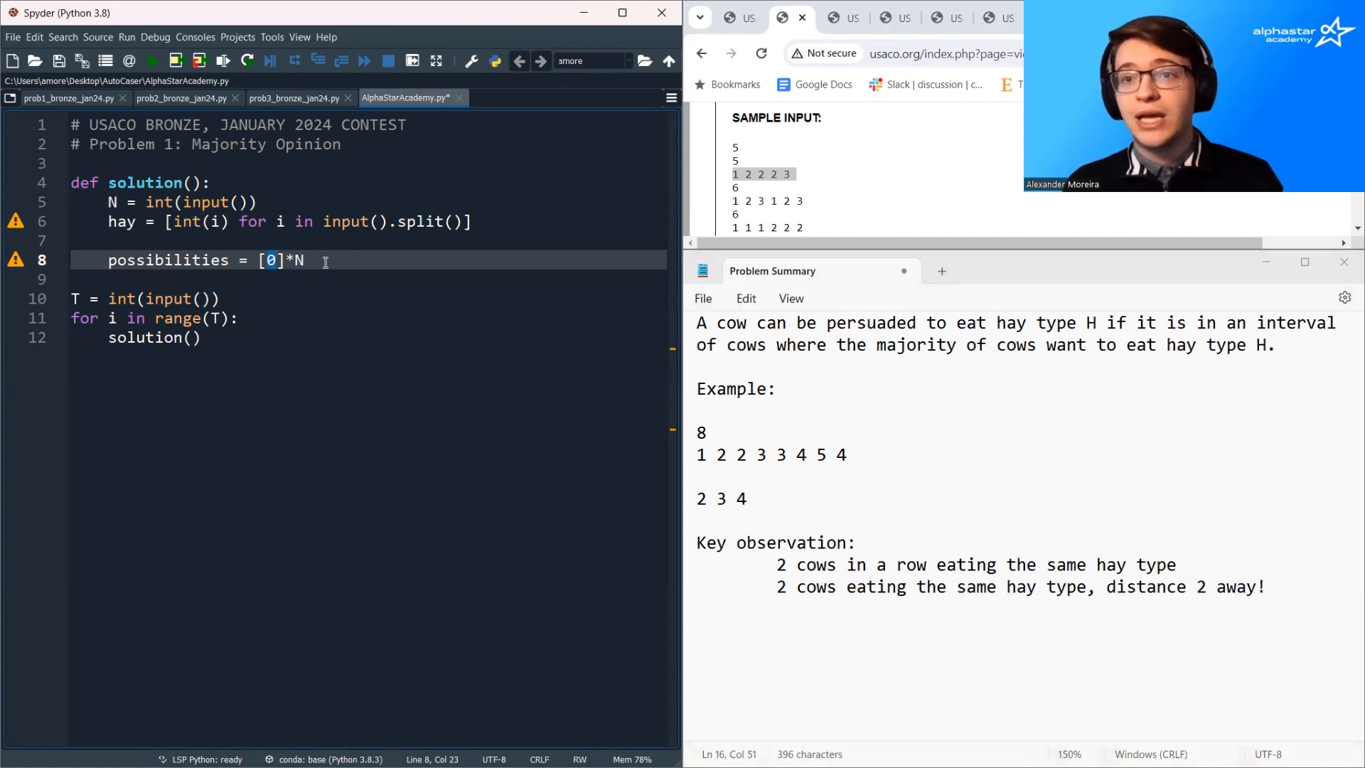
key(enter)
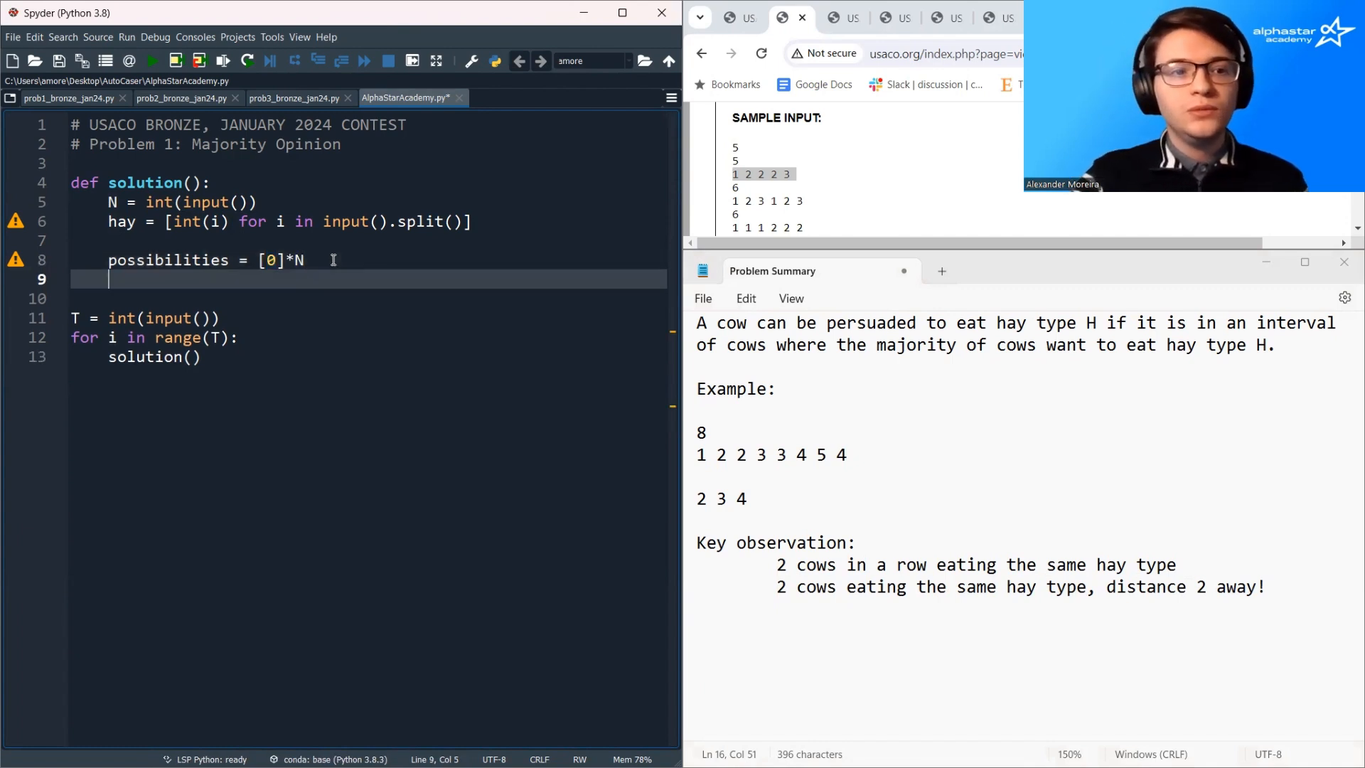
- Loop over range(N-1), setting possibilities[hay[i]-1] = 1 when hay[i] == hay[i+1]
text(for i in ra)
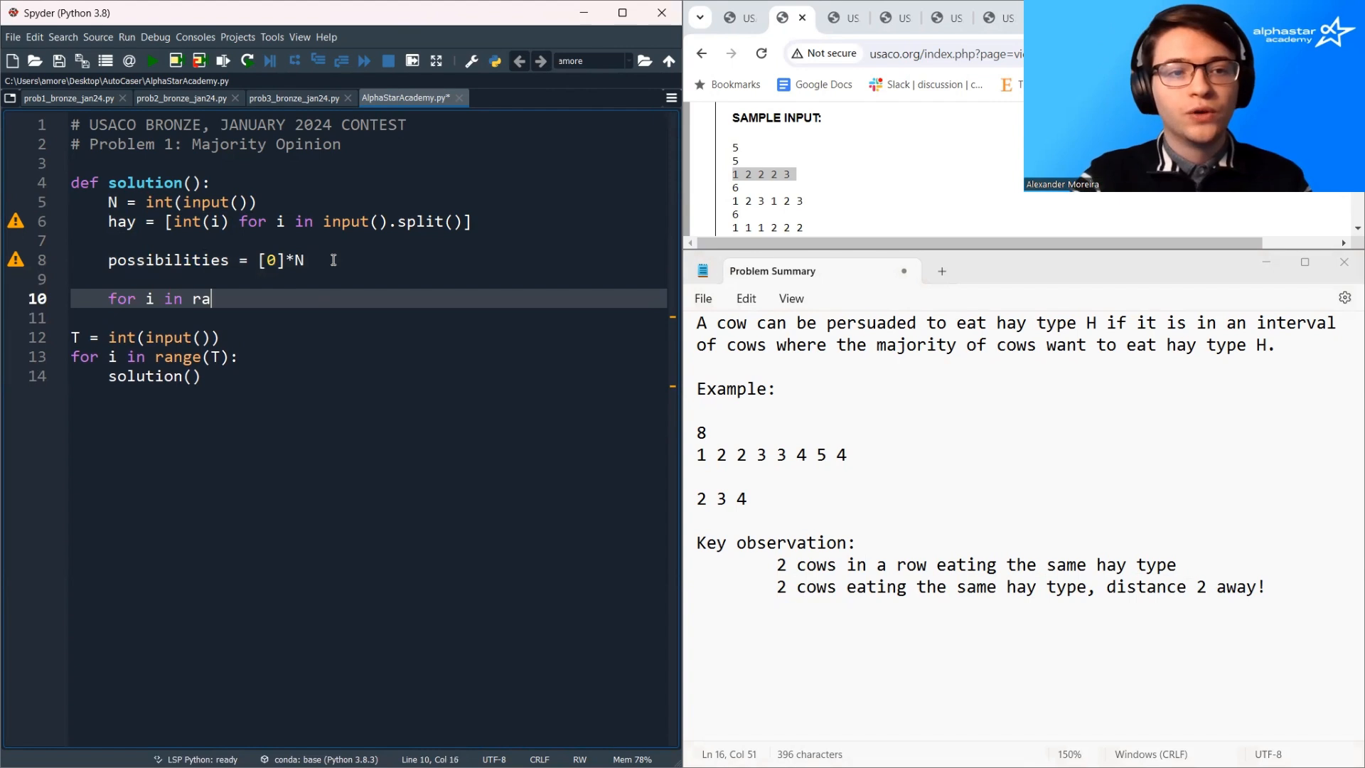
text(nge(N-1):)
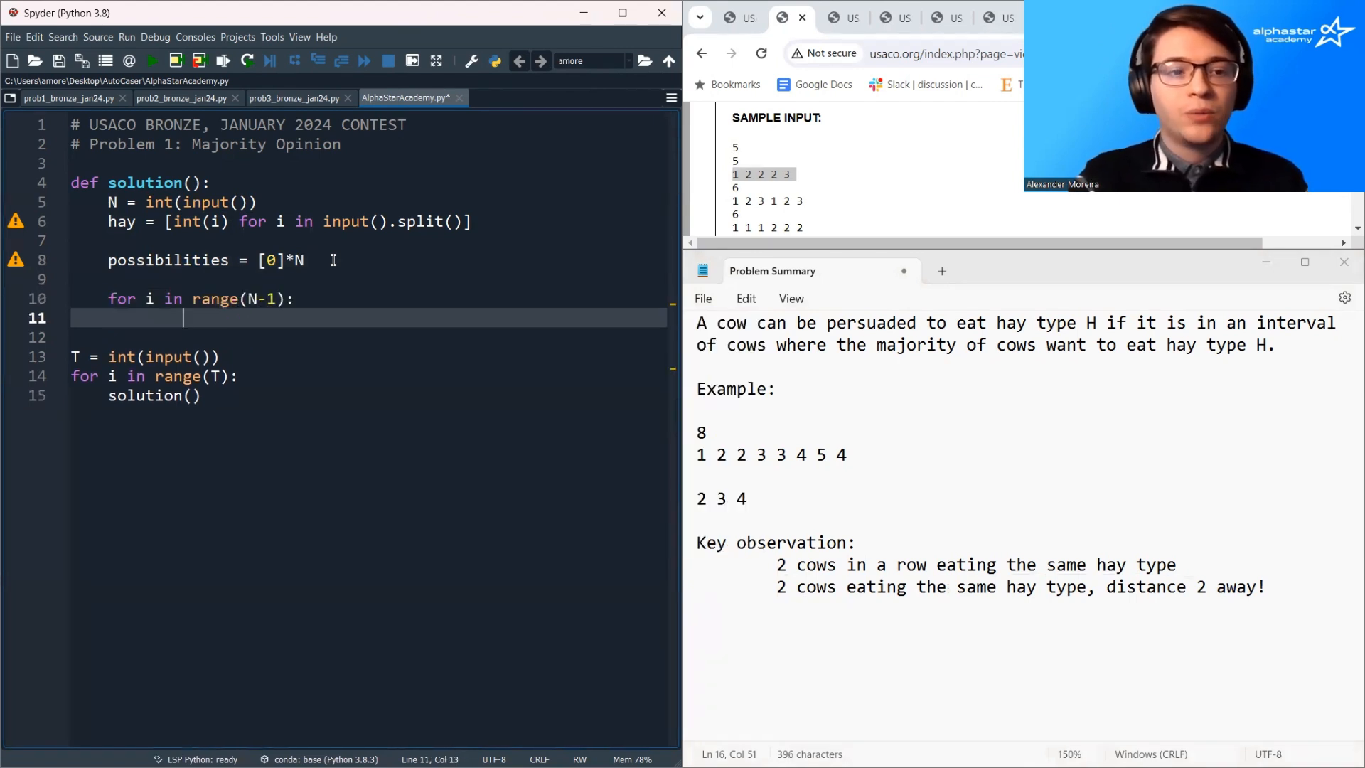
text(if)
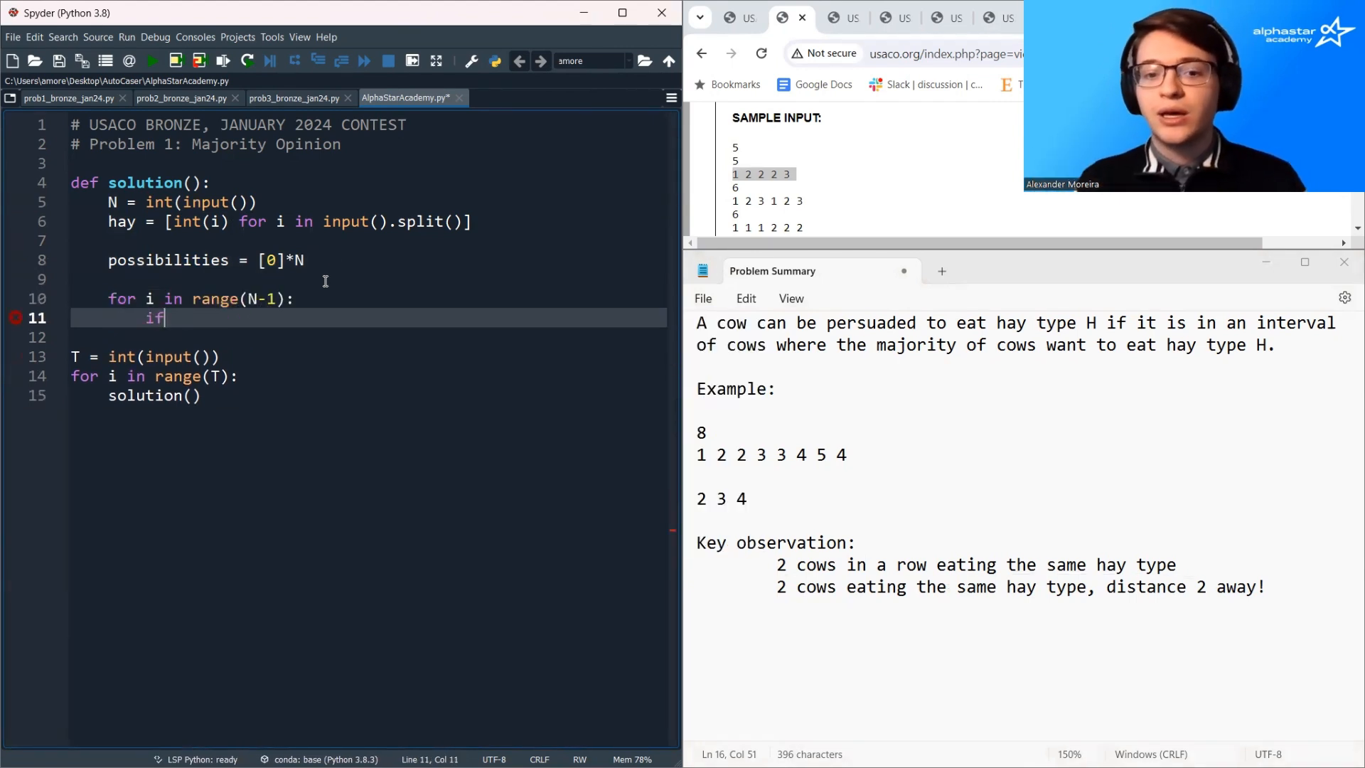
triple_click(936, 564)
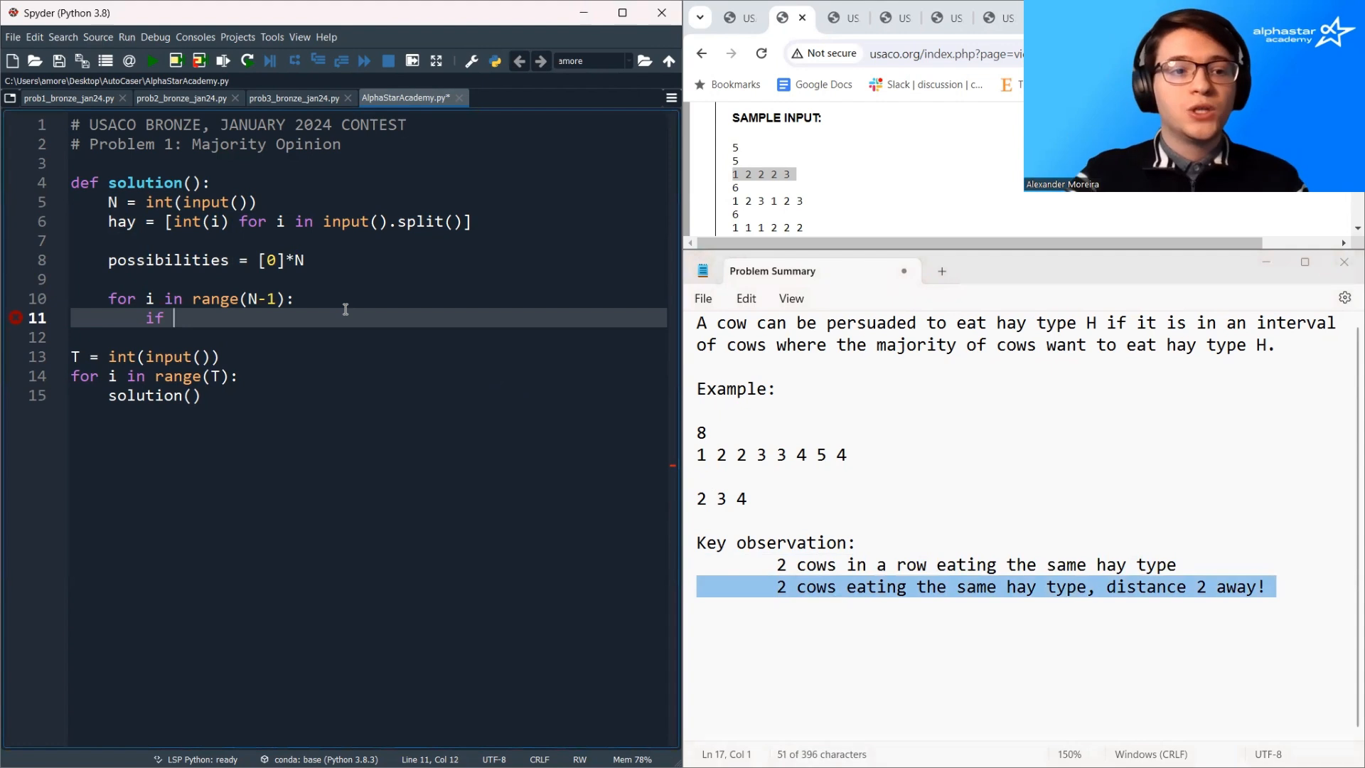
text(hay[i] == h)
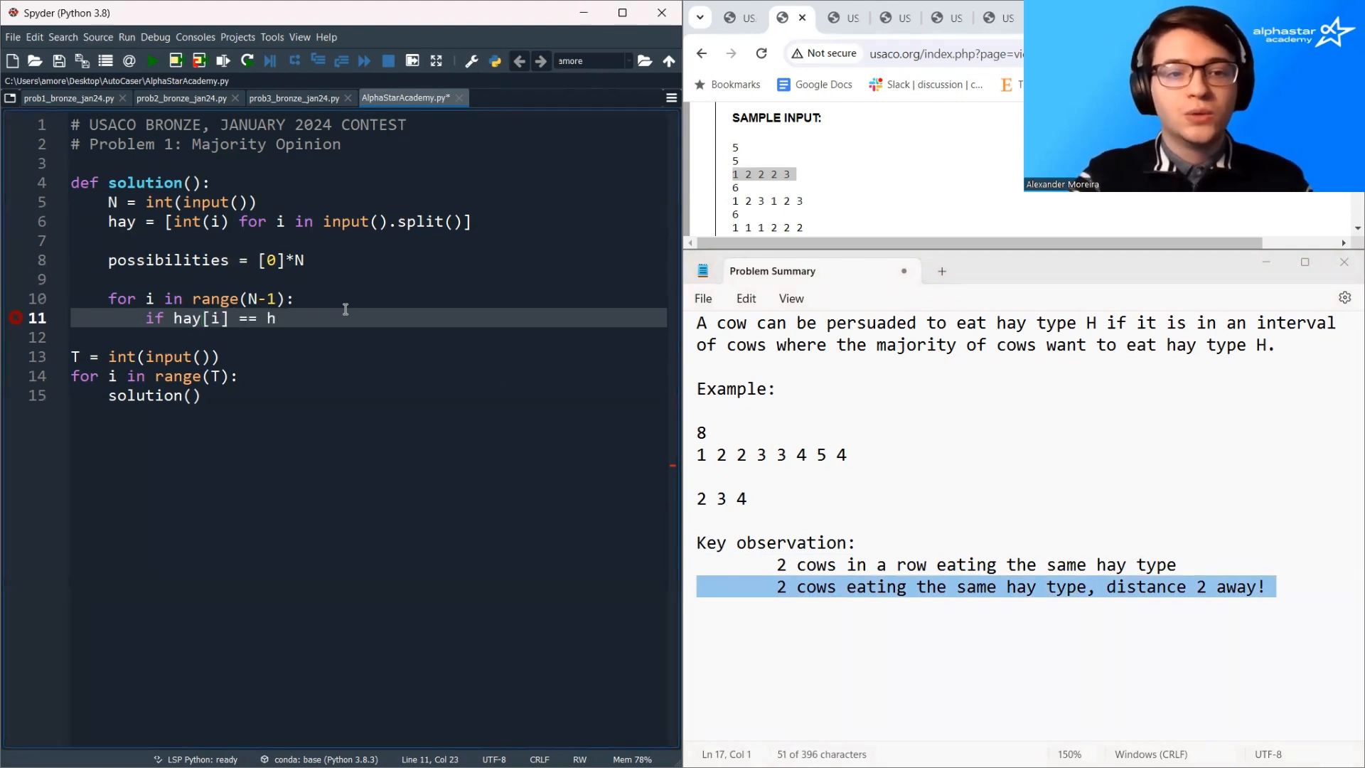
text(ay[i+1]:)
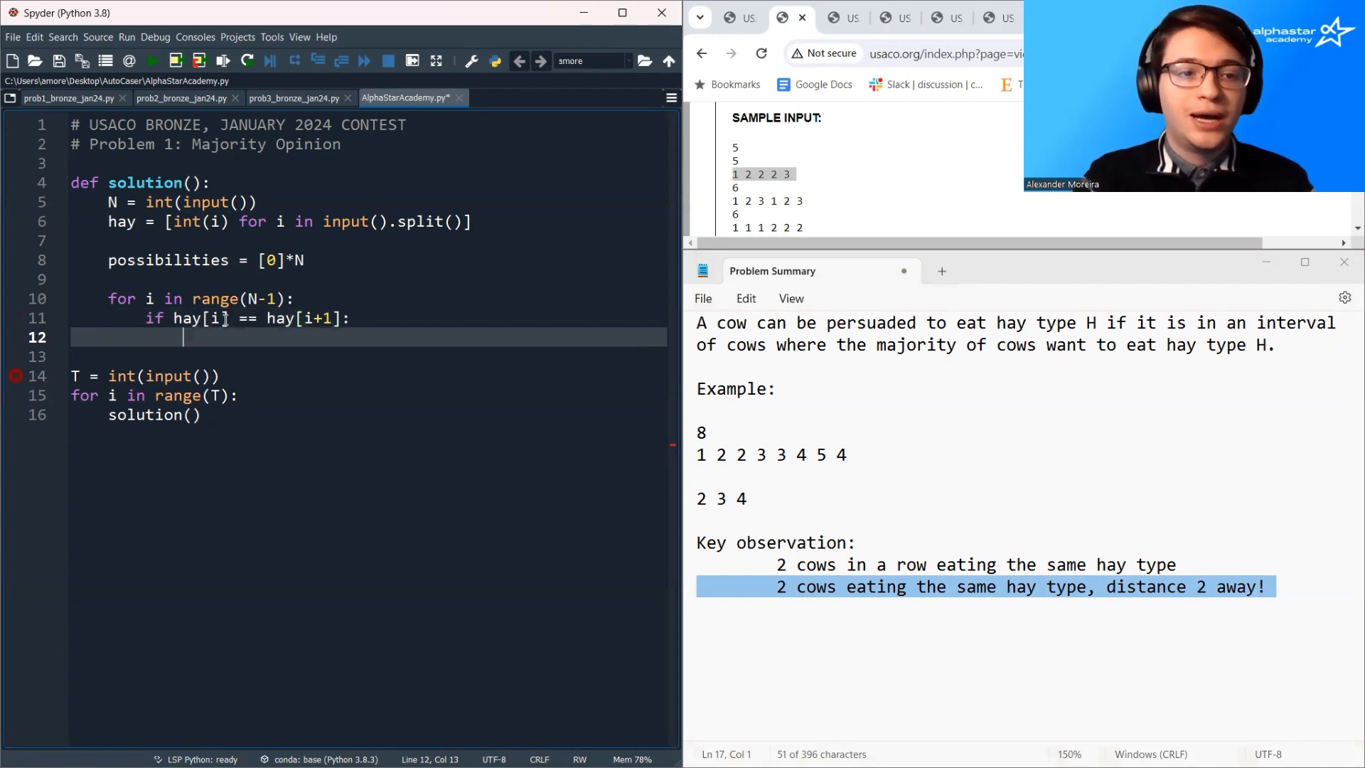
double_click(199, 317)
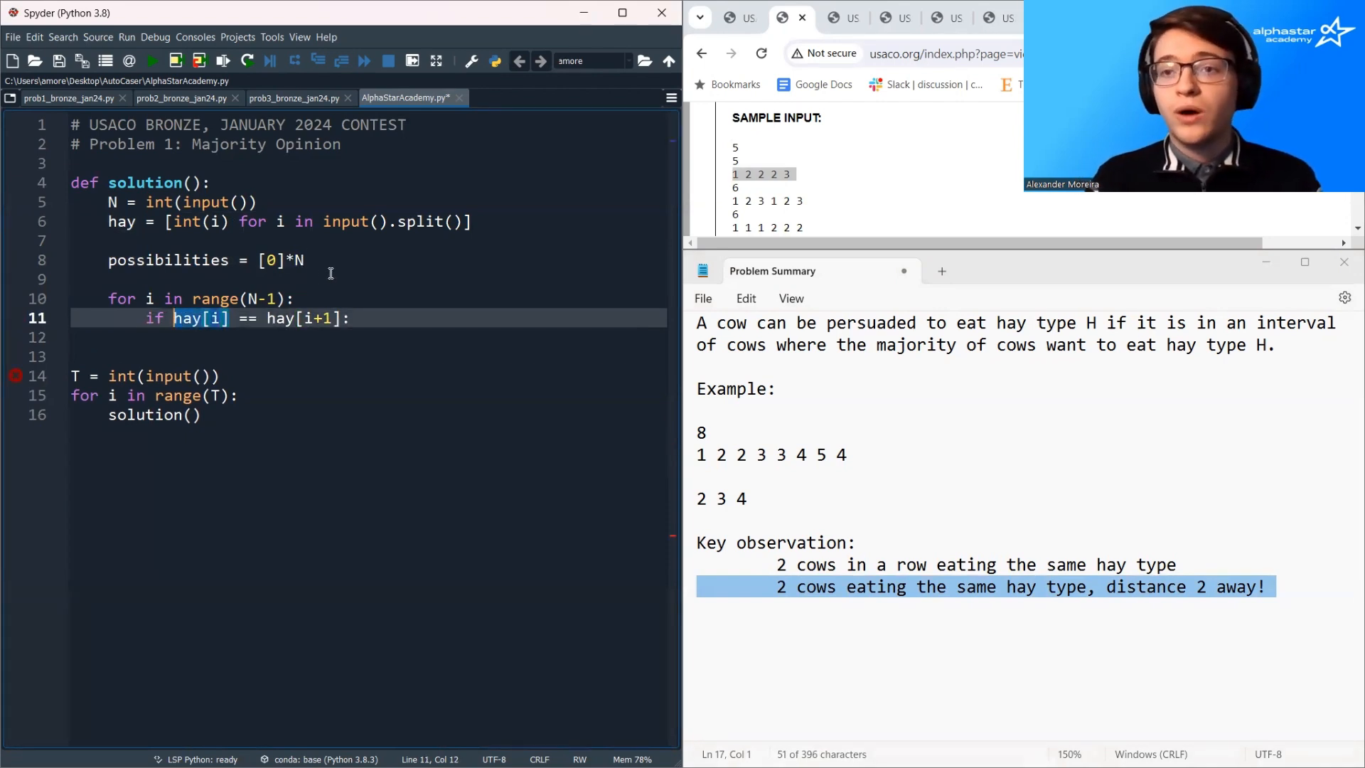
text(possibilities[hay[i] - 1] = 1)
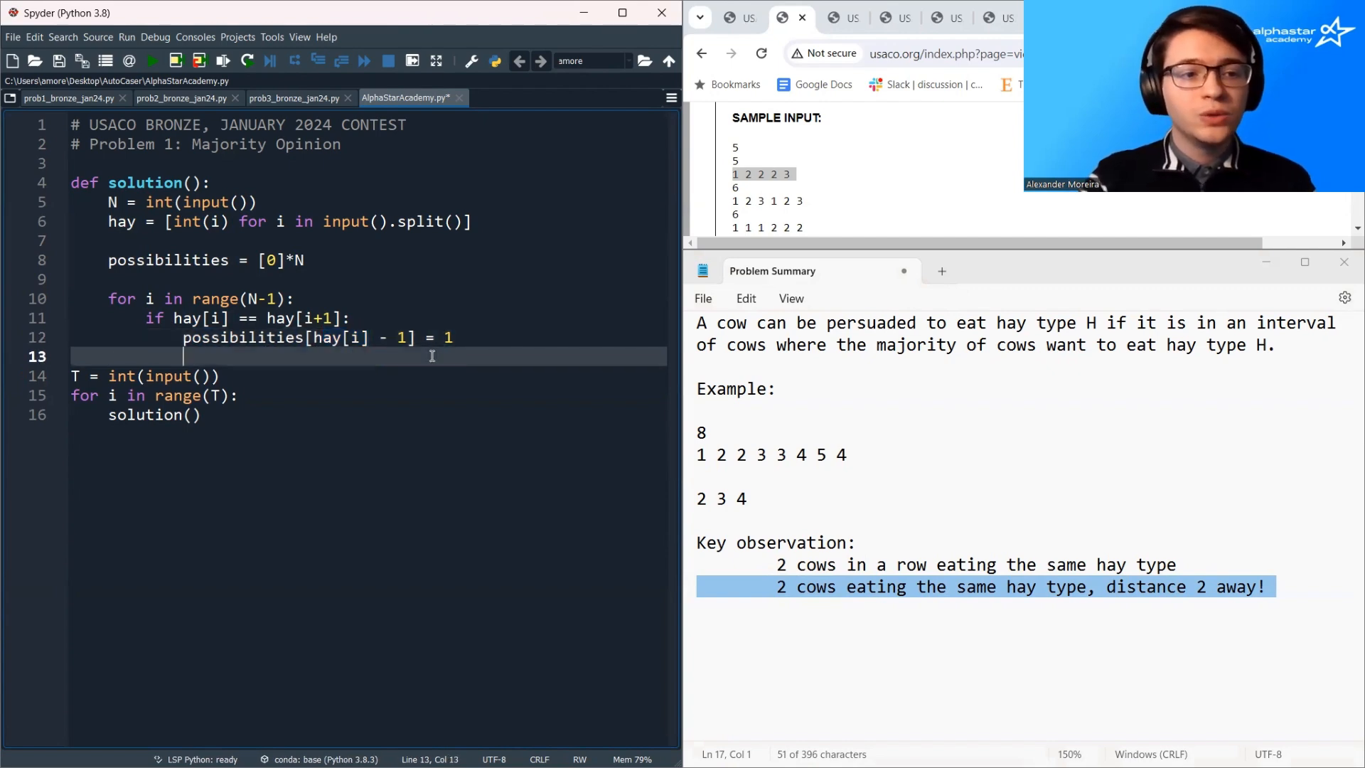
- Add the distance-2 check hay[i] == hay[i+2], guarded by i < N-2, marking the type possible
text(if hay[i])
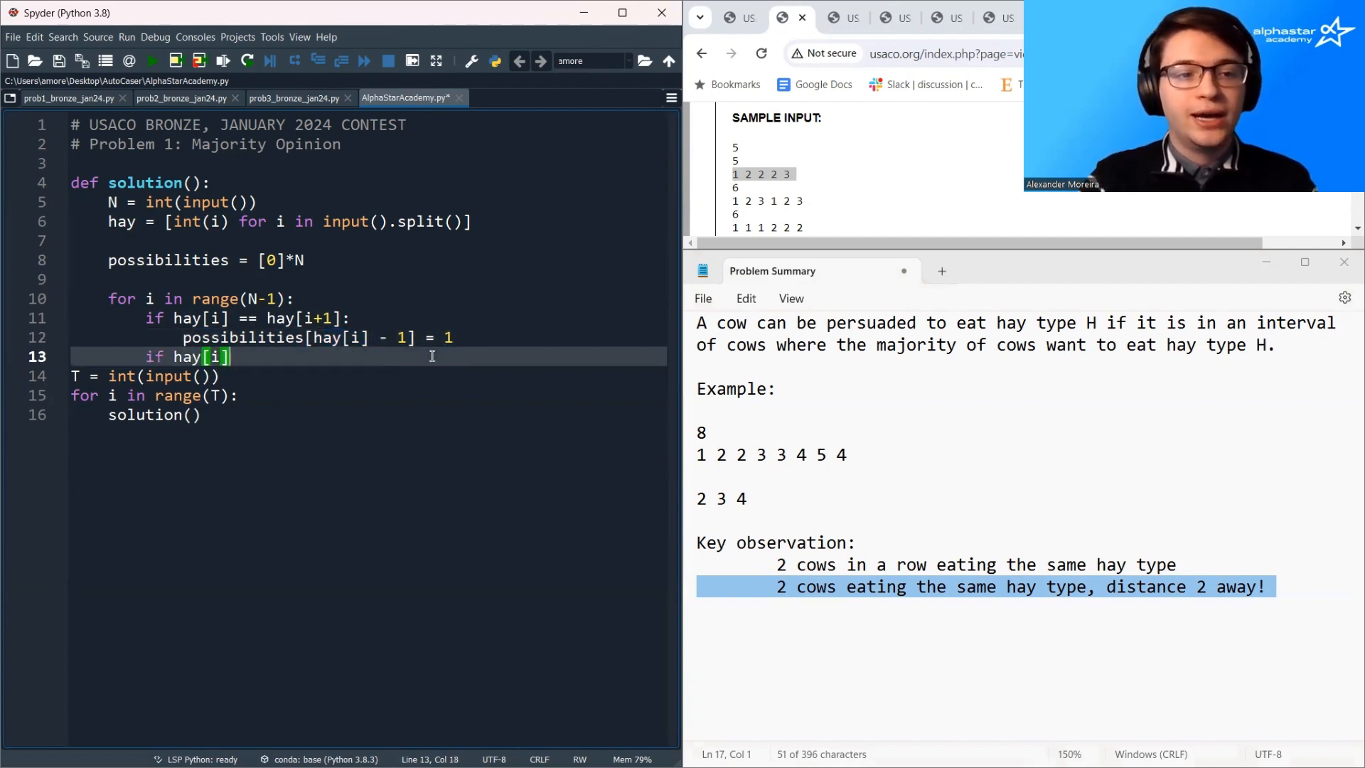
text(== hay[i])
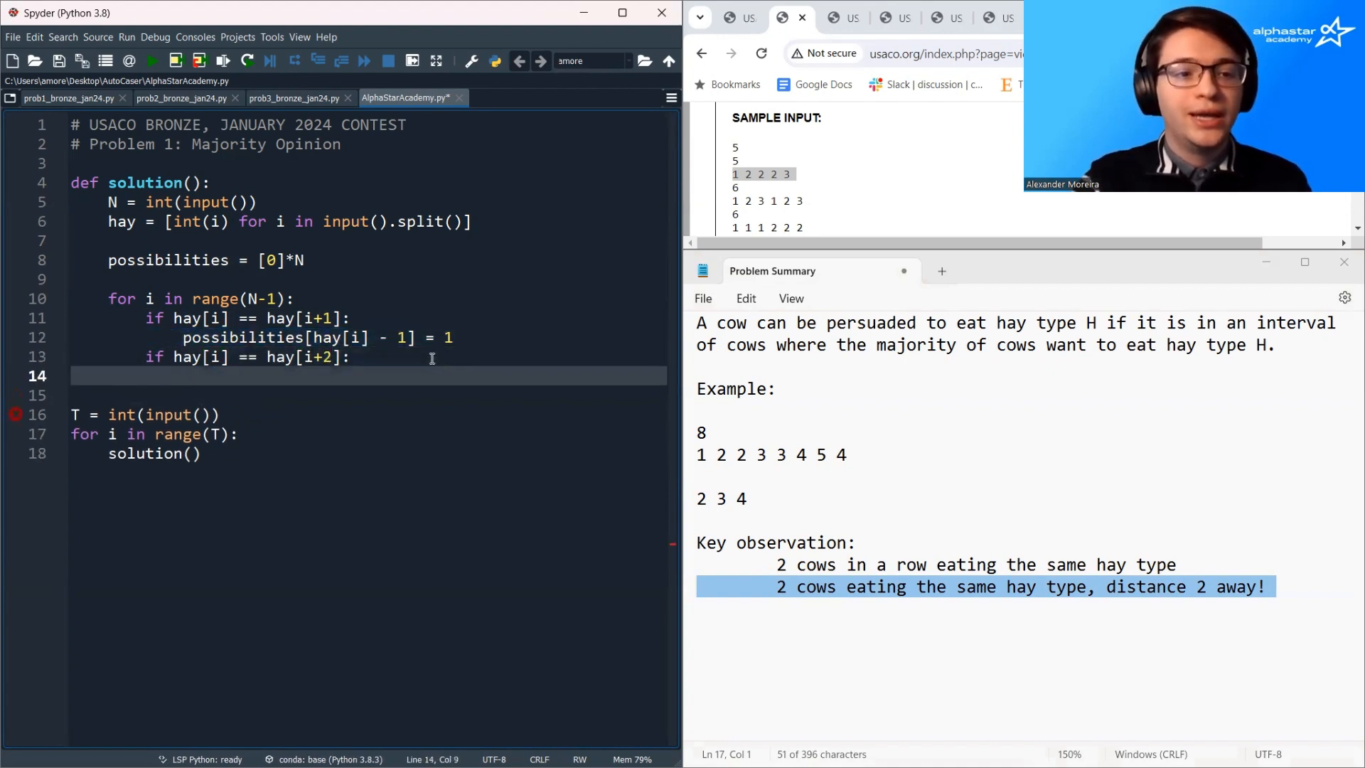
text(possibilities[hay[i] - 1] = 1)
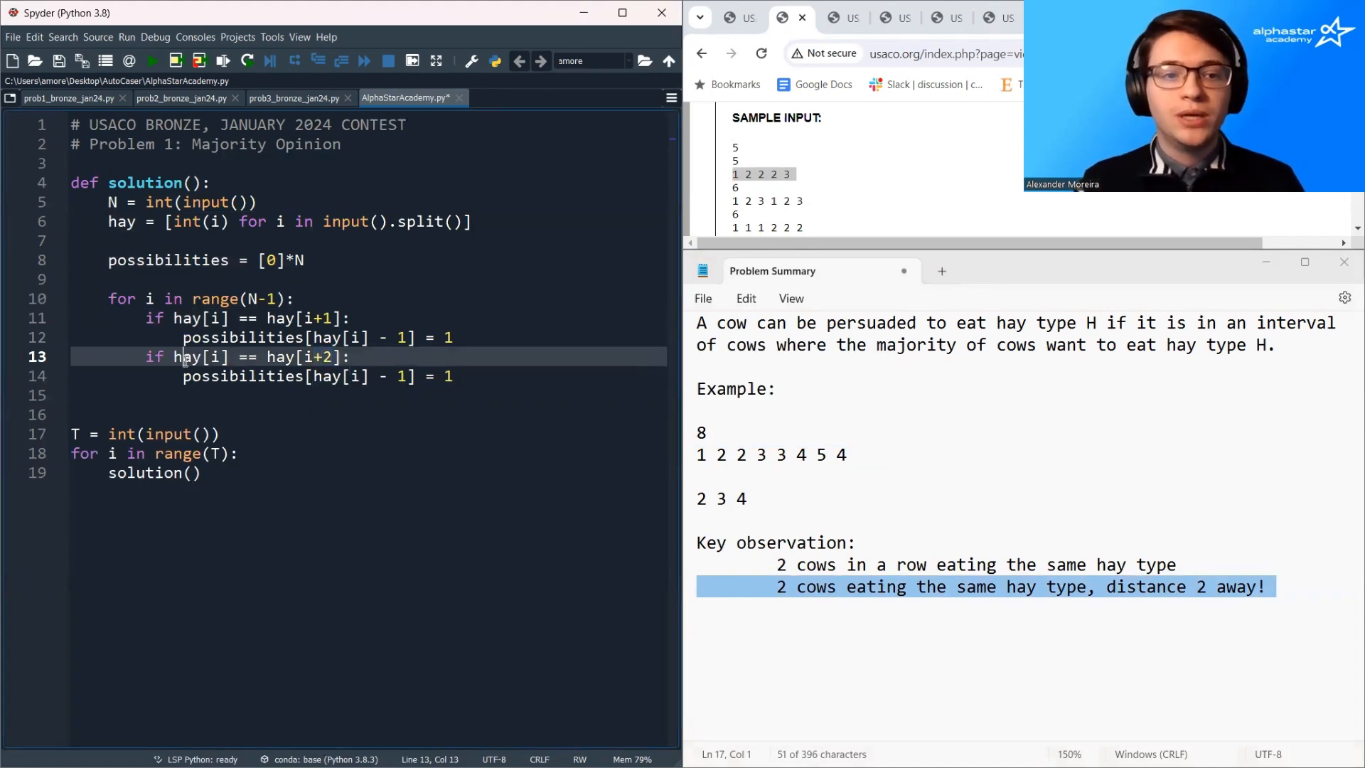
text(i <)
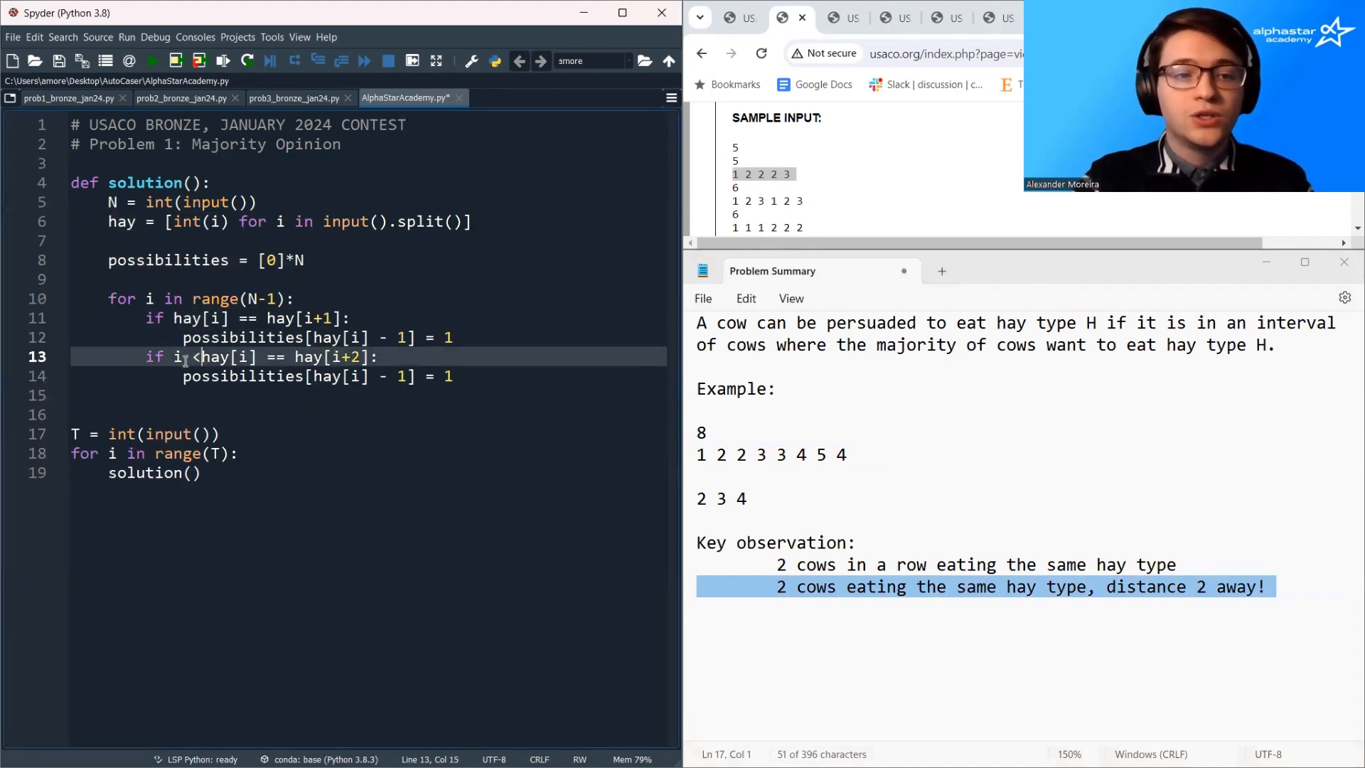
text(N-2)
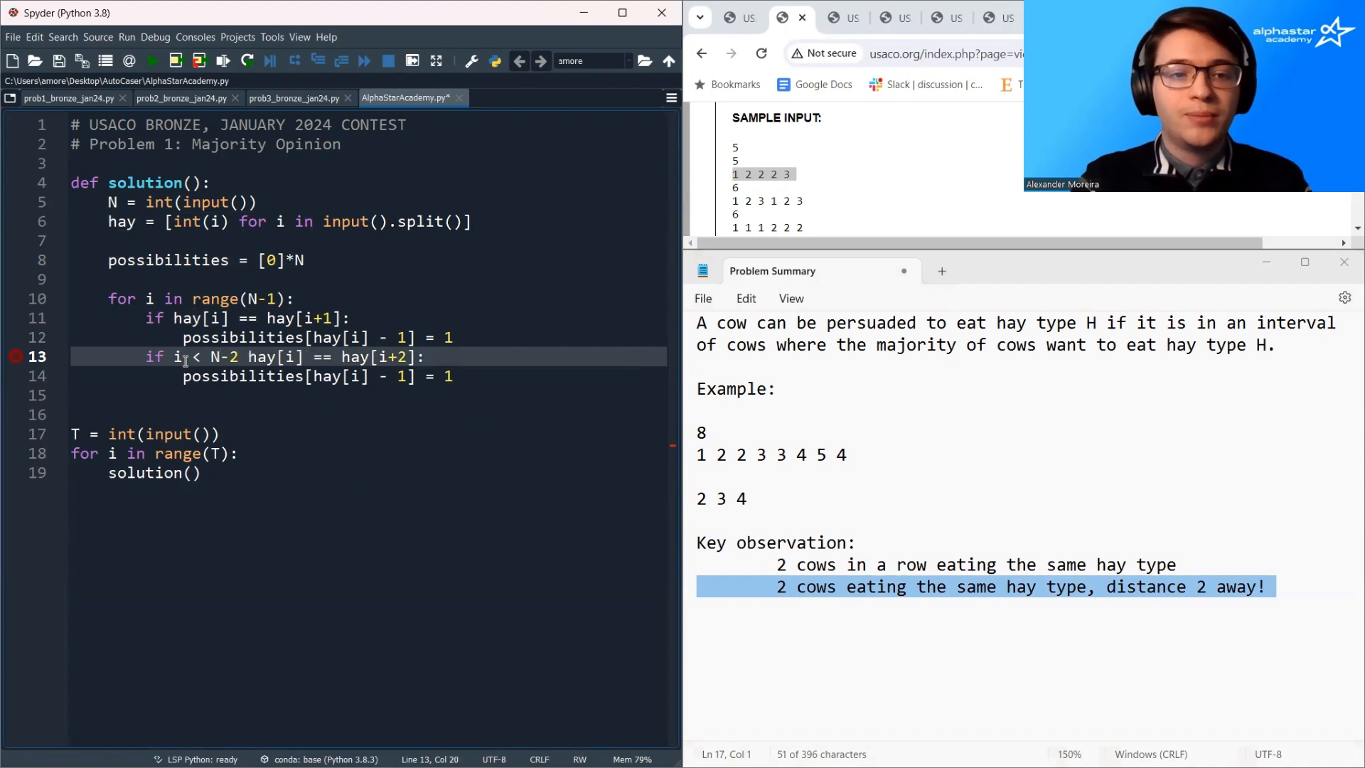
text(and)
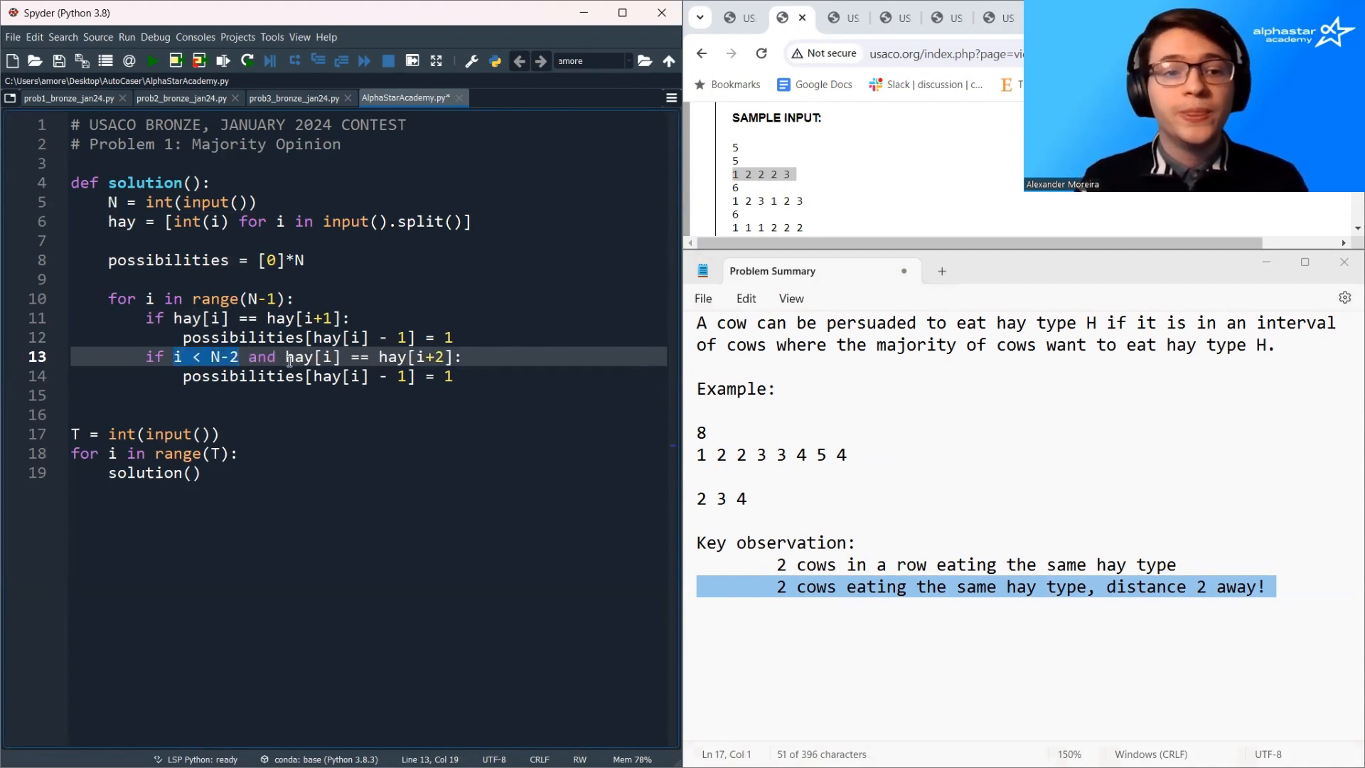
drag(288, 357, 453, 357)
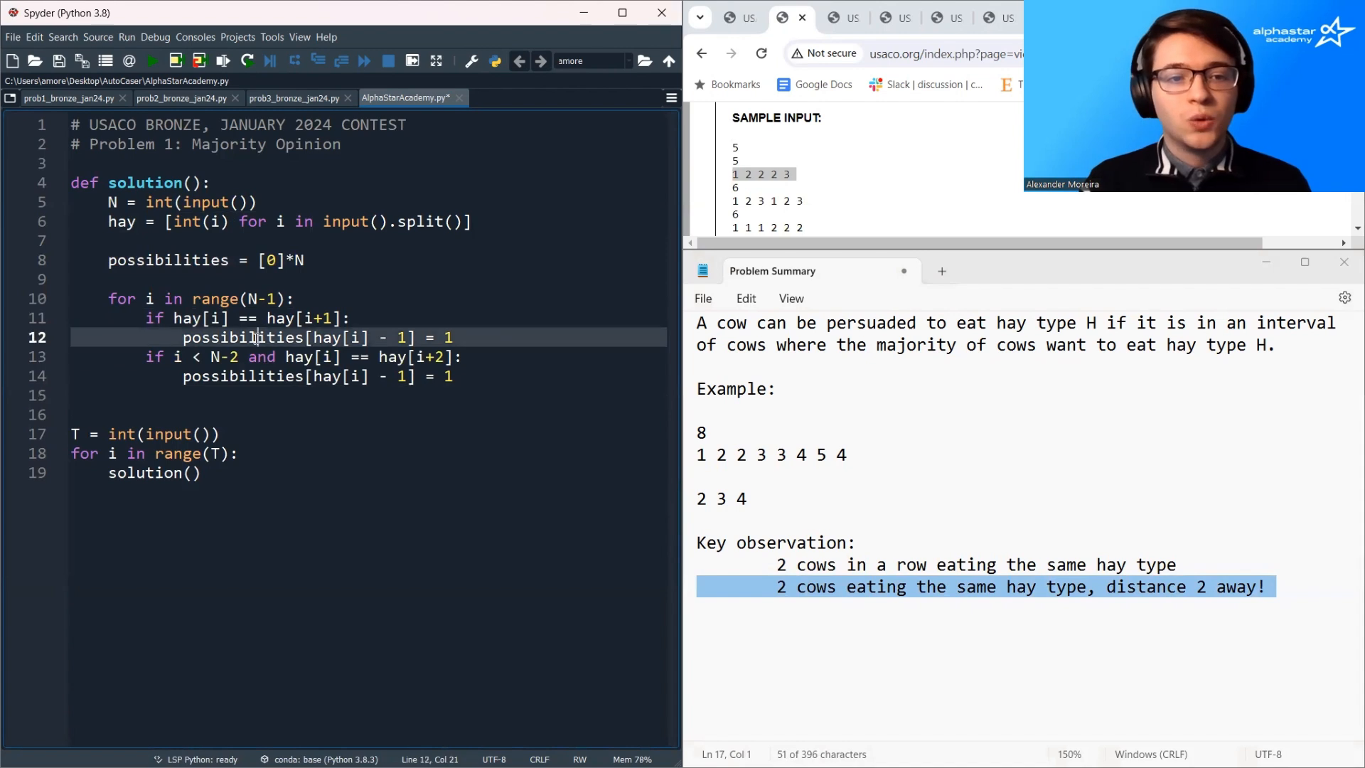
double_click(242, 375)
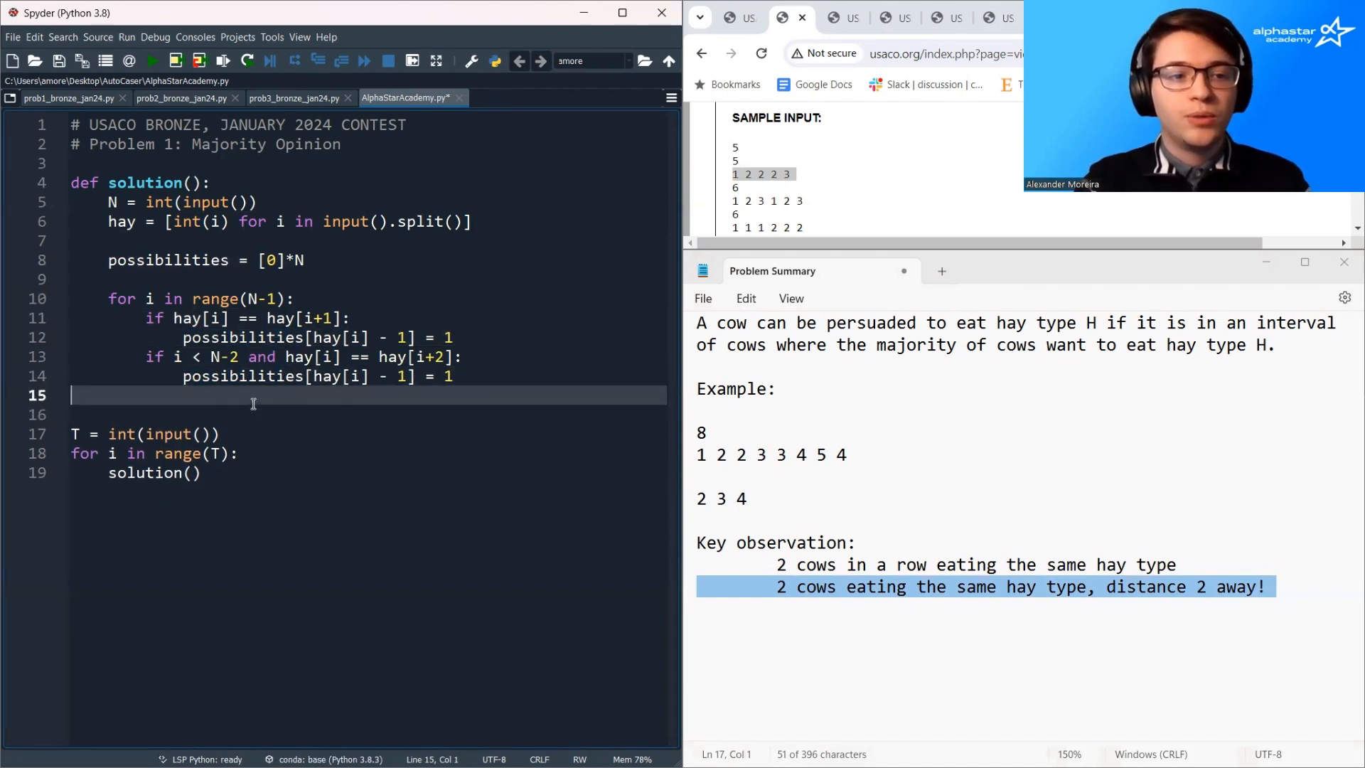
- Build valid = [] by appending i+1 for every i in range(N) with possibilities[i] == 1
key(enter)
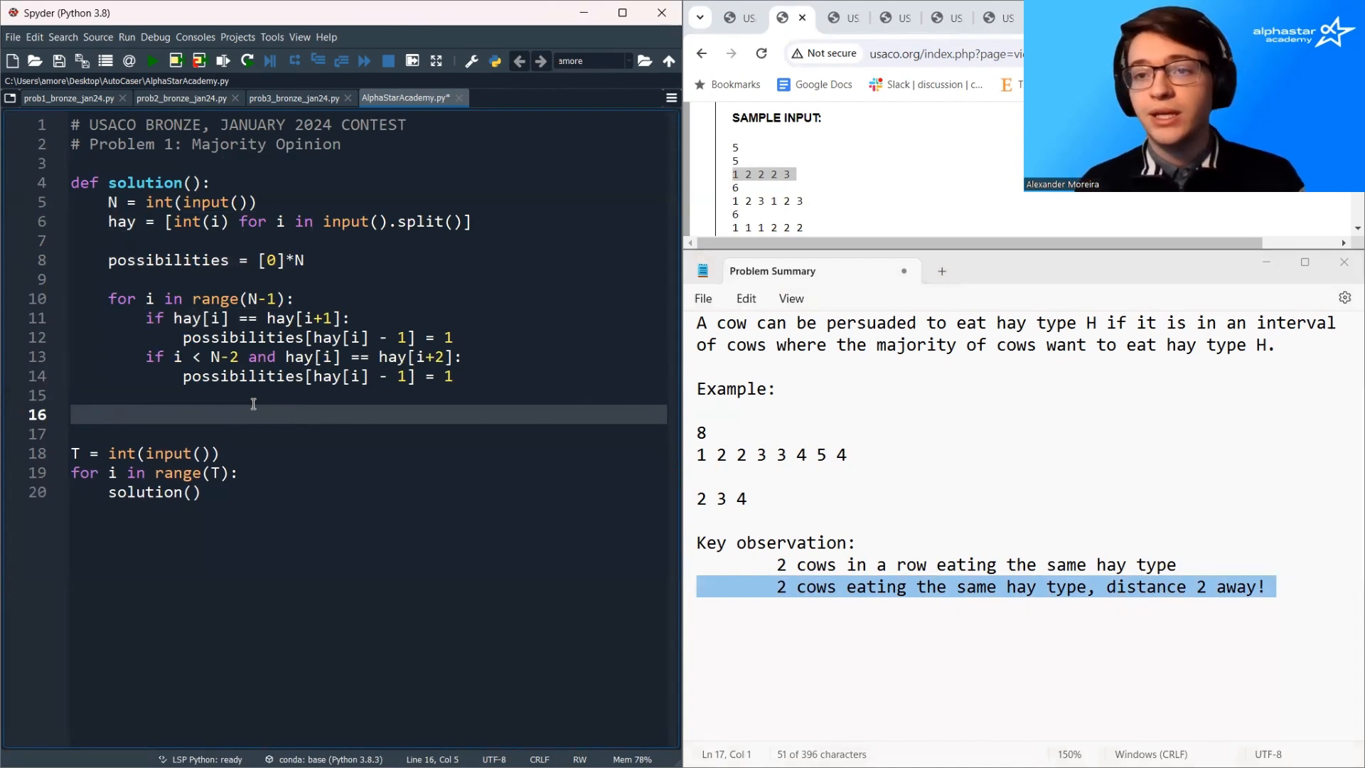
text(v)
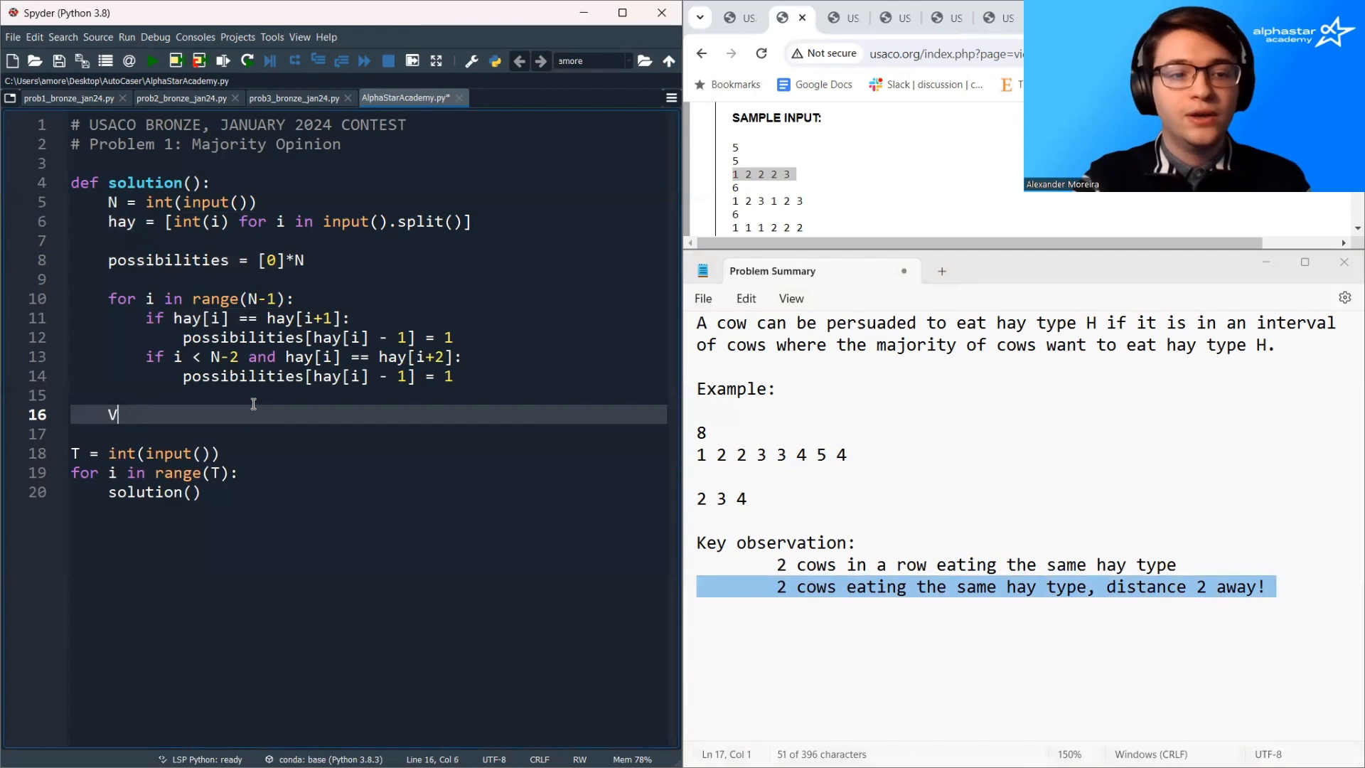
text(alid = [])
click(368, 434)
text(for i in range(N):)
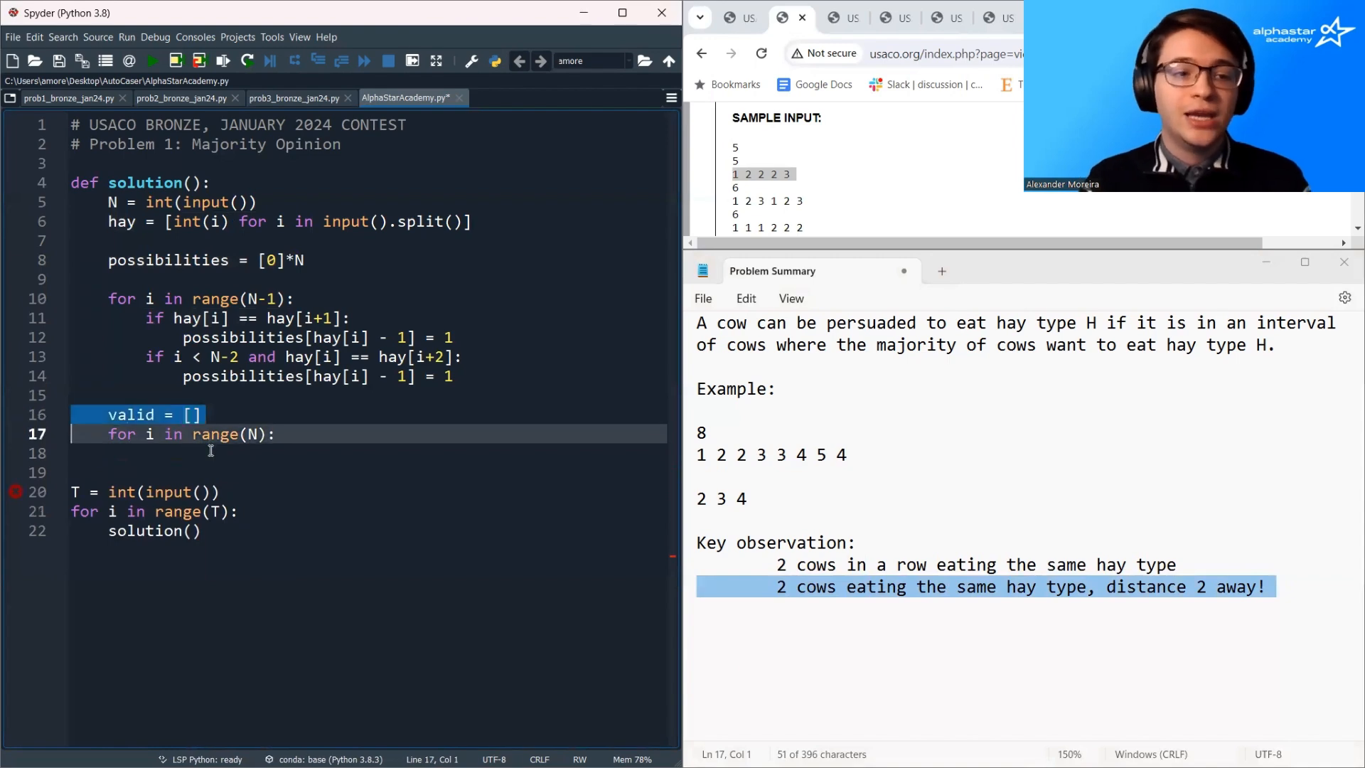
text(i)
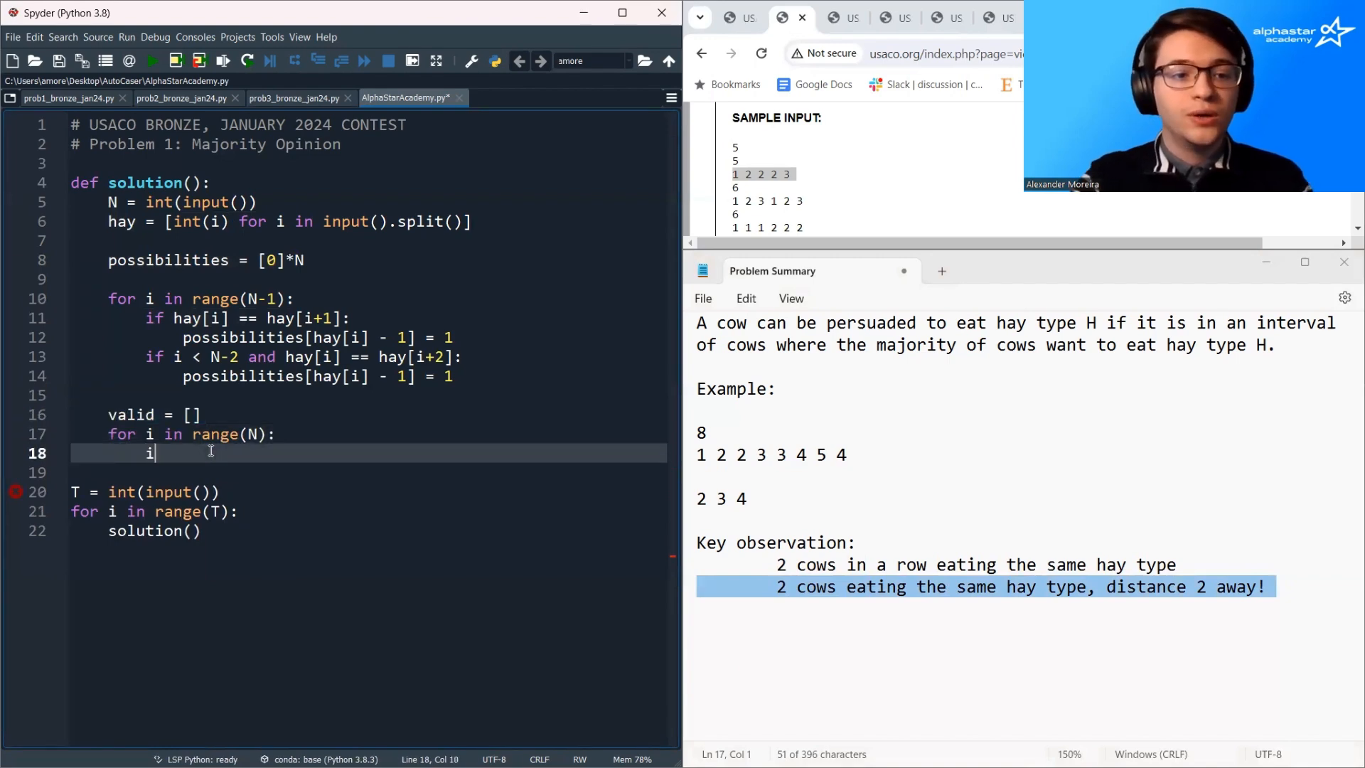
text(if possibiliites[])
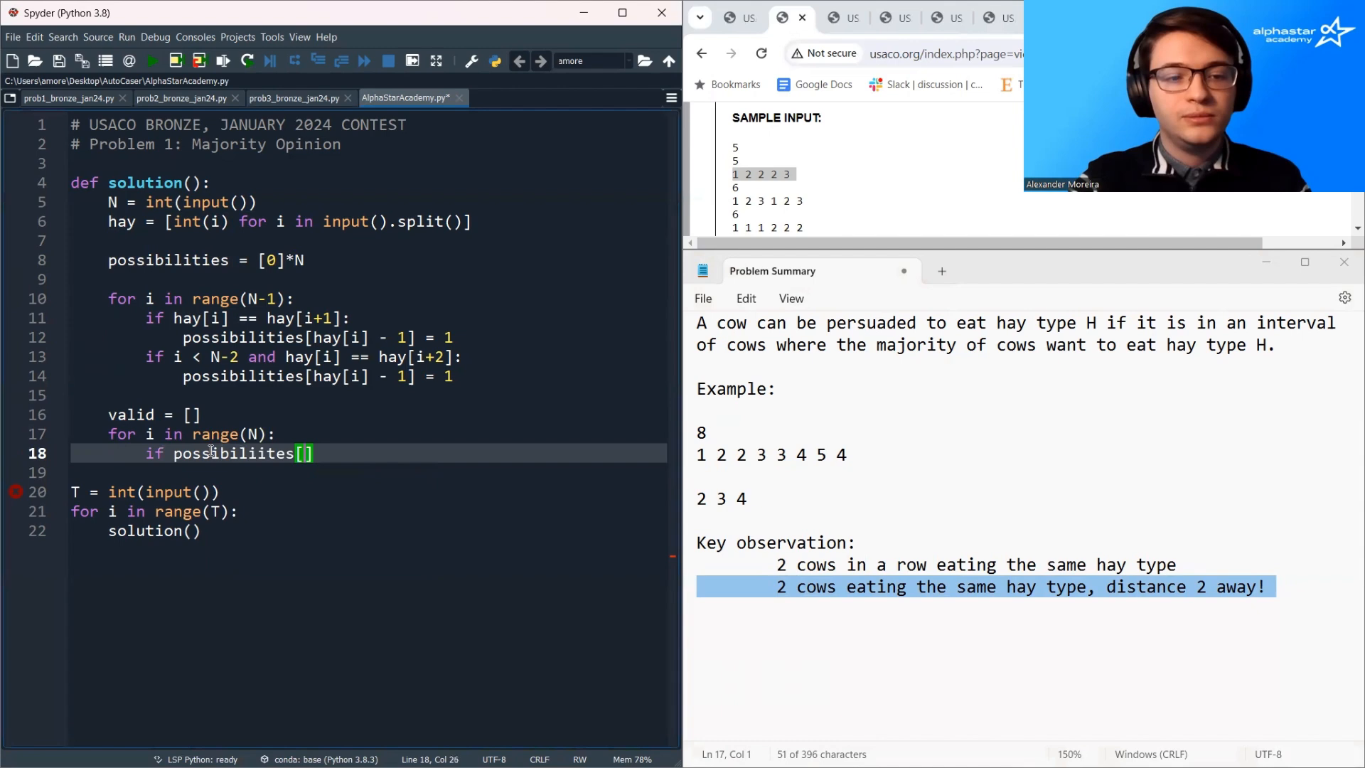
text(i)
click(370, 472)
text(valid.append)
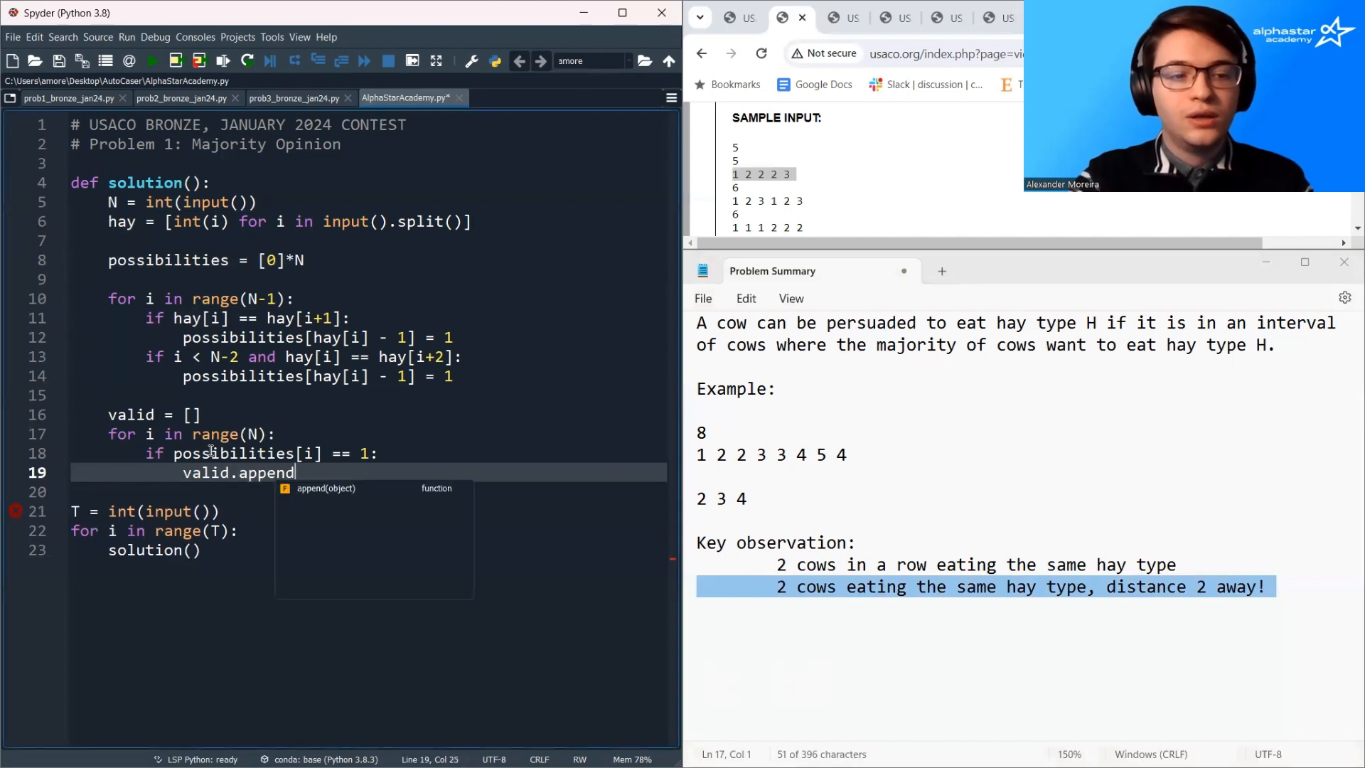
text((i+1))
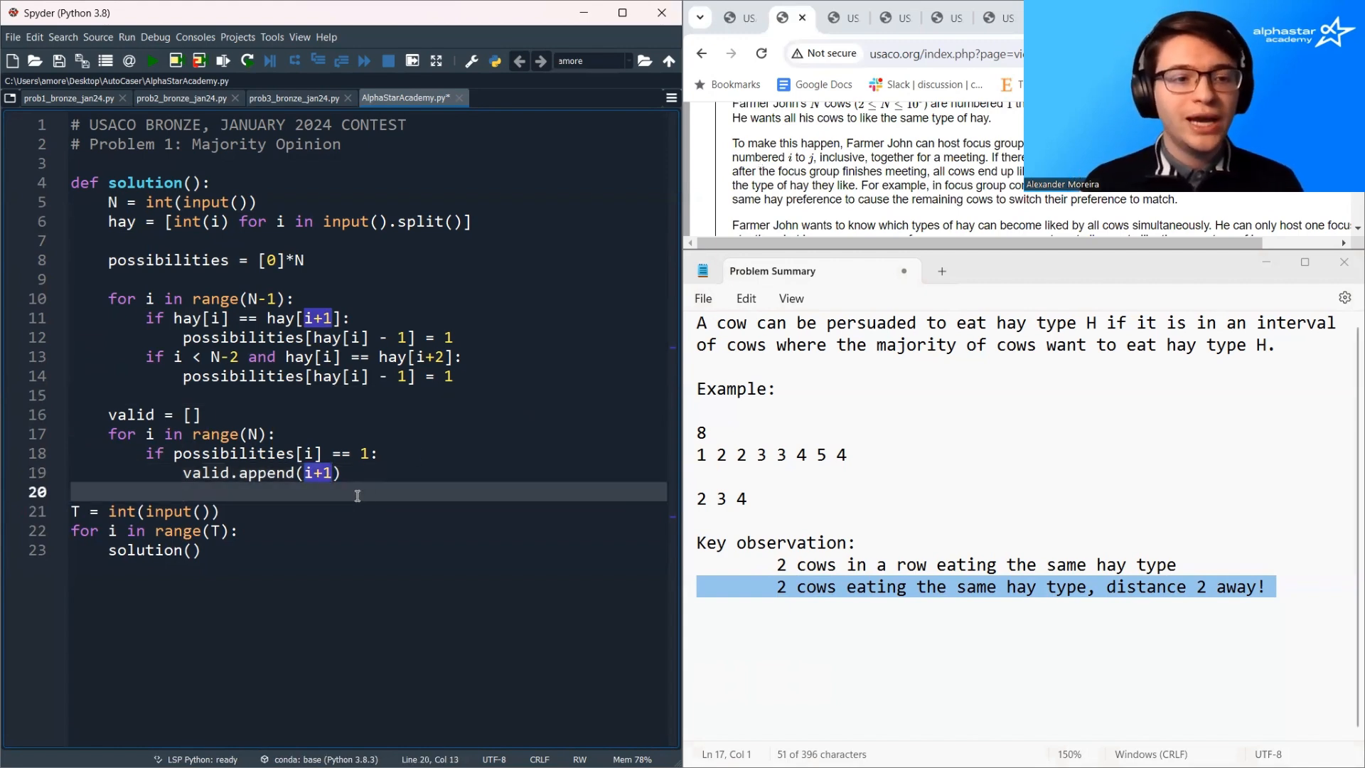
- Print -1 when len(valid) == 0, otherwise print(*valid), and save the file
key(enter)
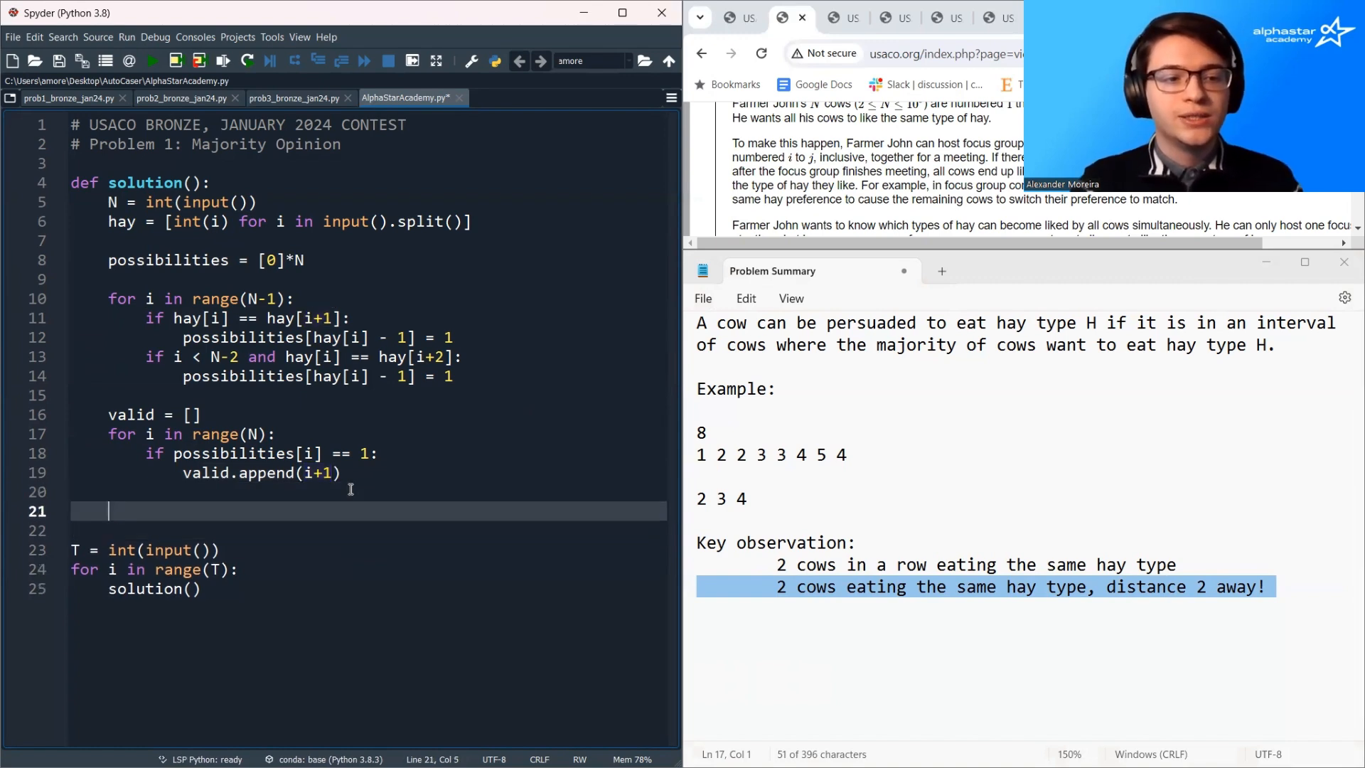
text(if len(va)
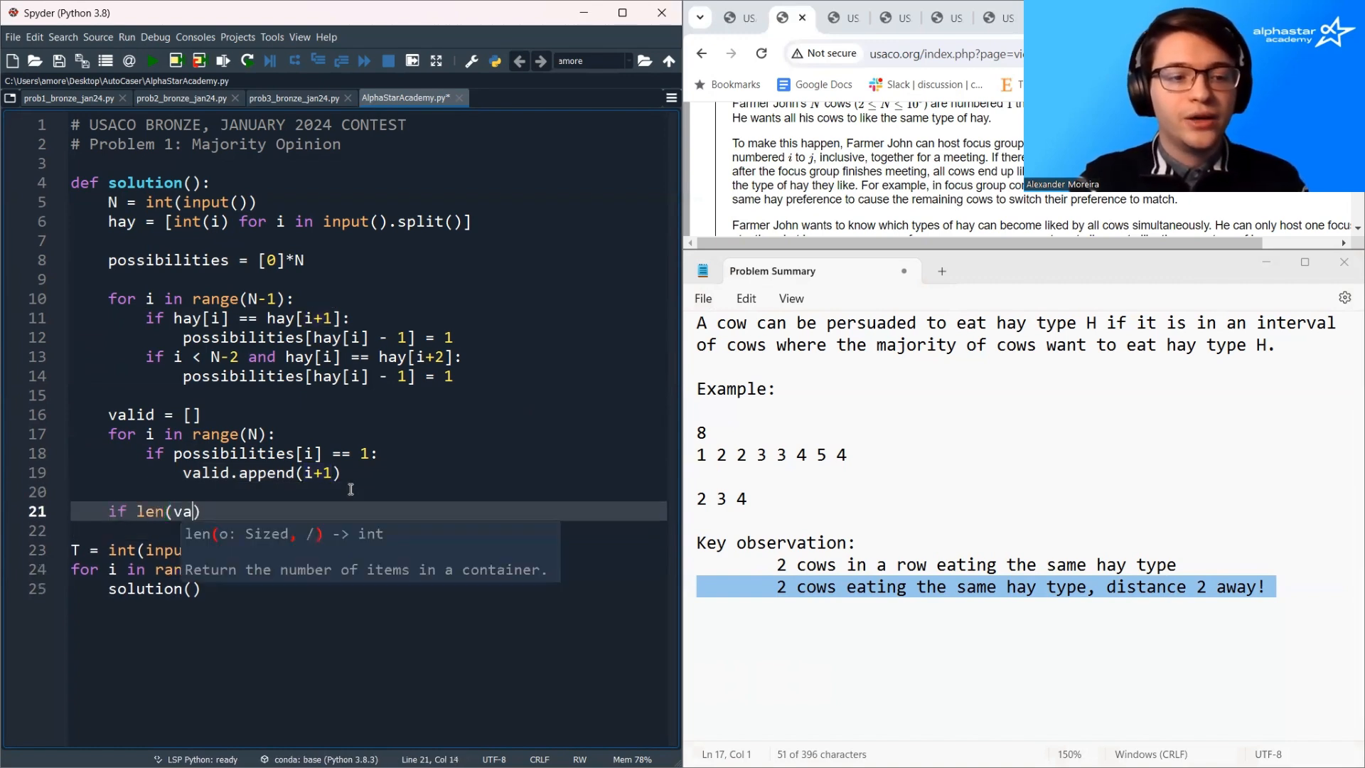
text(lid) == 0:)
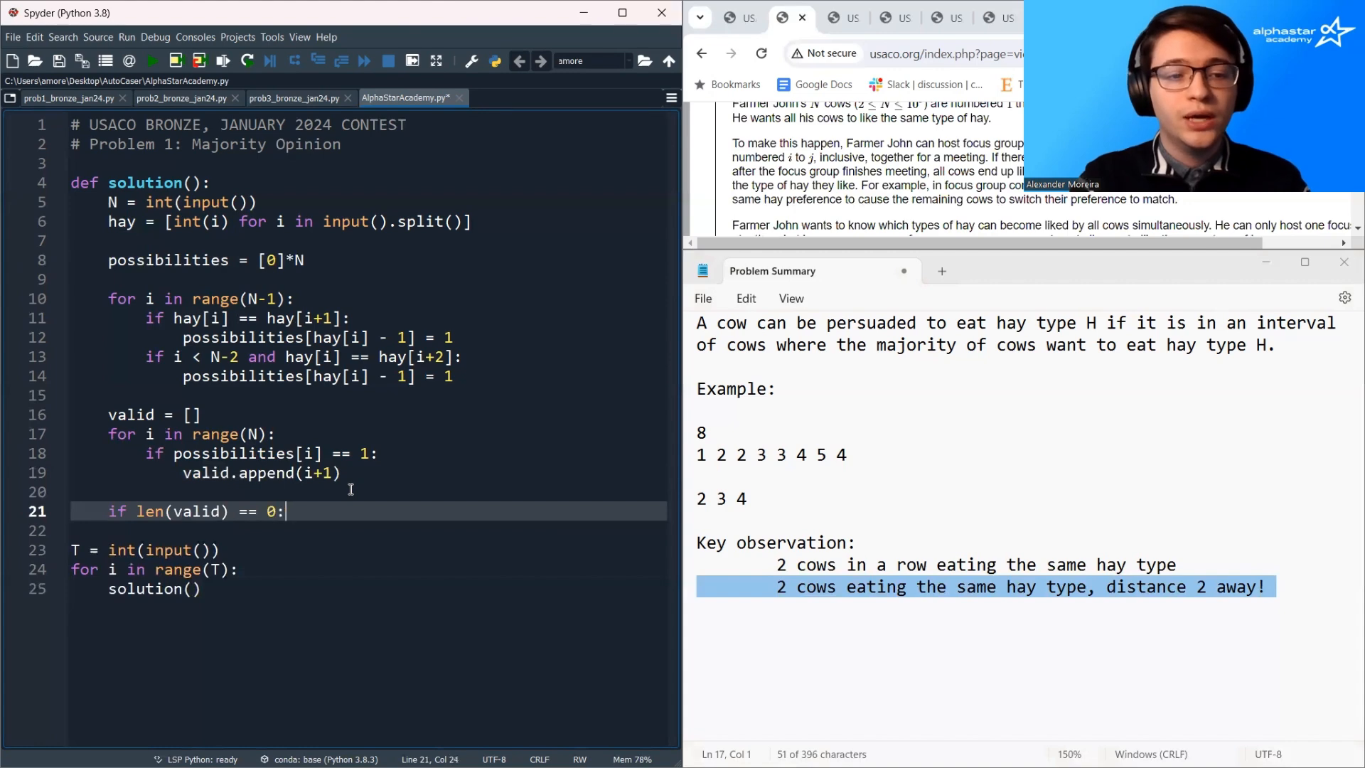
click(14, 551)
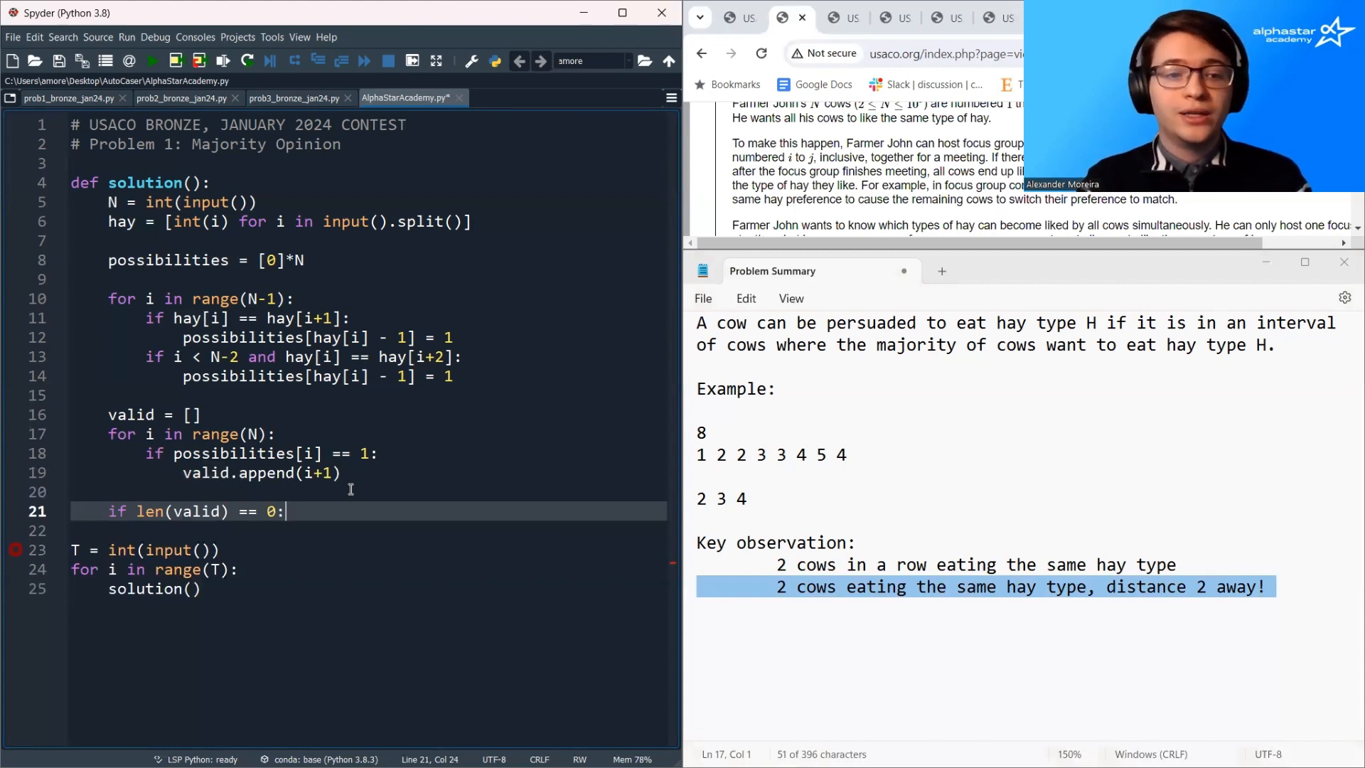
text(print(-1))
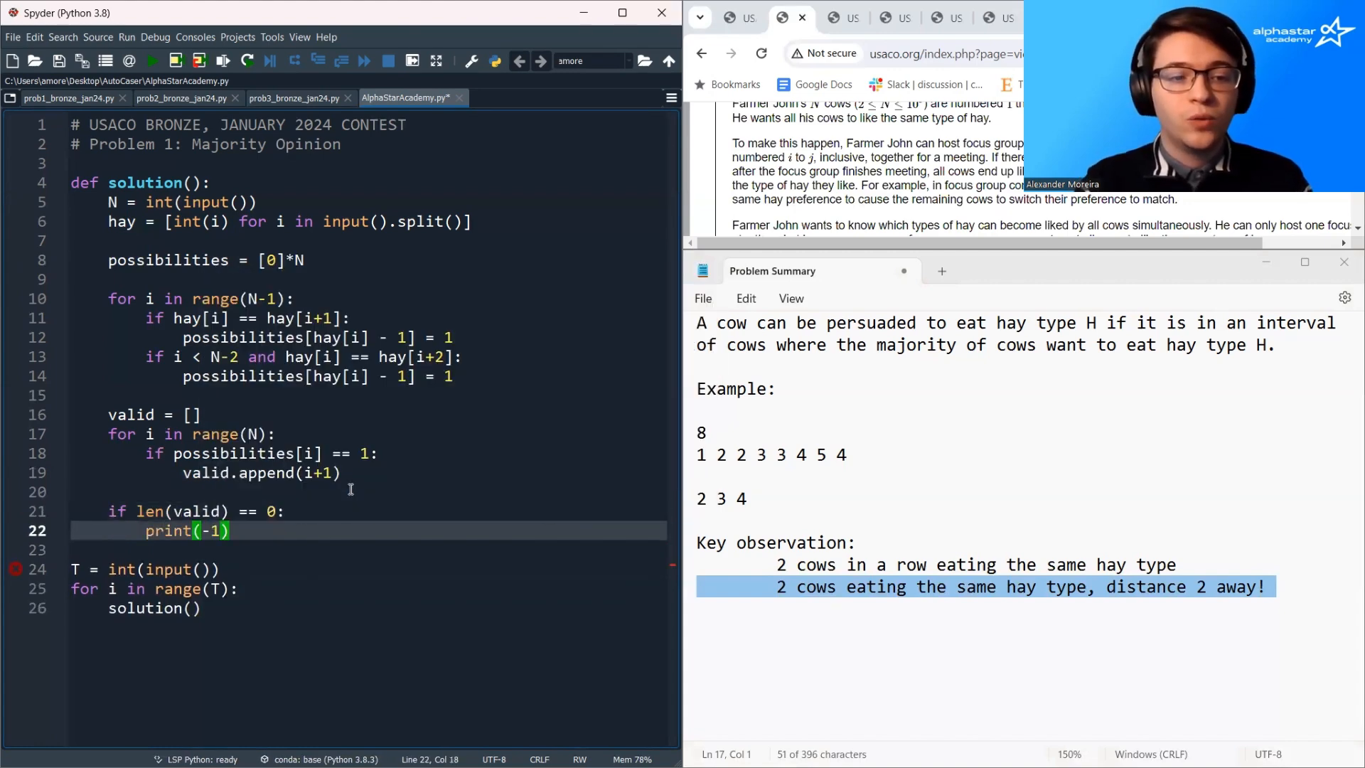
text(else:)
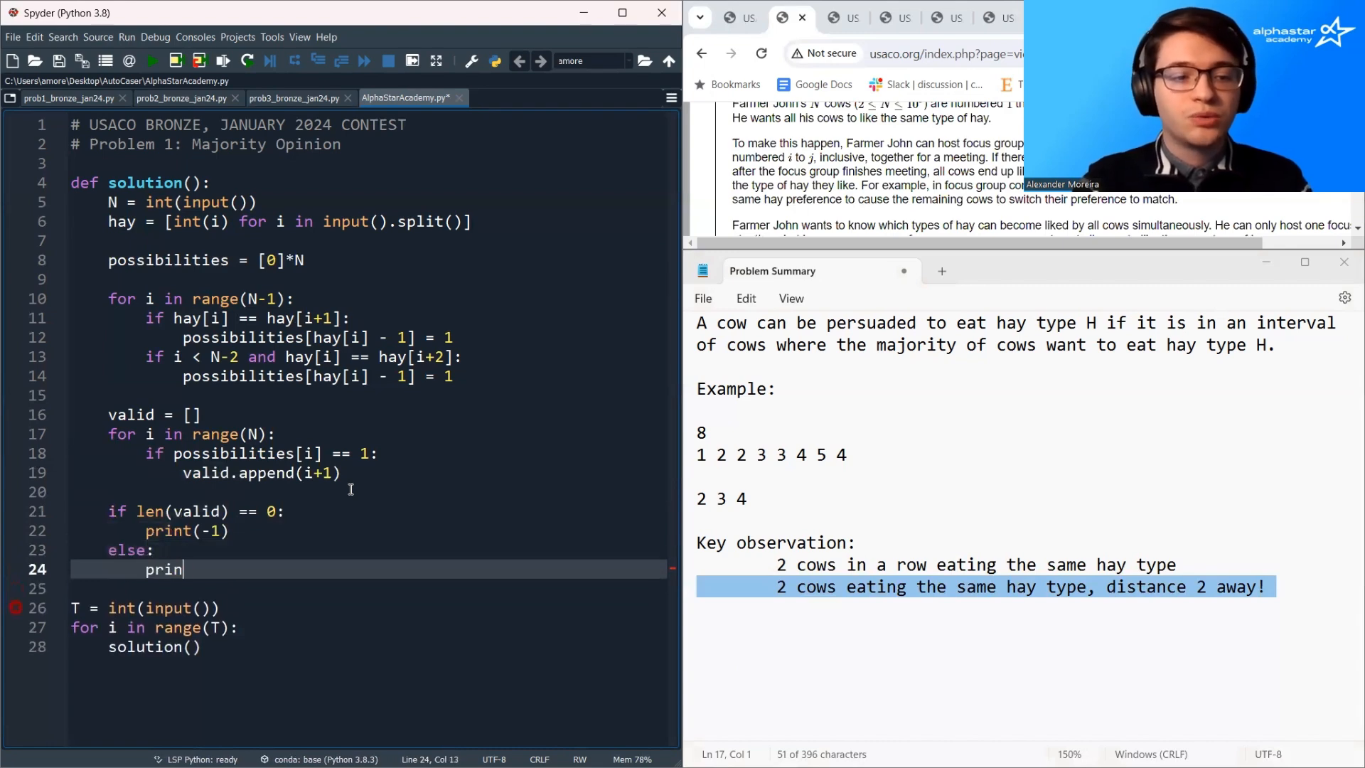
text(t(* valid))
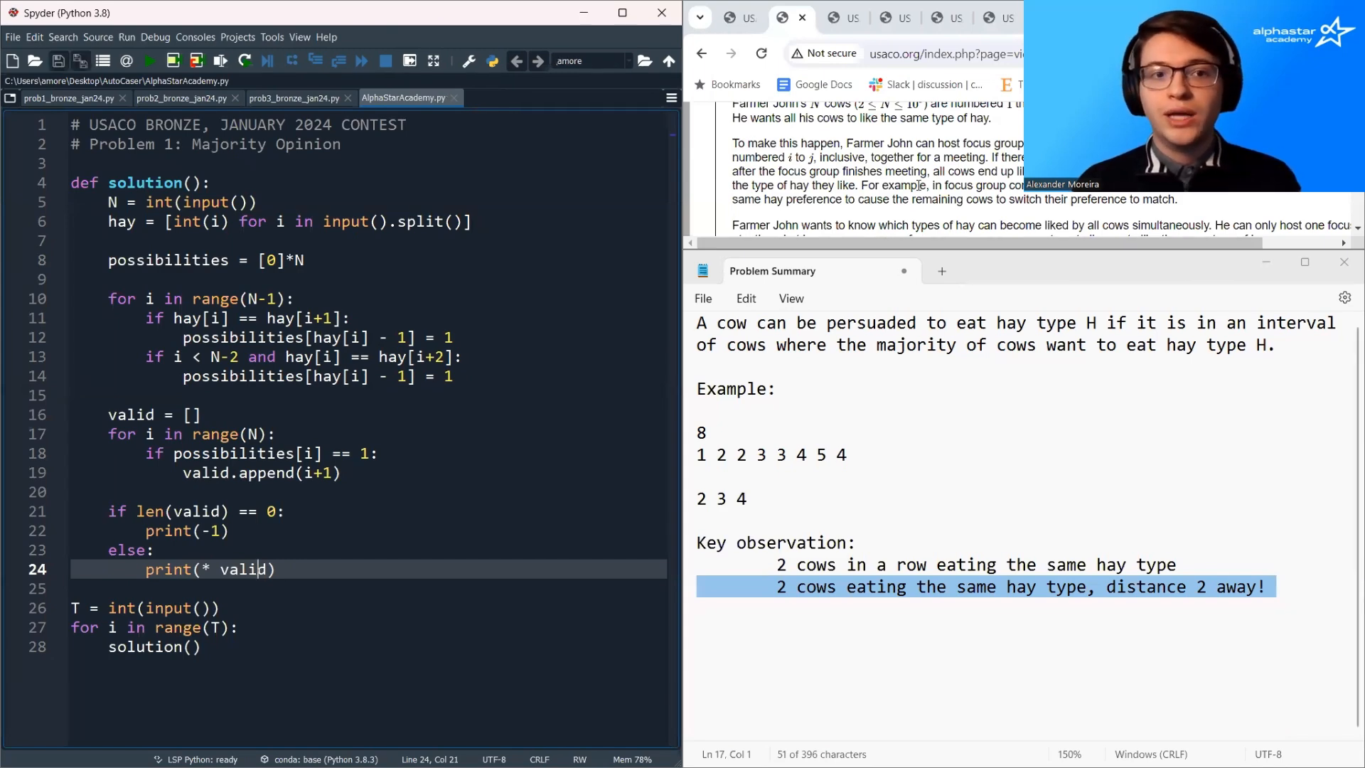
- Submit AlphaStarAcademy.py as a Python 3.6.9 solution for Majority Opinion on the USACO site
scroll(down, 3)
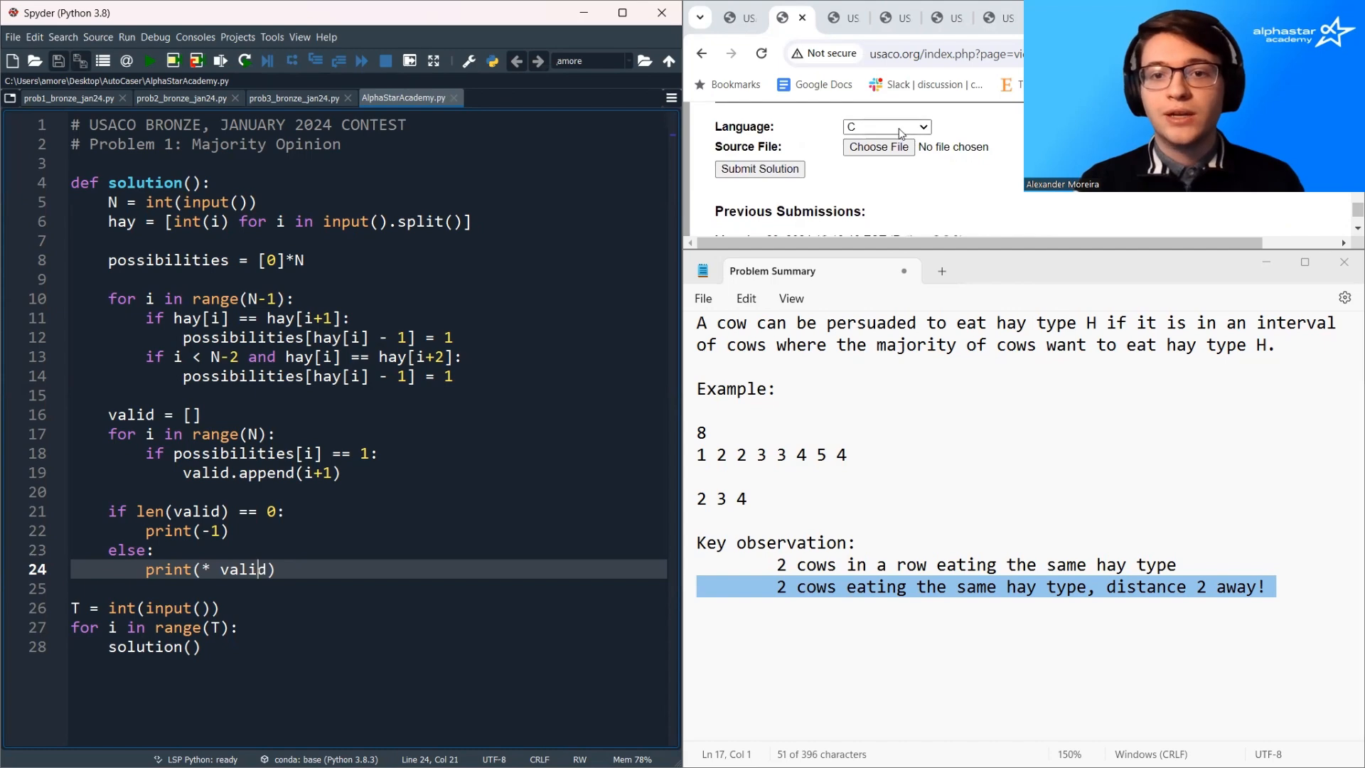
click(885, 127)
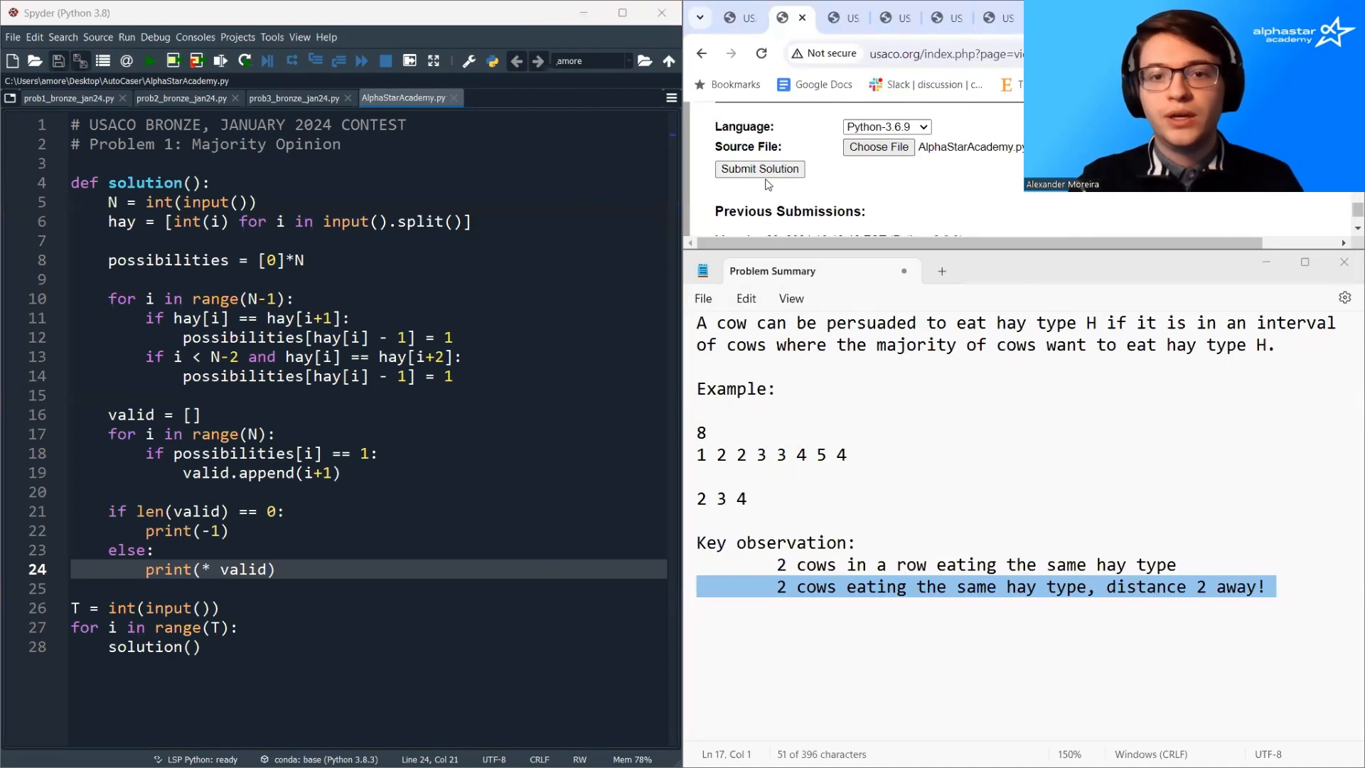
click(758, 170)
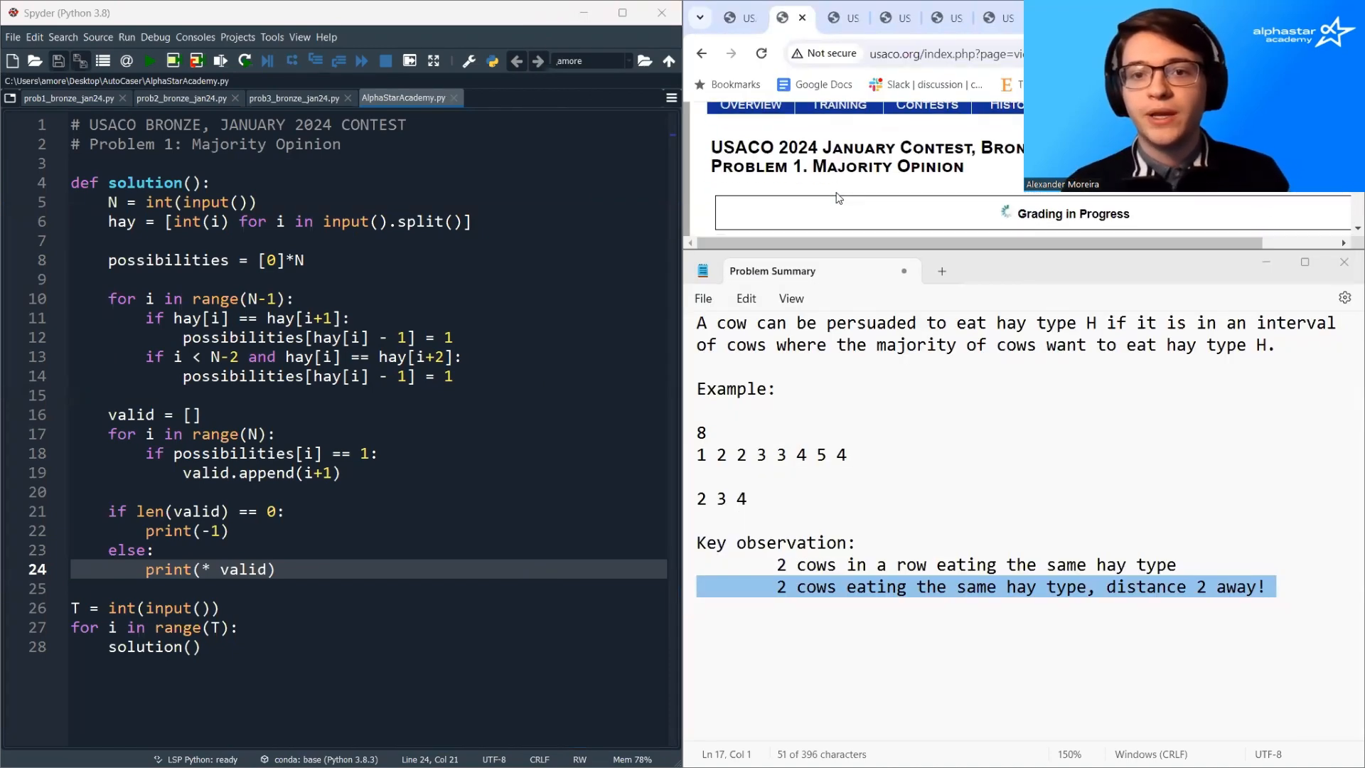